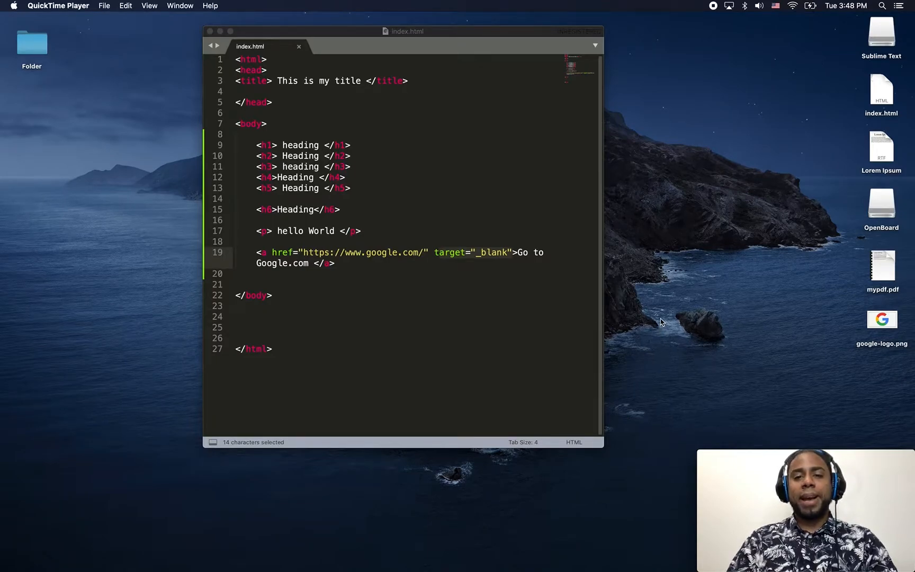
{"action": "mouse_move", "coordinate": [463, 270]}
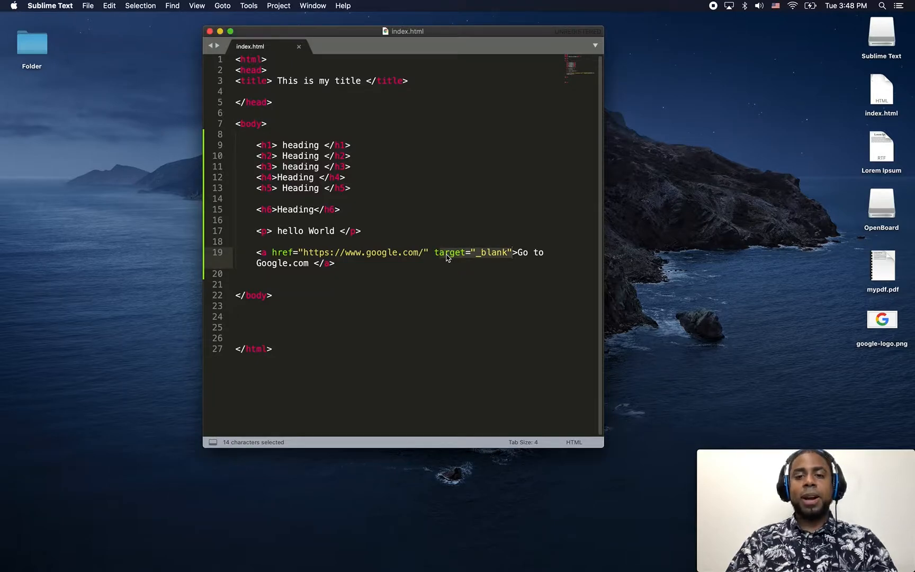
Follow the Go to Google.com link into its new tab, then return to the local page tab
{"action": "left_click", "coordinate": [436, 252]}
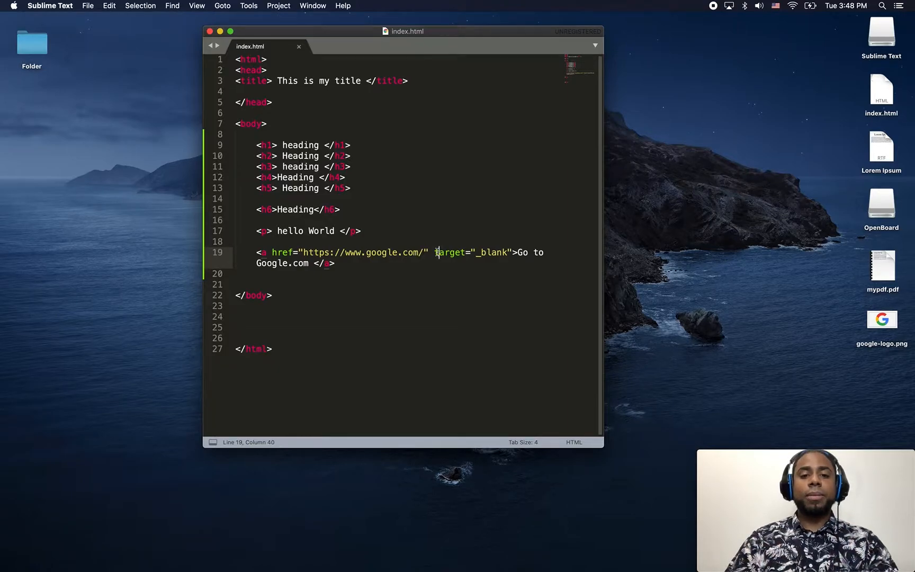
{"action": "mouse_move", "coordinate": [496, 263]}
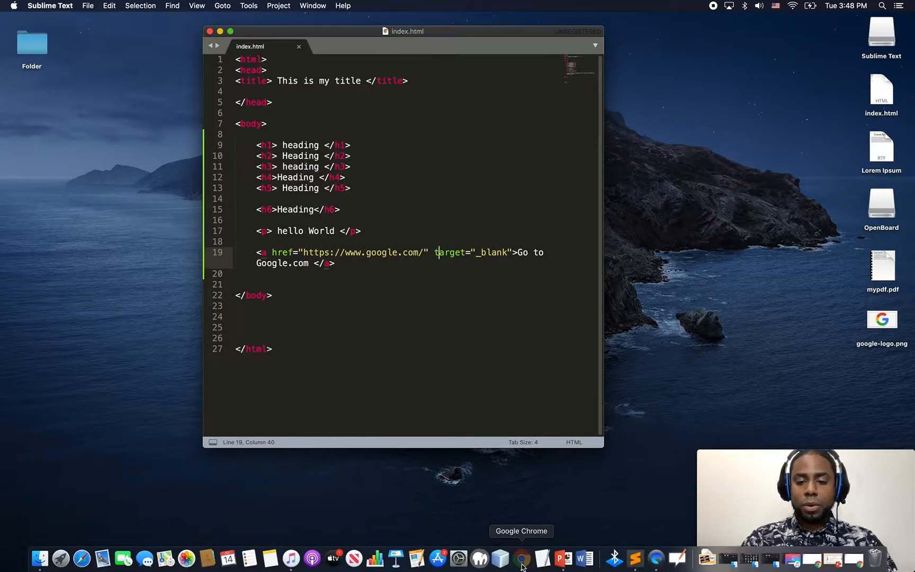
{"action": "left_click", "coordinate": [521, 559]}
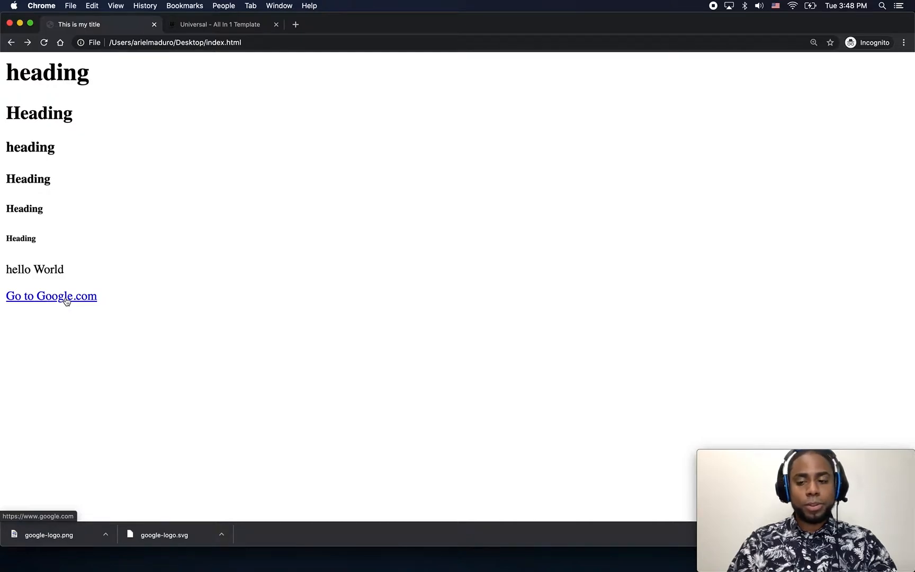
{"action": "left_click", "coordinate": [51, 296]}
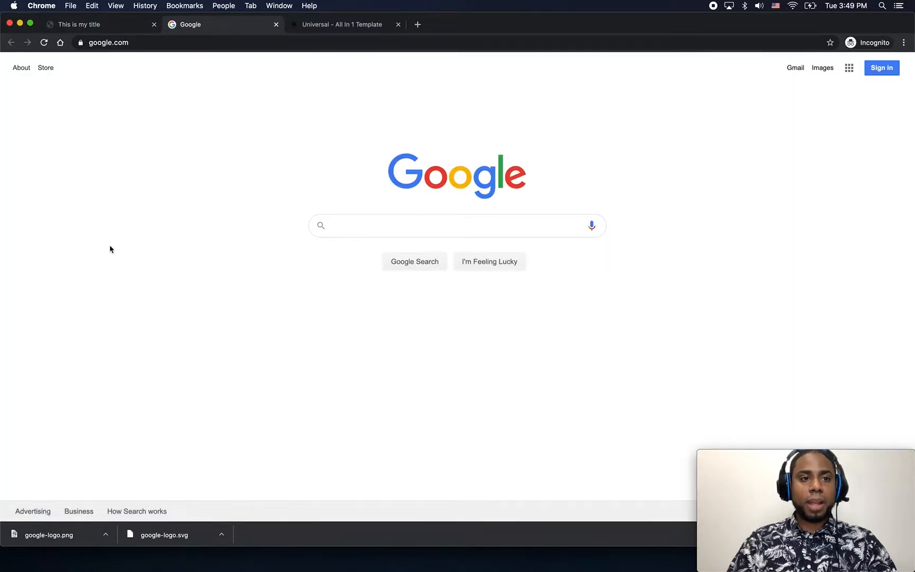
{"action": "left_click", "coordinate": [91, 24]}
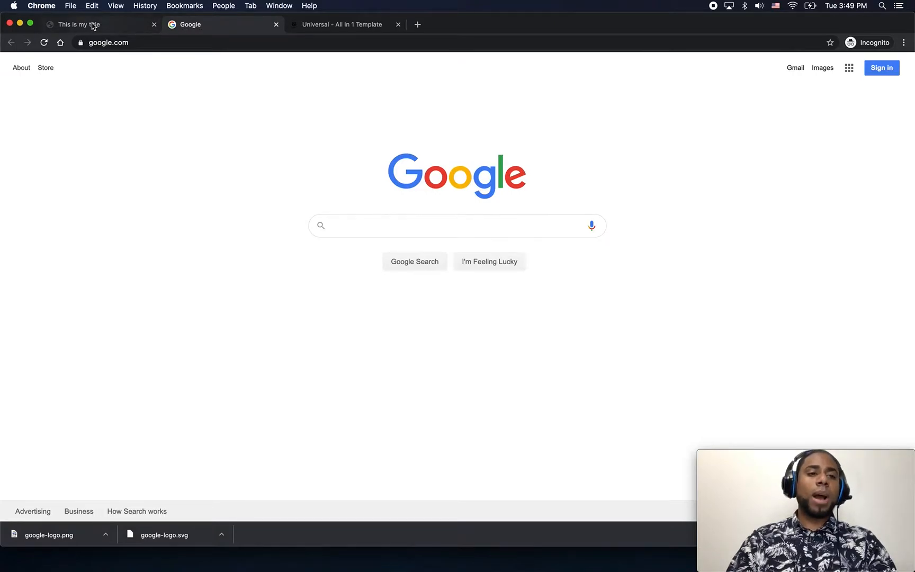
{"action": "mouse_move", "coordinate": [82, 24]}
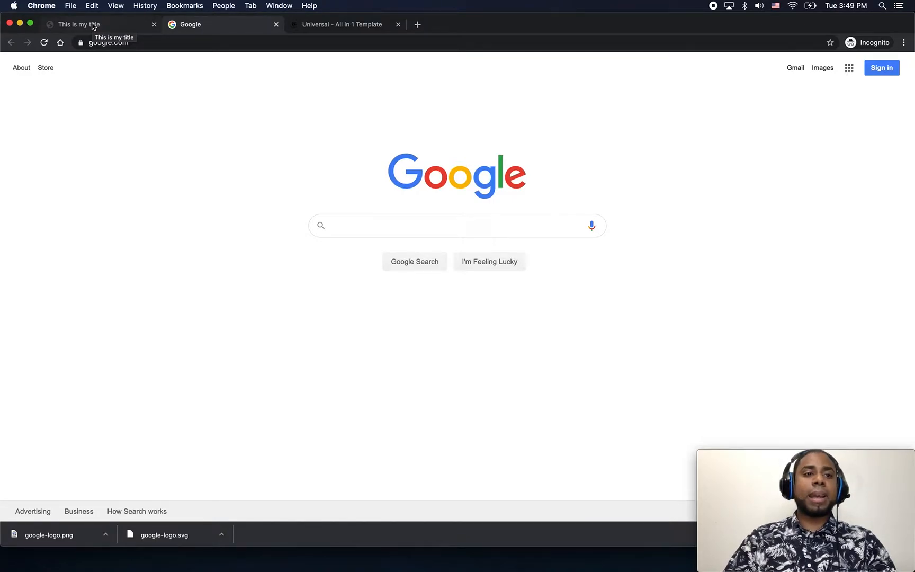
{"action": "left_click", "coordinate": [88, 24]}
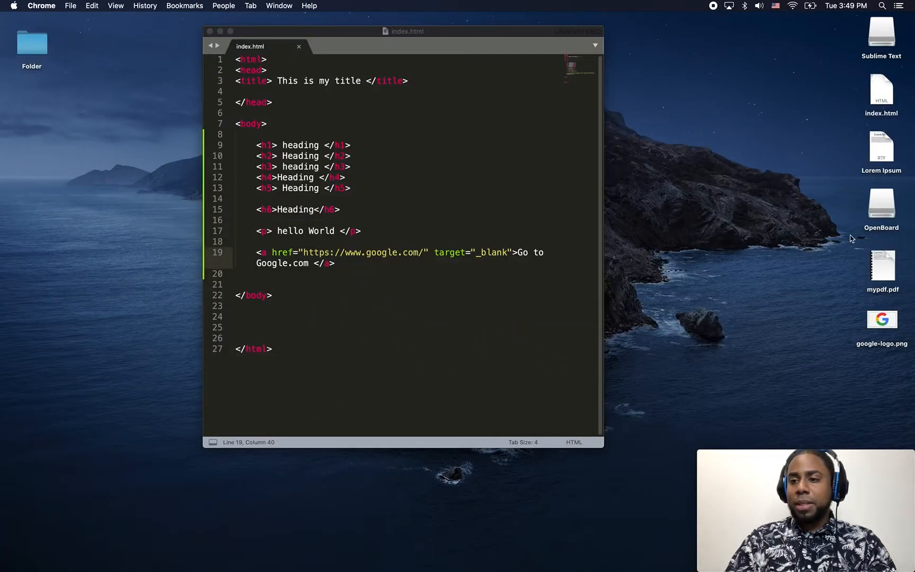
Point the link's href at the local mypdf.pdf and save index.html
{"action": "left_click", "coordinate": [881, 265]}
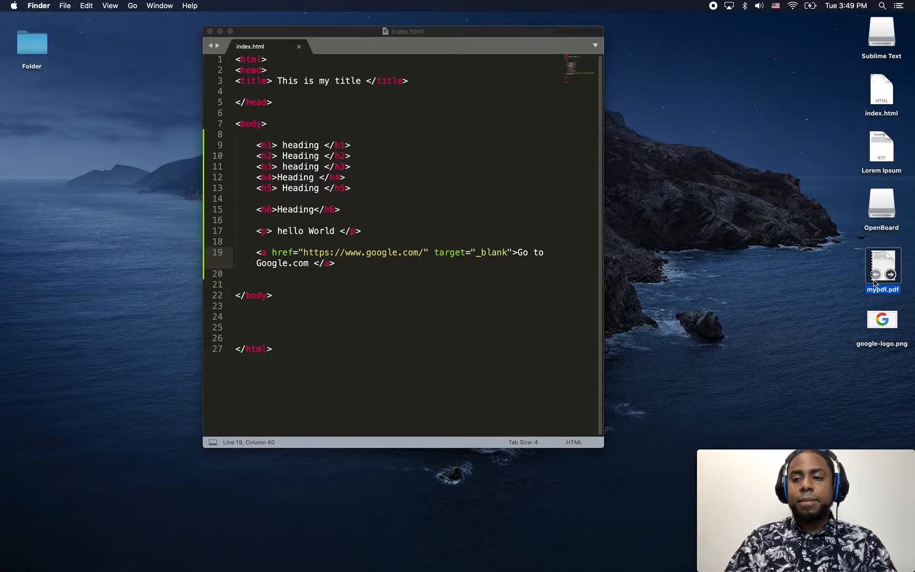
{"action": "mouse_move", "coordinate": [884, 297]}
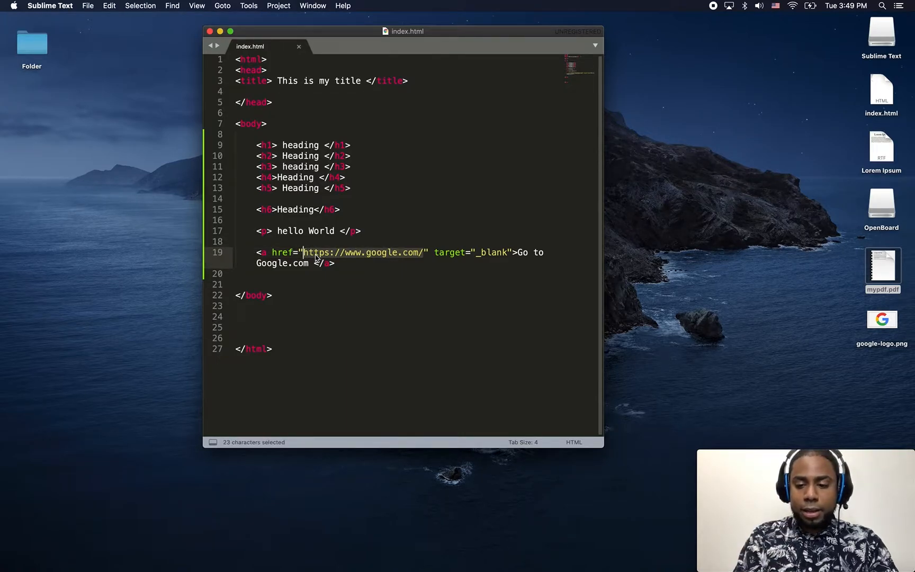
{"action": "type", "text": "my"}
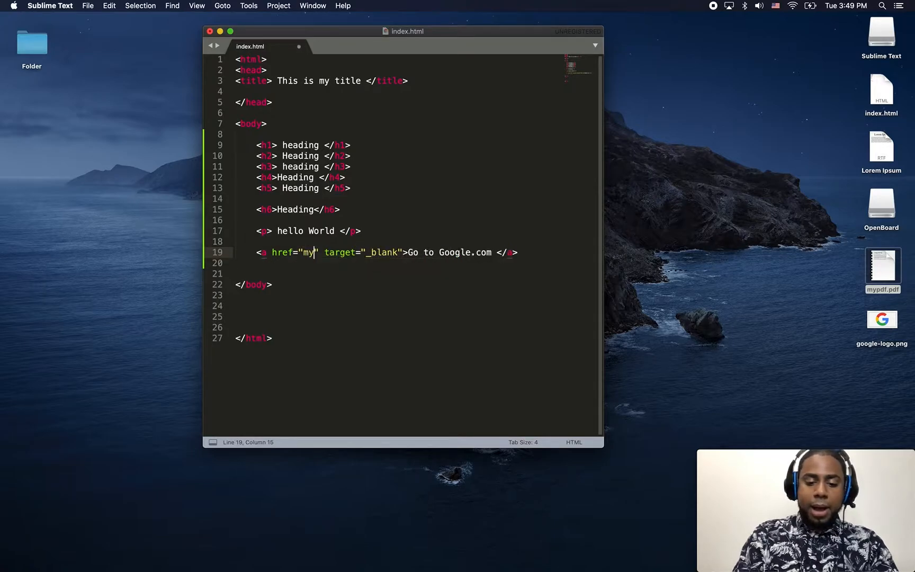
{"action": "type", "text": "pd"}
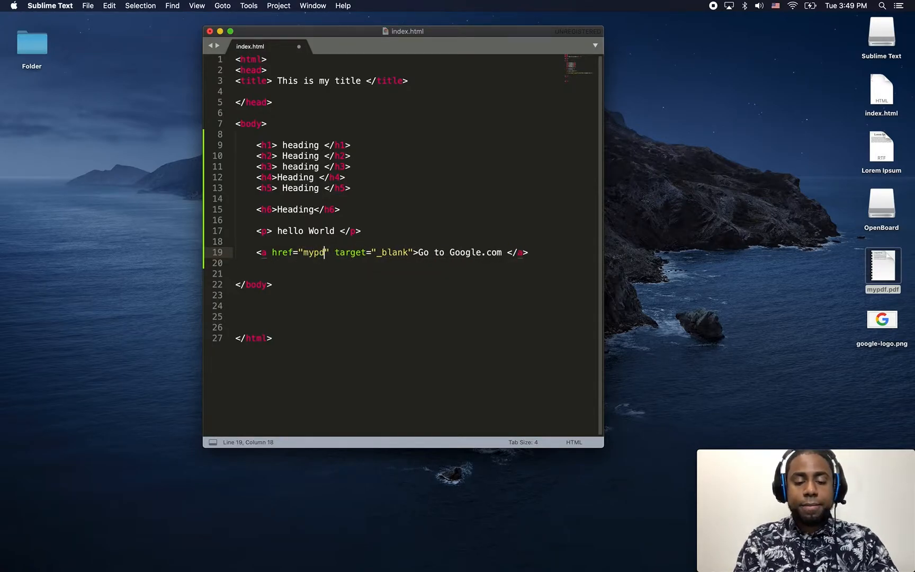
{"action": "type", "text": ".d"}
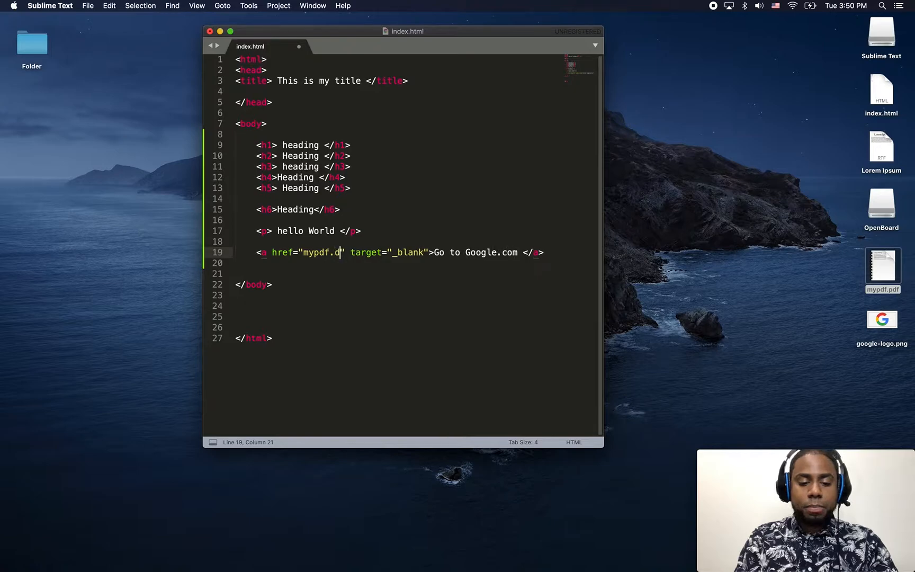
{"action": "type", "text": "df"}
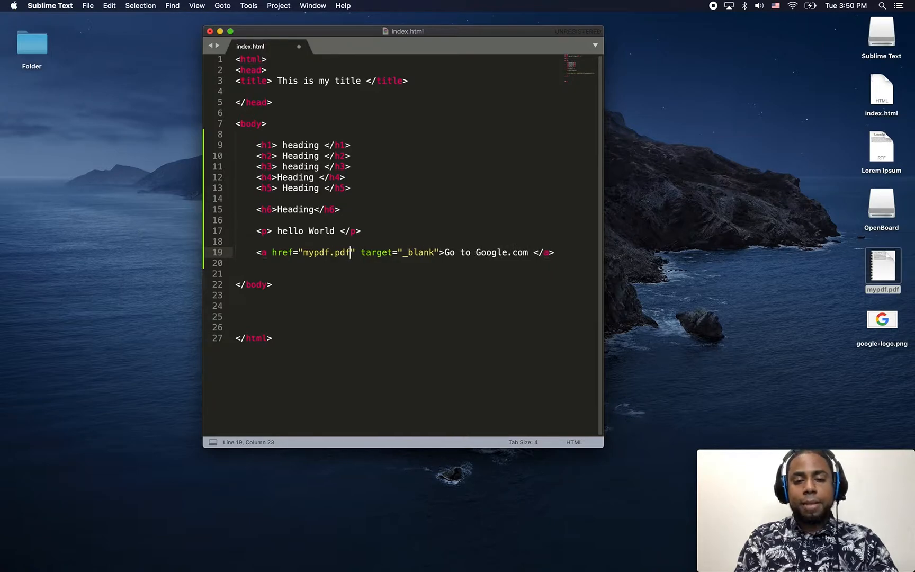
{"action": "mouse_move", "coordinate": [148, 25]}
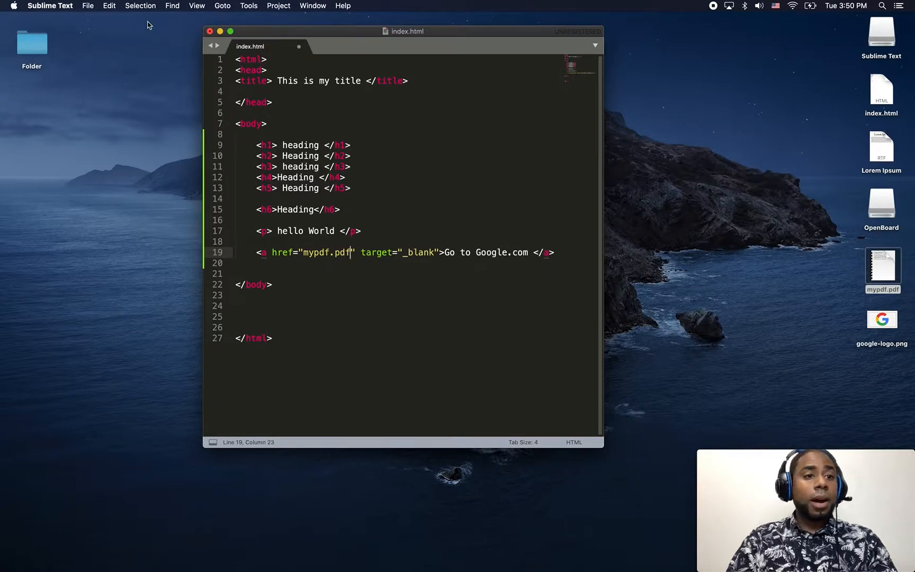
{"action": "left_click", "coordinate": [87, 6]}
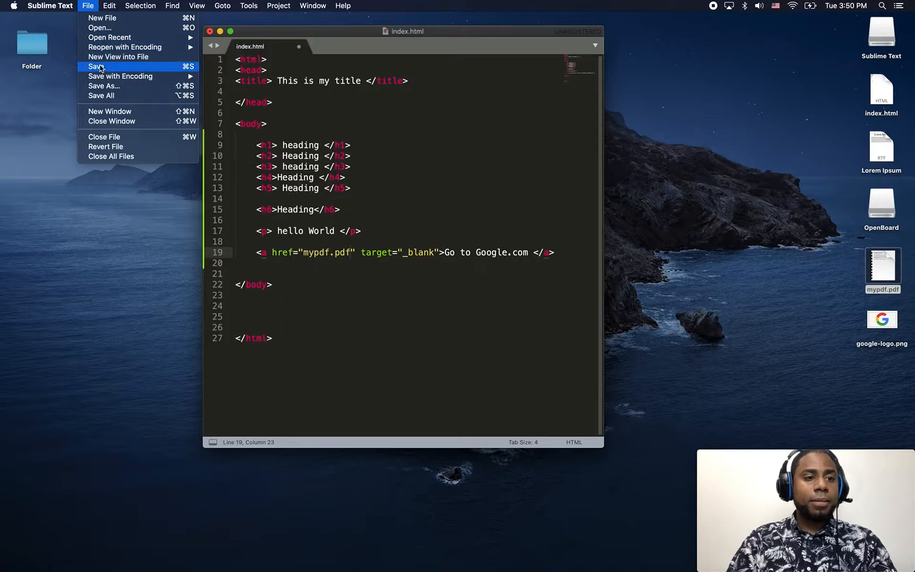
{"action": "left_click", "coordinate": [95, 66]}
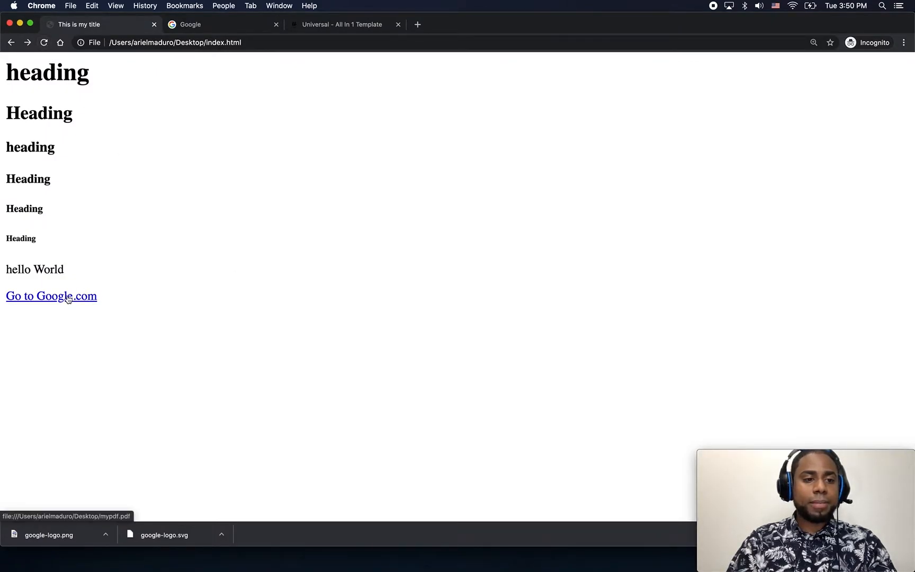
{"action": "mouse_move", "coordinate": [589, 568]}
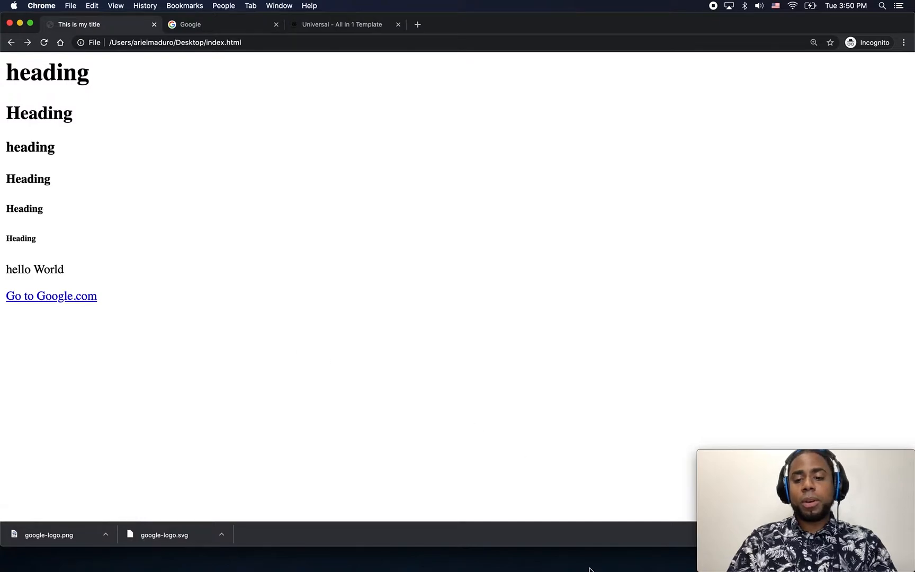
Reword the link text to 'Download this PDF' and save the page
{"action": "left_click", "coordinate": [646, 559]}
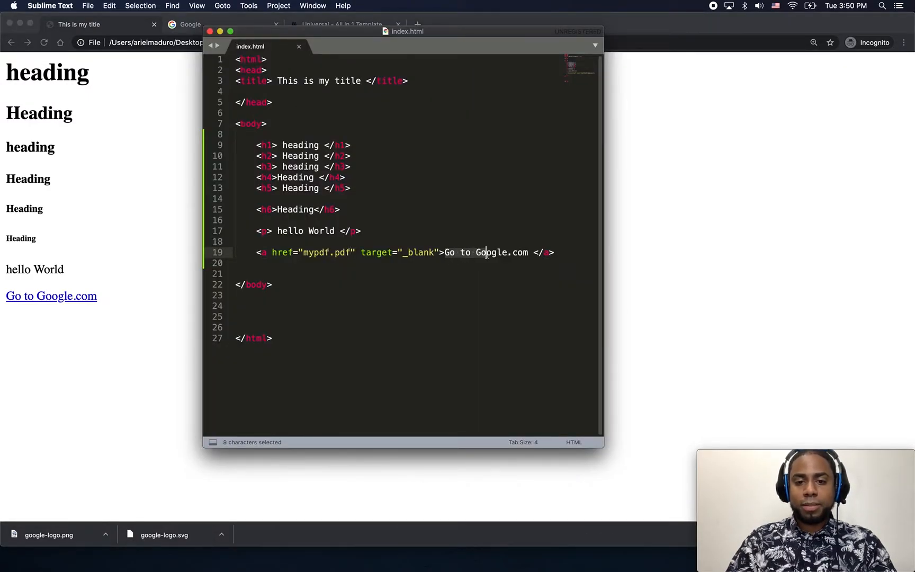
{"action": "type", "text": "O"}
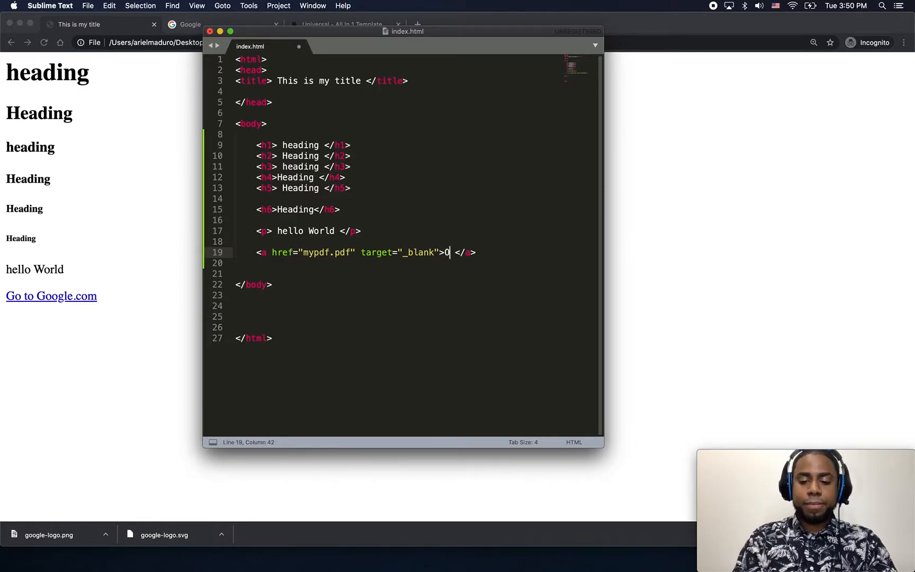
{"action": "type", "text": "pen"}
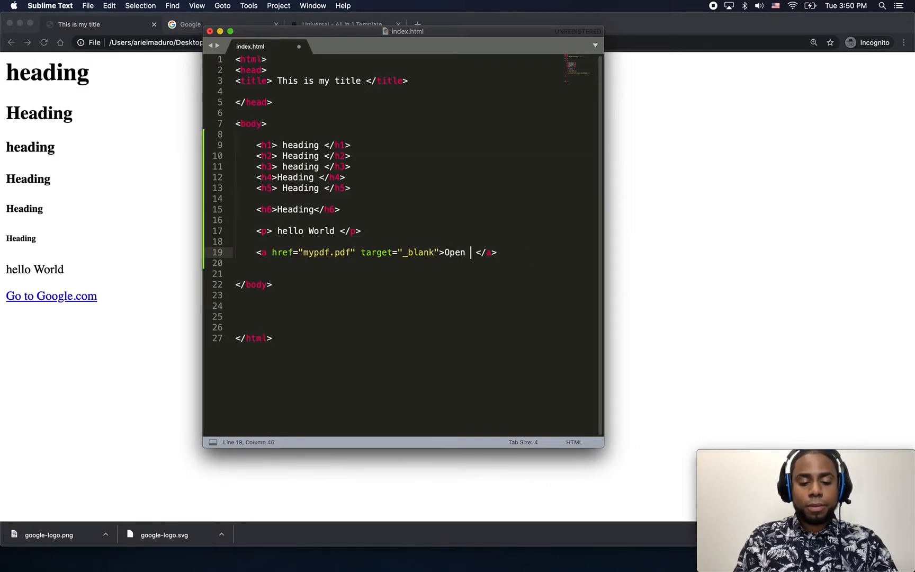
{"action": "type", "text": "this P"}
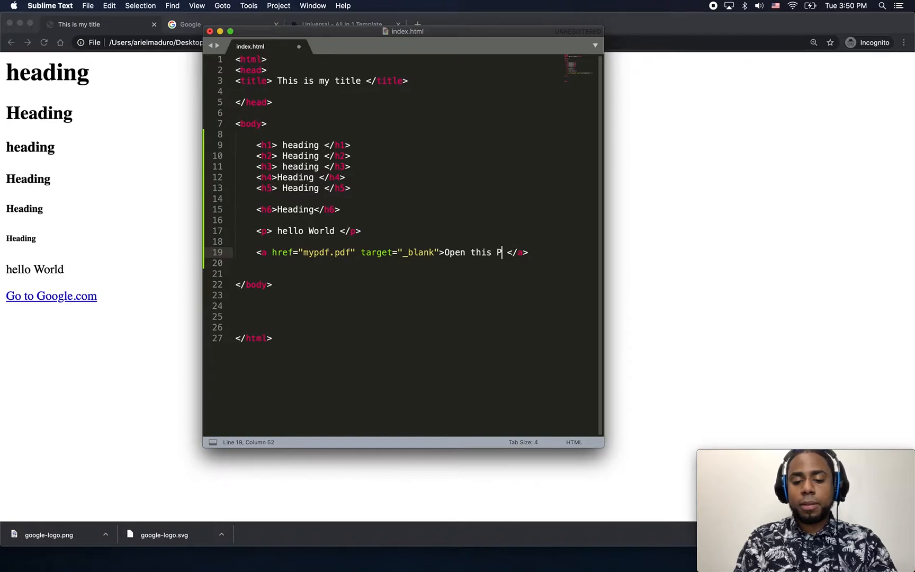
{"action": "key", "text": "backspace"}
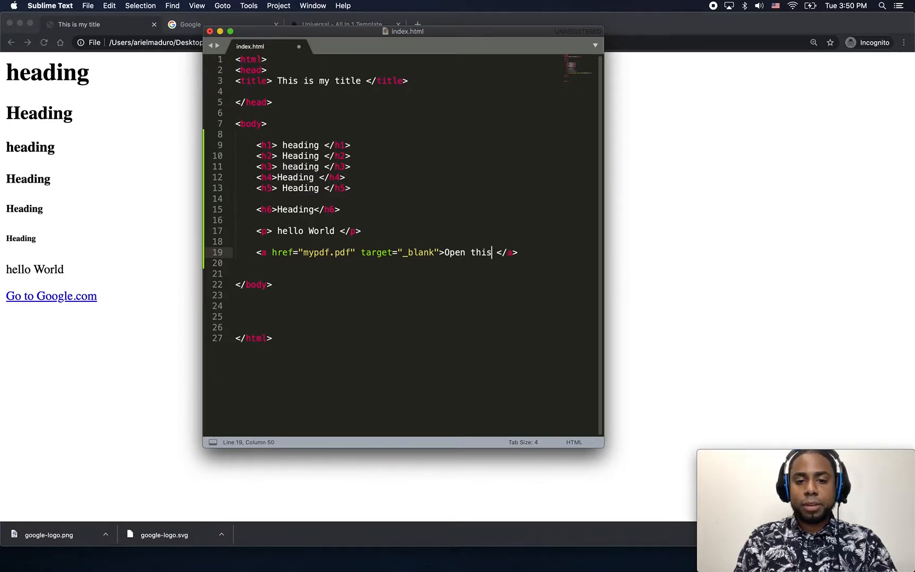
{"action": "type", "text": "D"}
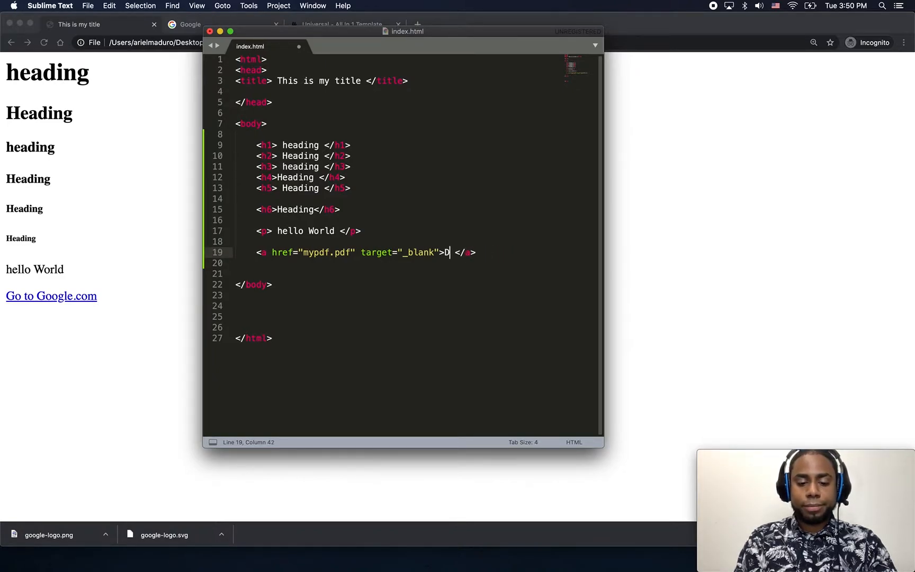
{"action": "type", "text": "ownload th"}
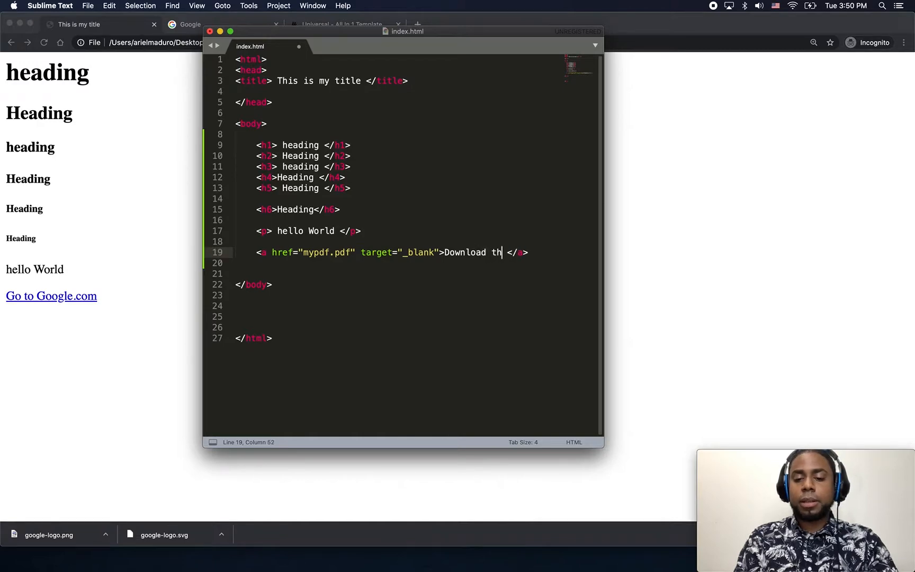
{"action": "type", "text": "is PDF"}
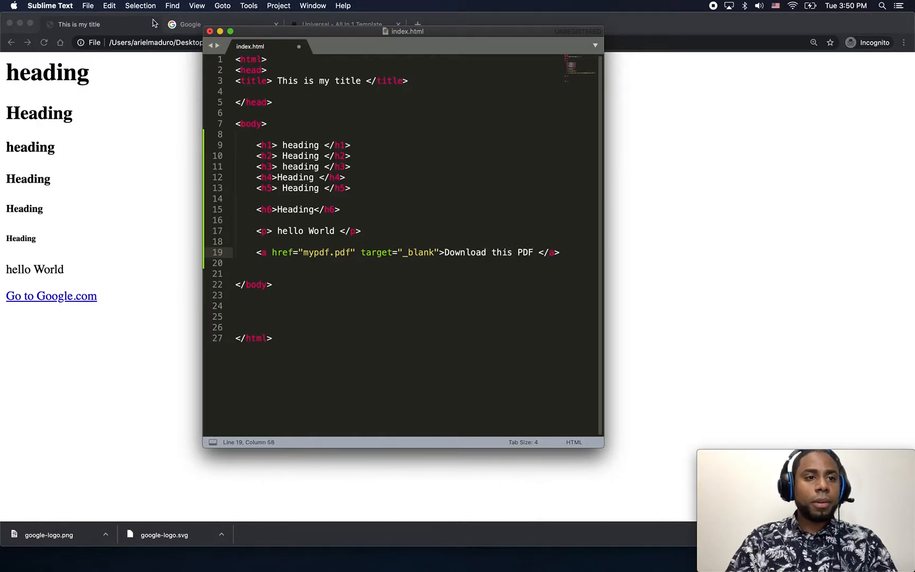
{"action": "left_click", "coordinate": [88, 6]}
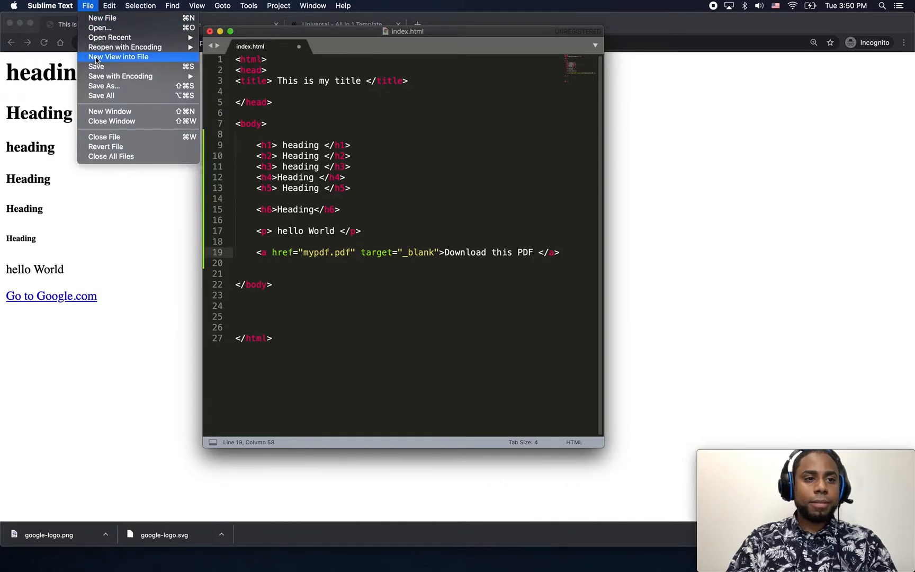
{"action": "left_click", "coordinate": [96, 67]}
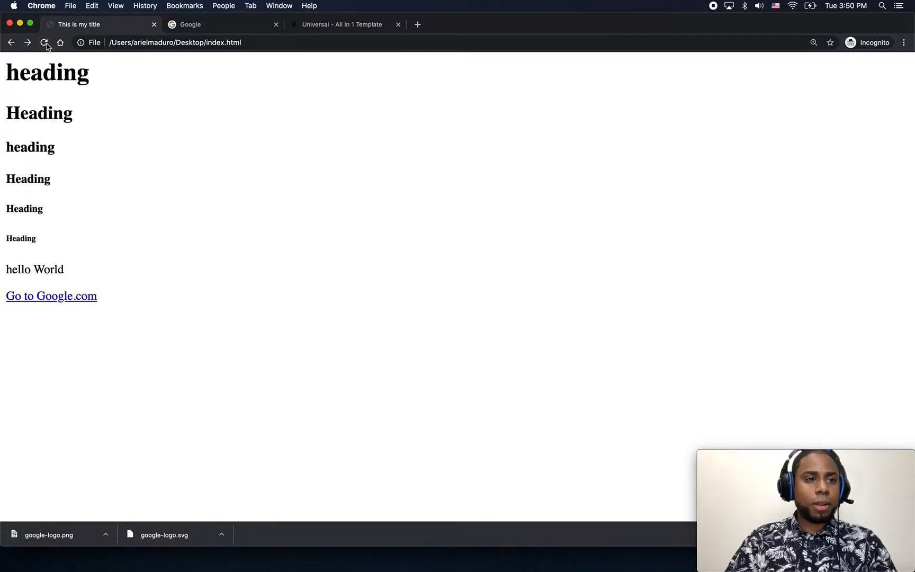
Reload the page, follow the Download this PDF link to mypdf.pdf, then close that tab
{"action": "left_click", "coordinate": [45, 42]}
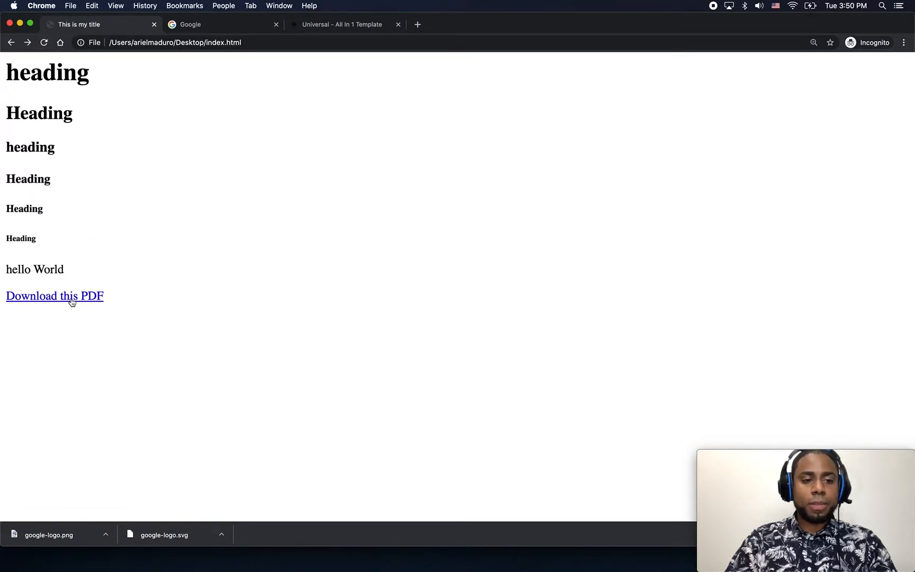
{"action": "left_click", "coordinate": [54, 296]}
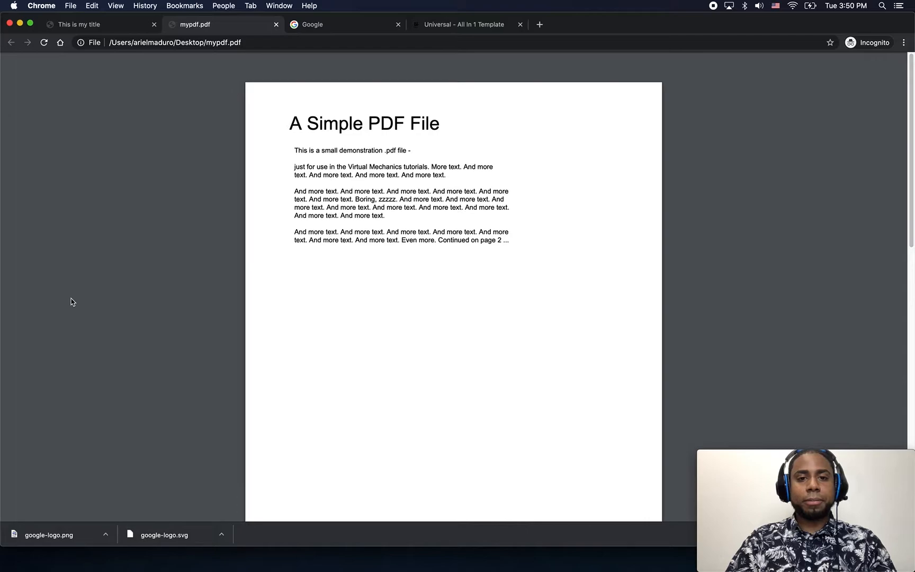
{"action": "mouse_move", "coordinate": [243, 85]}
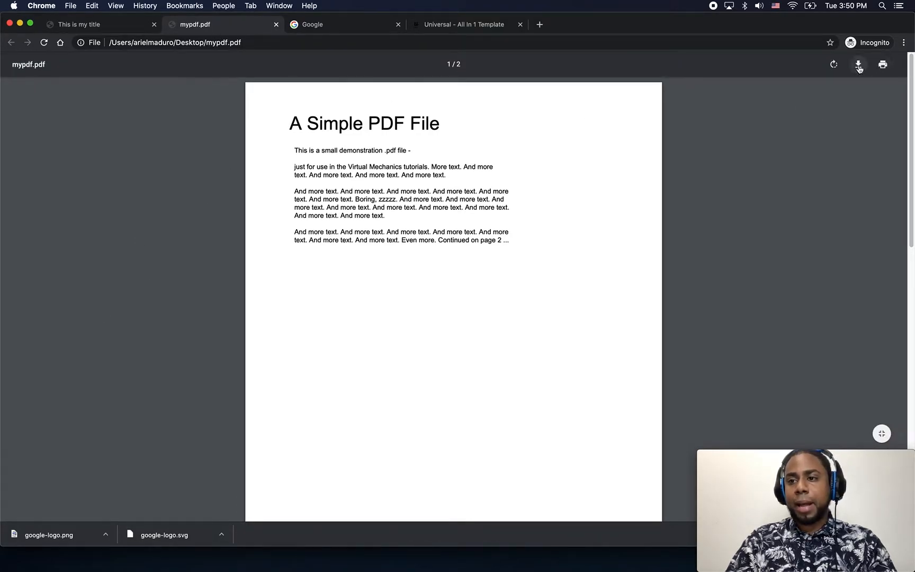
{"action": "mouse_move", "coordinate": [858, 64]}
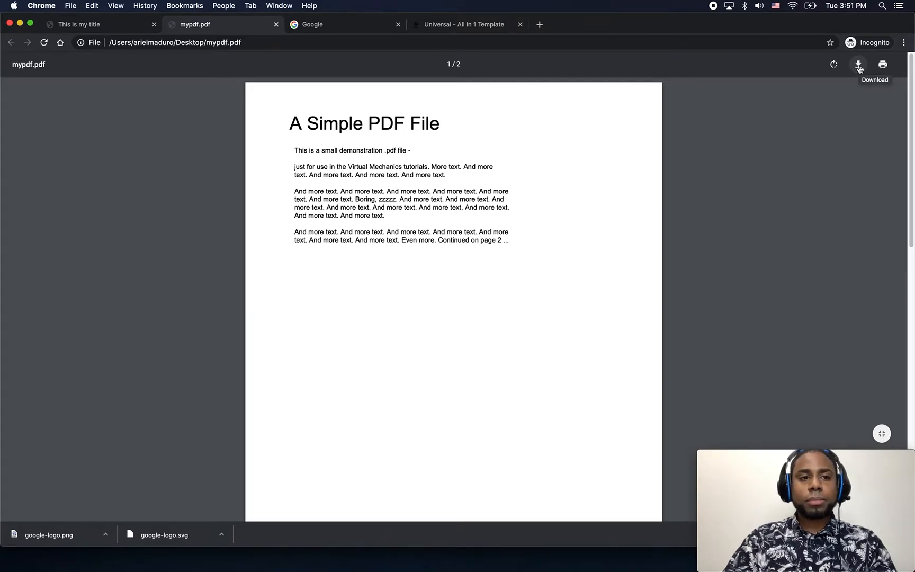
{"action": "mouse_move", "coordinate": [189, 36]}
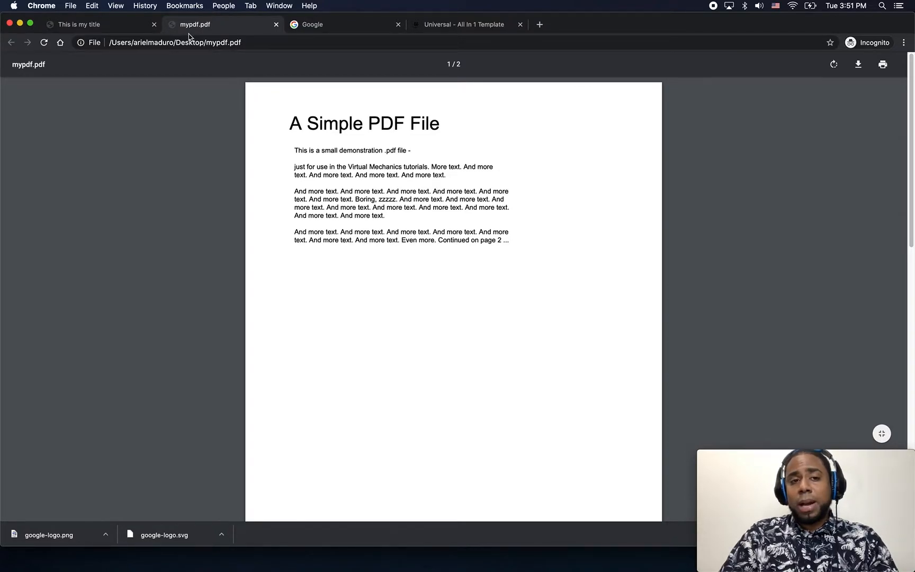
{"action": "mouse_move", "coordinate": [276, 29]}
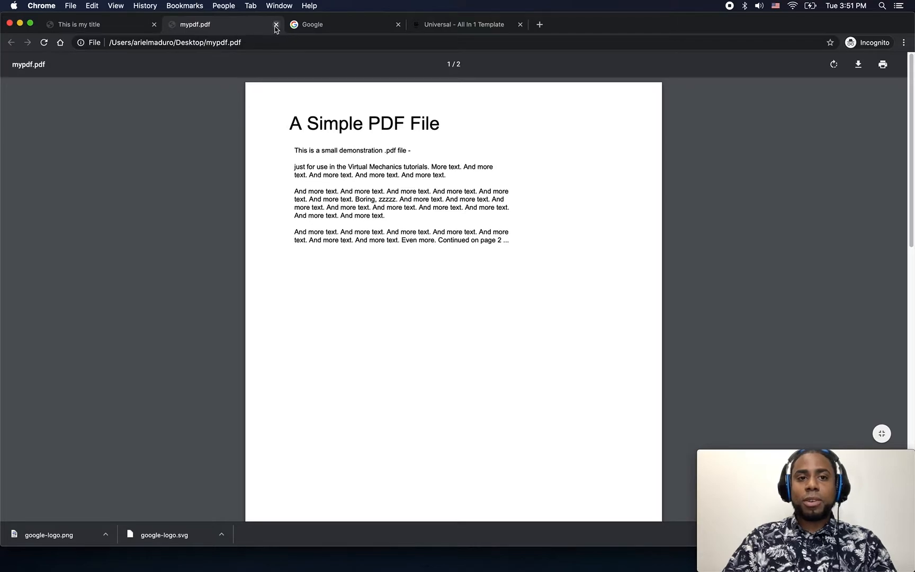
{"action": "left_click", "coordinate": [275, 25]}
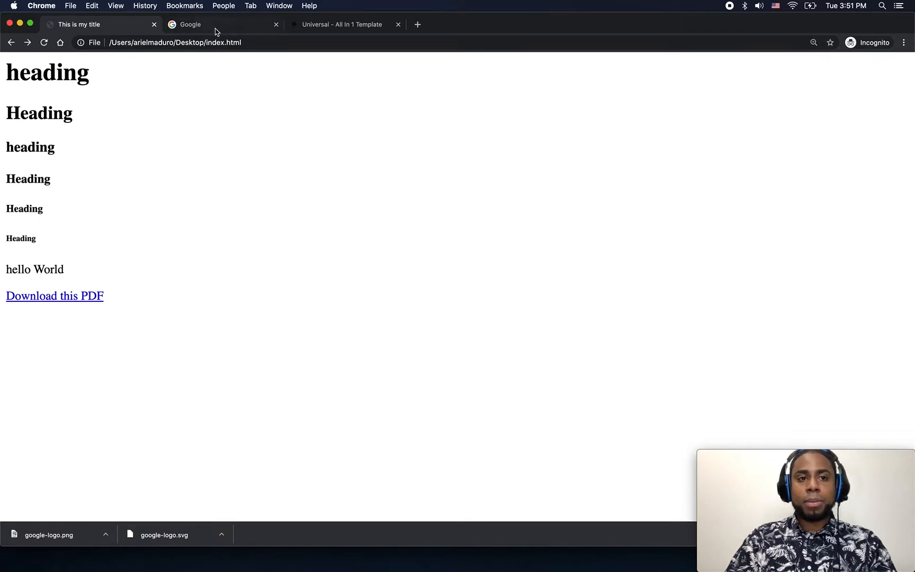
{"action": "mouse_move", "coordinate": [190, 24]}
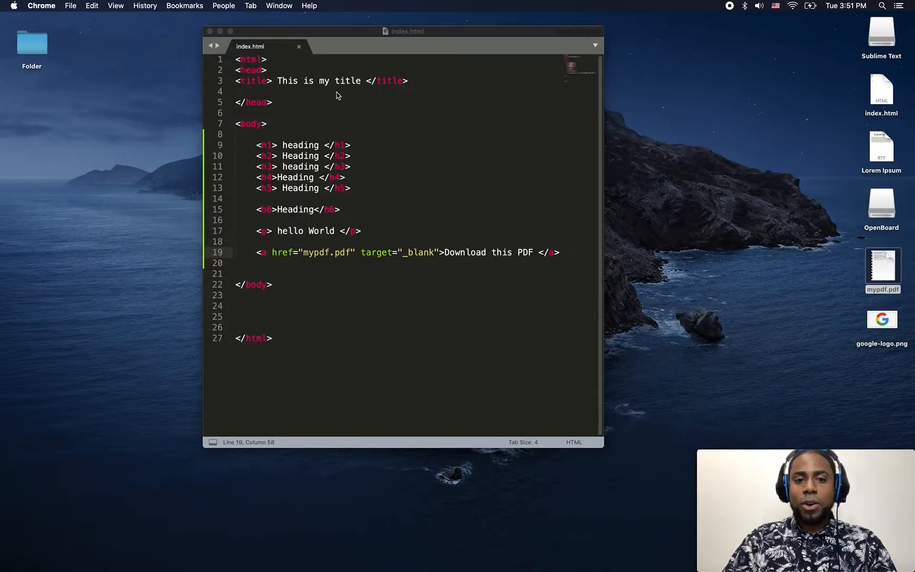
{"action": "mouse_move", "coordinate": [681, 140]}
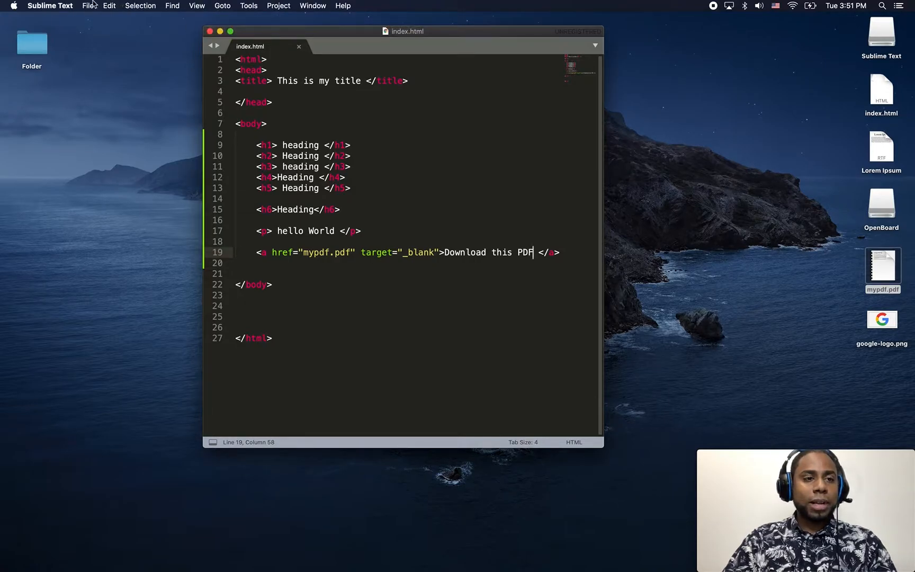
Create a new blank untitled file beside index.html
{"action": "left_click", "coordinate": [90, 6]}
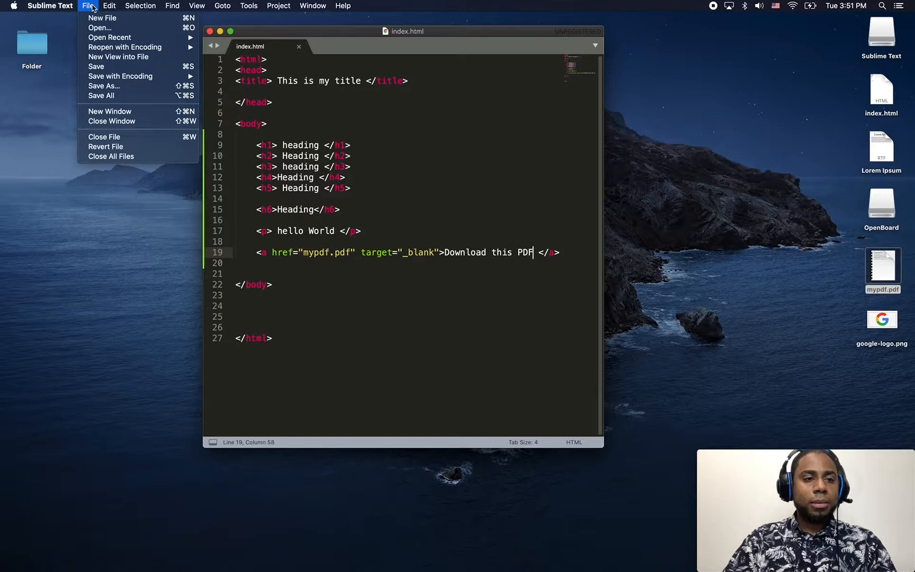
{"action": "mouse_move", "coordinate": [102, 17]}
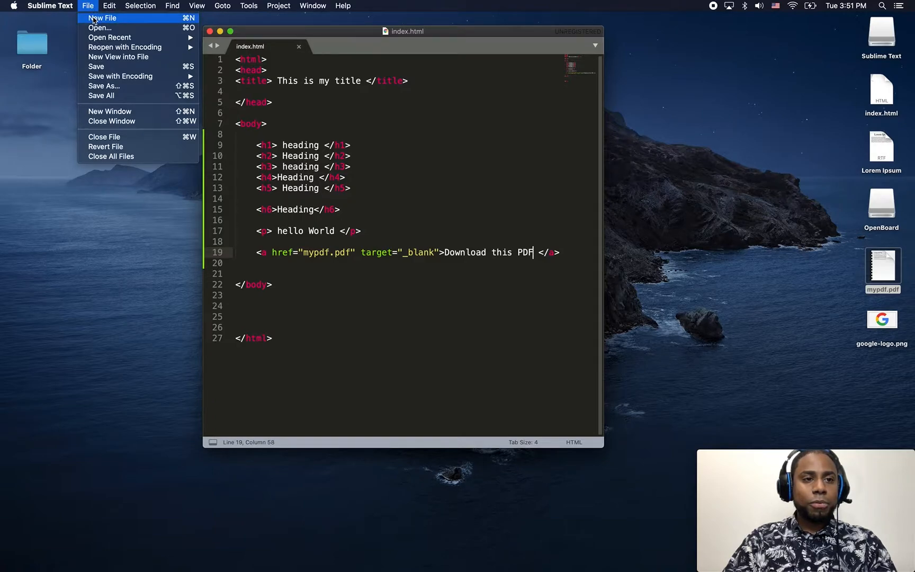
{"action": "left_click", "coordinate": [103, 17]}
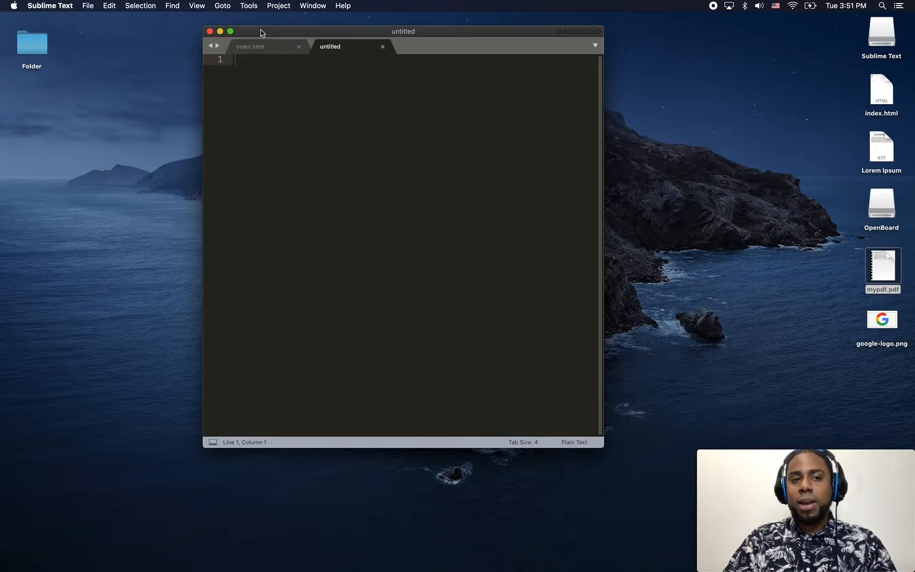
{"action": "mouse_move", "coordinate": [84, 18]}
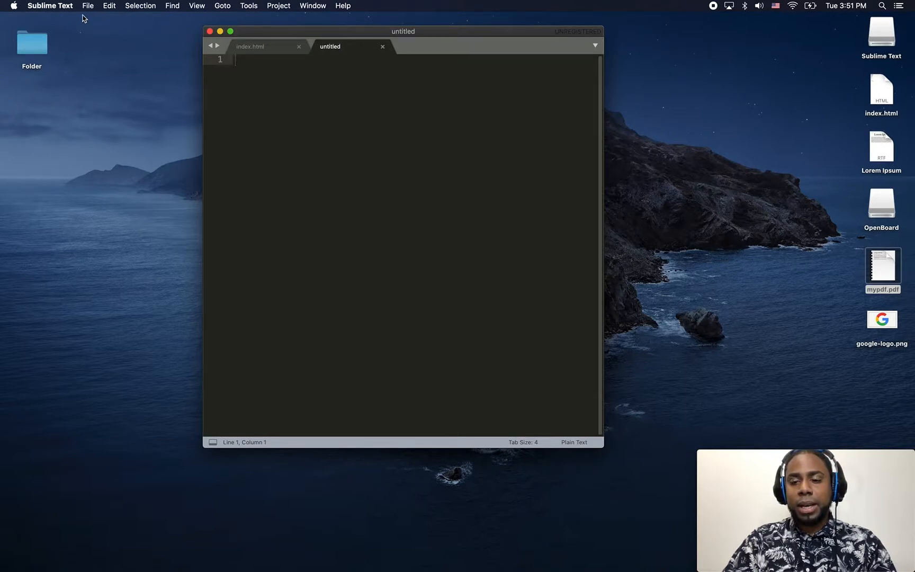
{"action": "mouse_move", "coordinate": [124, 42]}
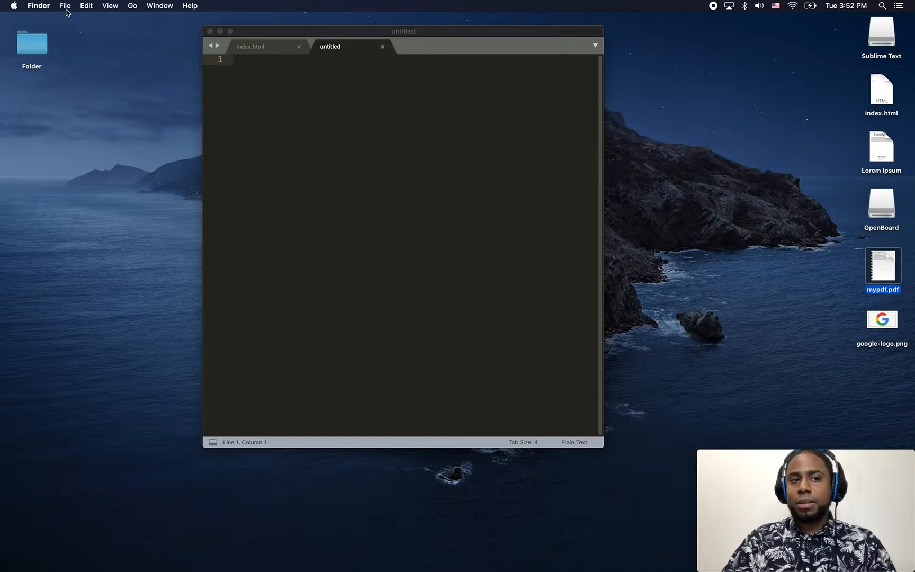
{"action": "left_click", "coordinate": [64, 5]}
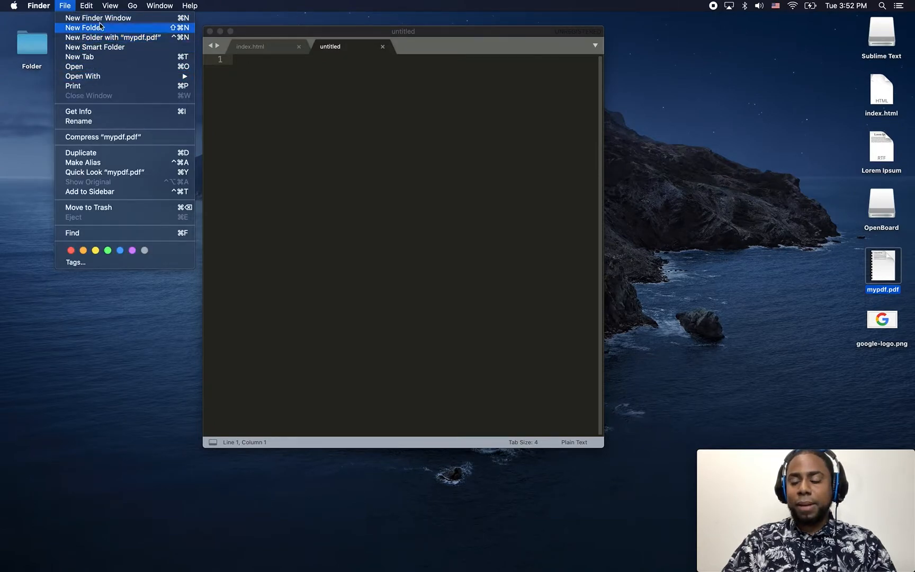
{"action": "mouse_move", "coordinate": [98, 68]}
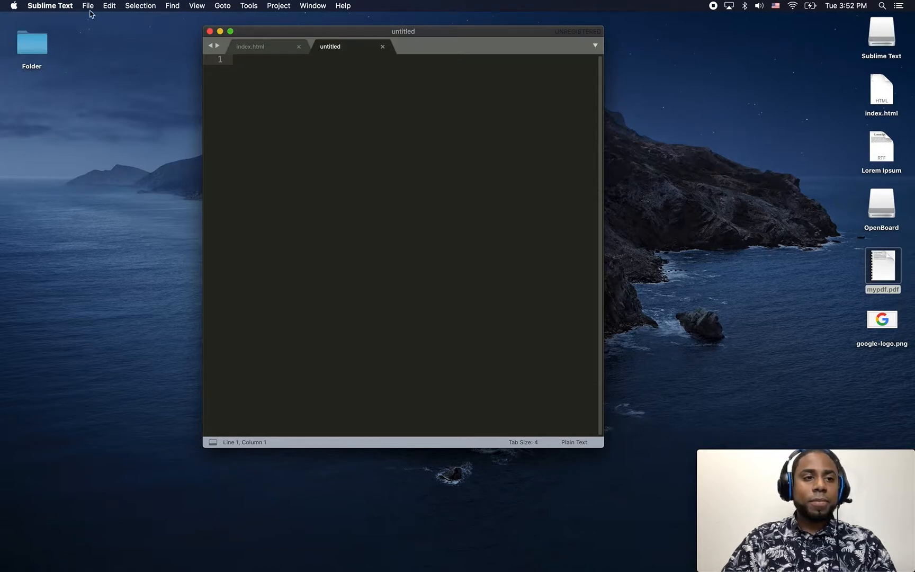
{"action": "left_click", "coordinate": [88, 6]}
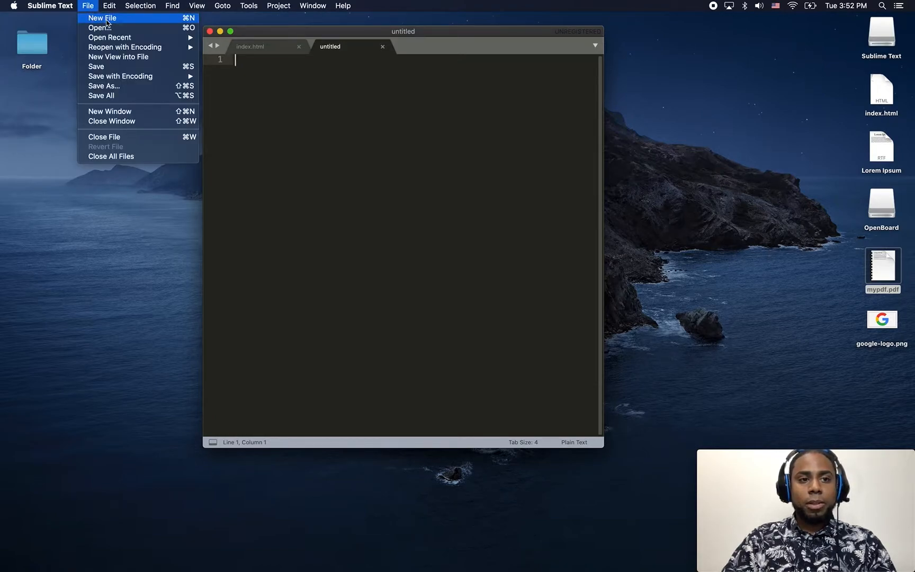
{"action": "mouse_move", "coordinate": [356, 80]}
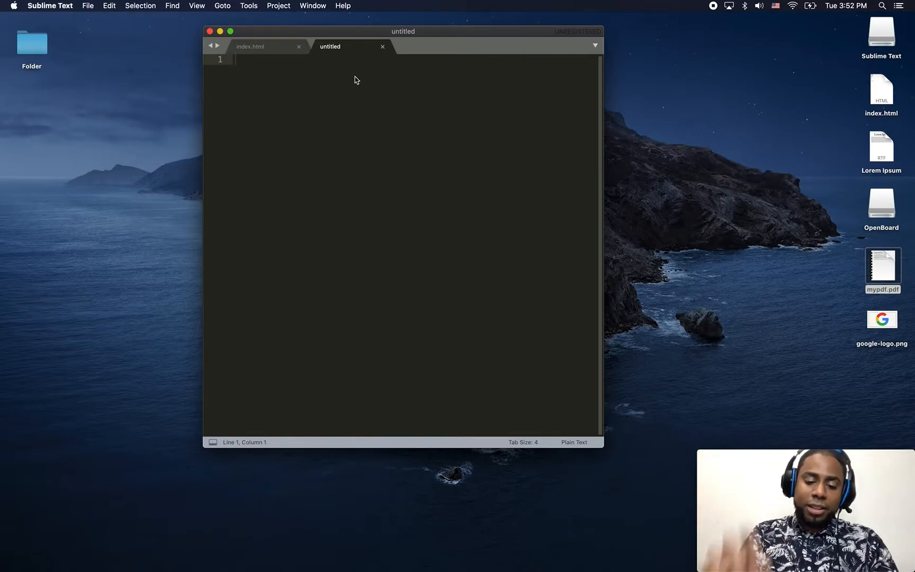
Write the html and head tags with the title 'Contact Us'
{"action": "type", "text": "<htm"}
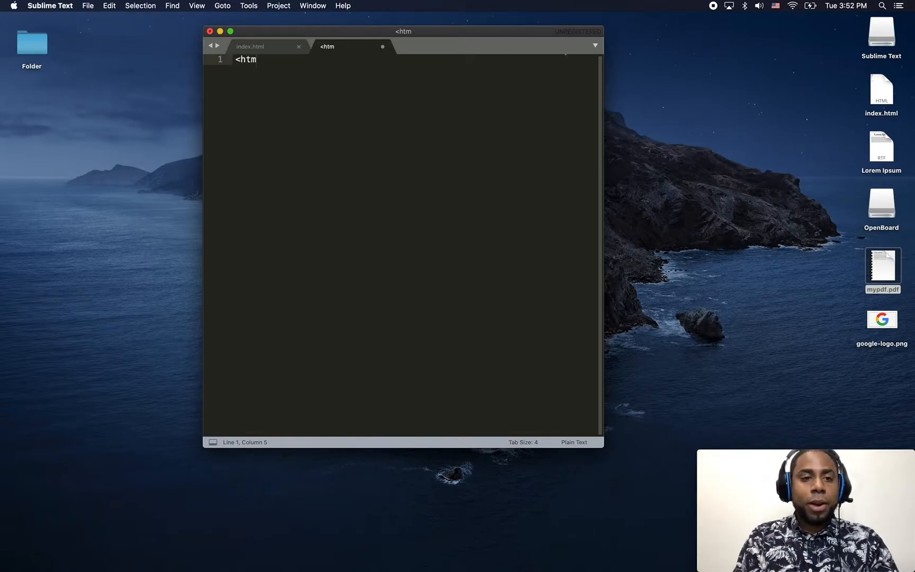
{"action": "type", "text": "l>"}
{"action": "type", "text": "<"}
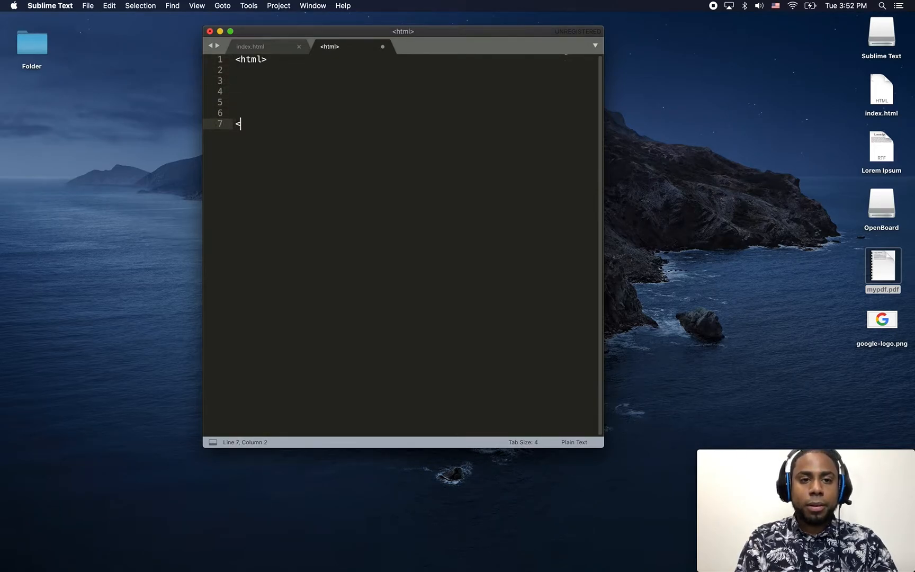
{"action": "type", "text": "/html>"}
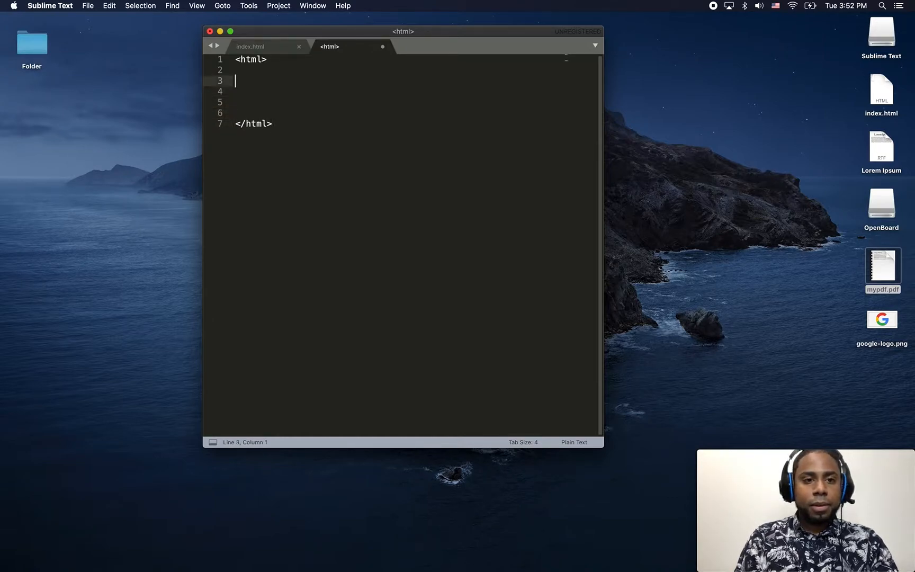
{"action": "type", "text": "<h"}
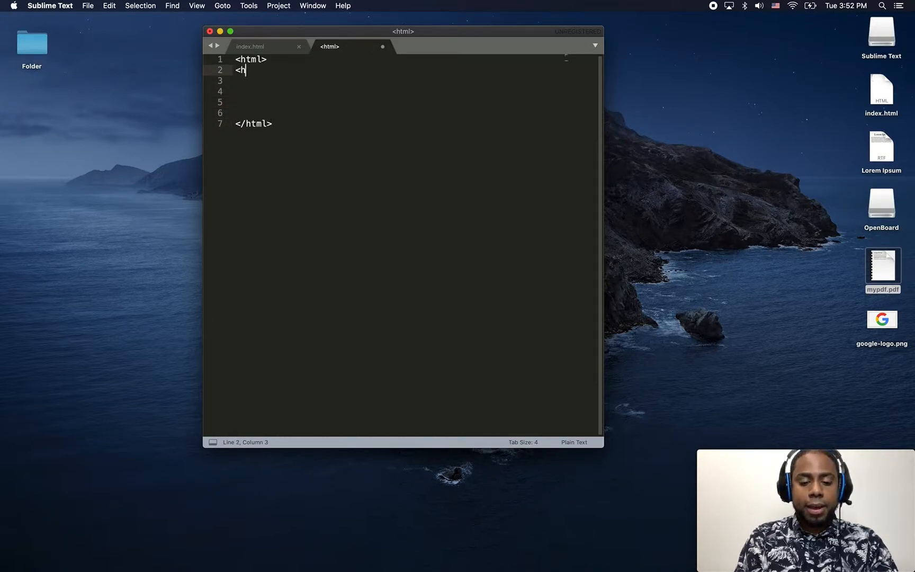
{"action": "type", "text": "ead<"}
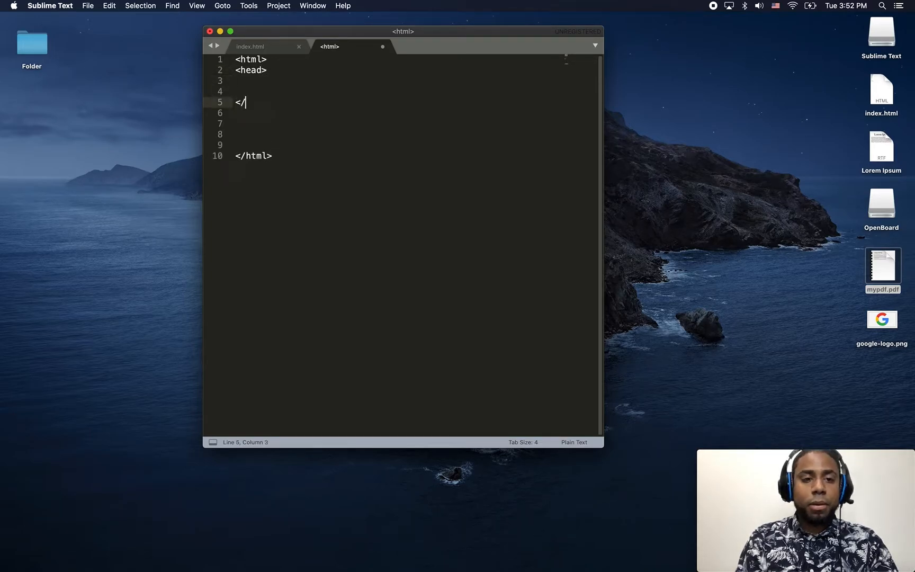
{"action": "type", "text": "head>"}
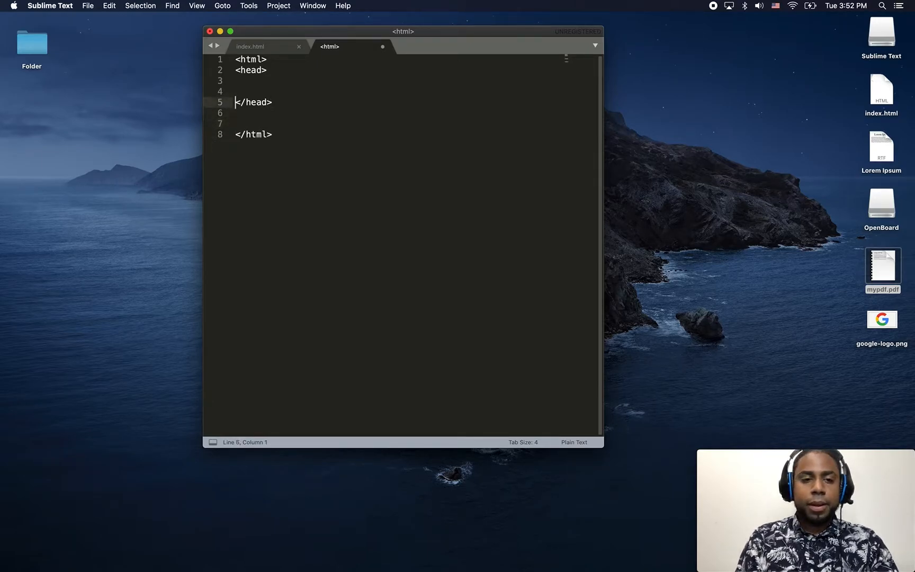
{"action": "type", "text": "<"}
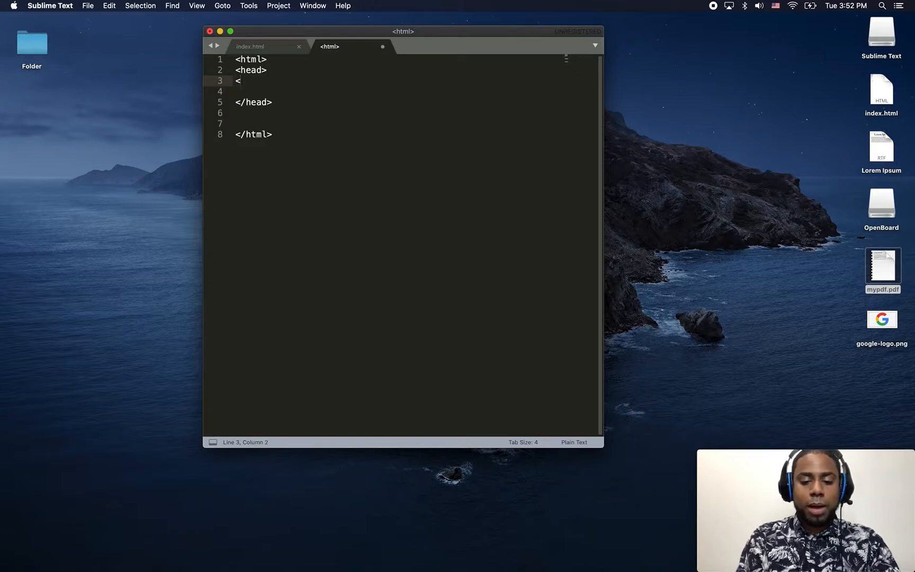
{"action": "type", "text": "title>"}
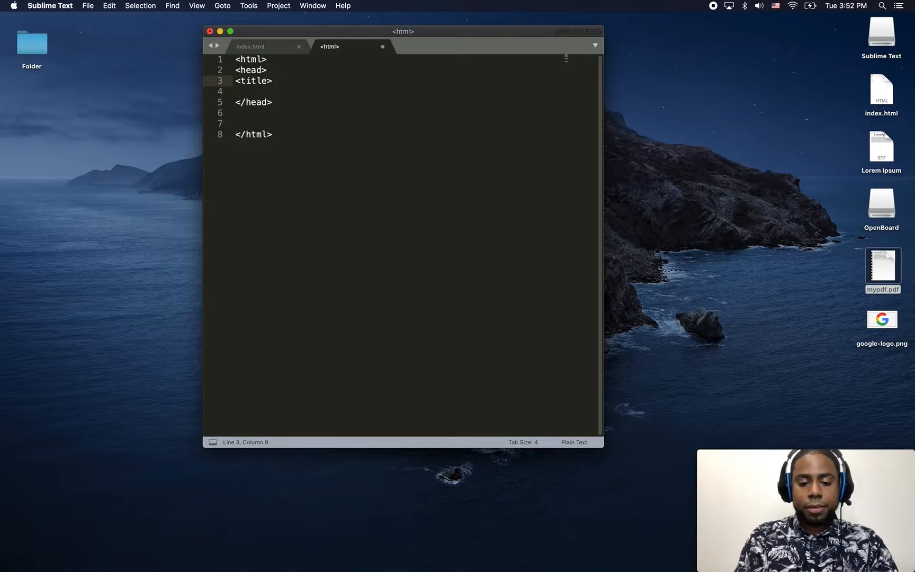
{"action": "type", "text": "Contact"}
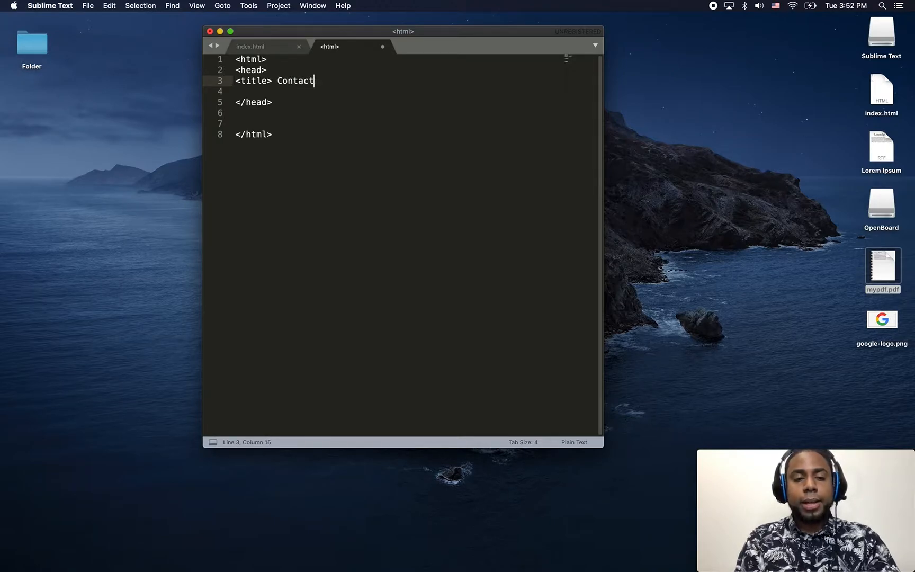
{"action": "type", "text": "Us"}
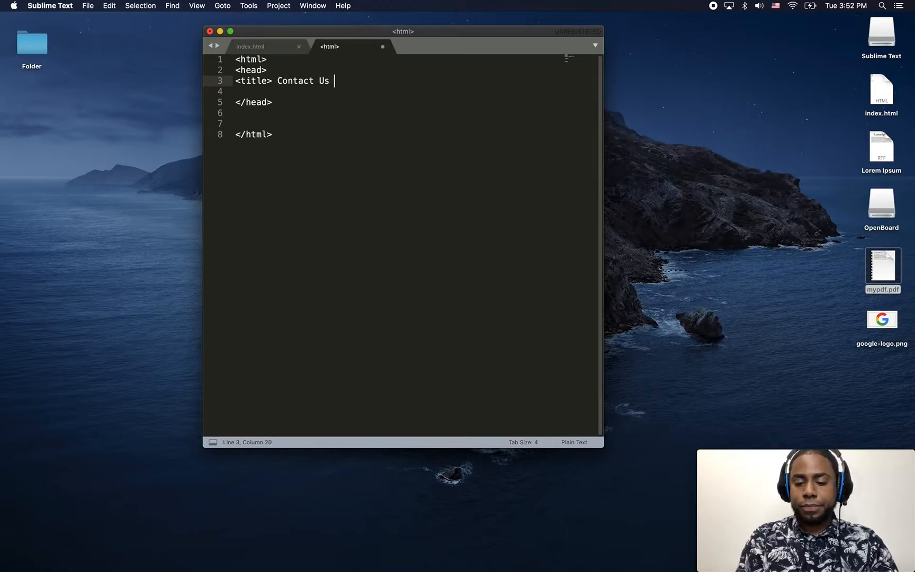
{"action": "type", "text": "</"}
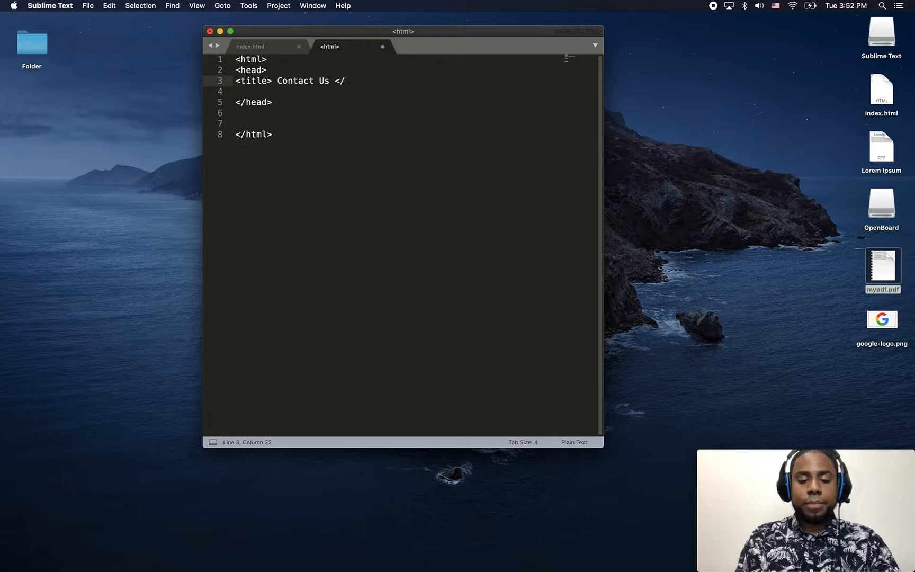
{"action": "type", "text": "title>"}
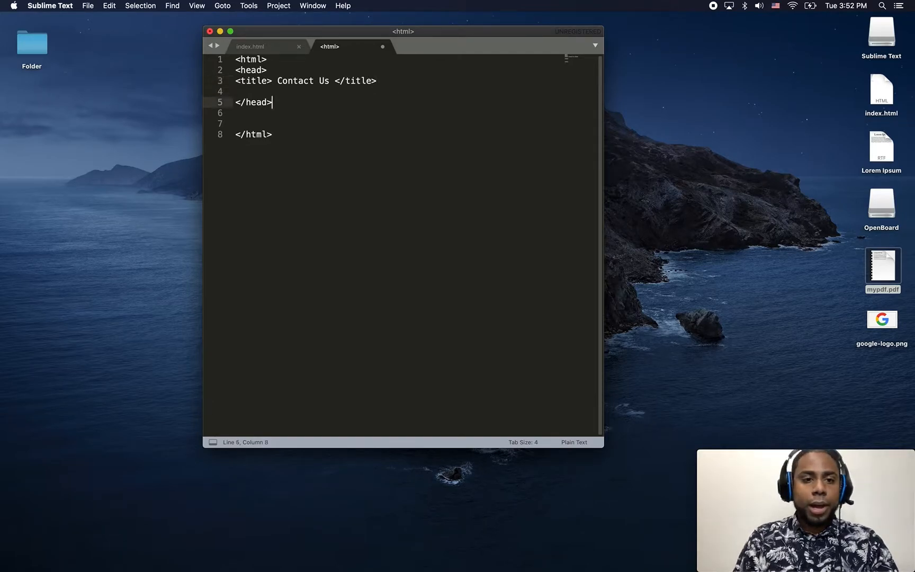
Add the body tags containing an h1 heading 'Contact'
{"action": "type", "text": "<"}
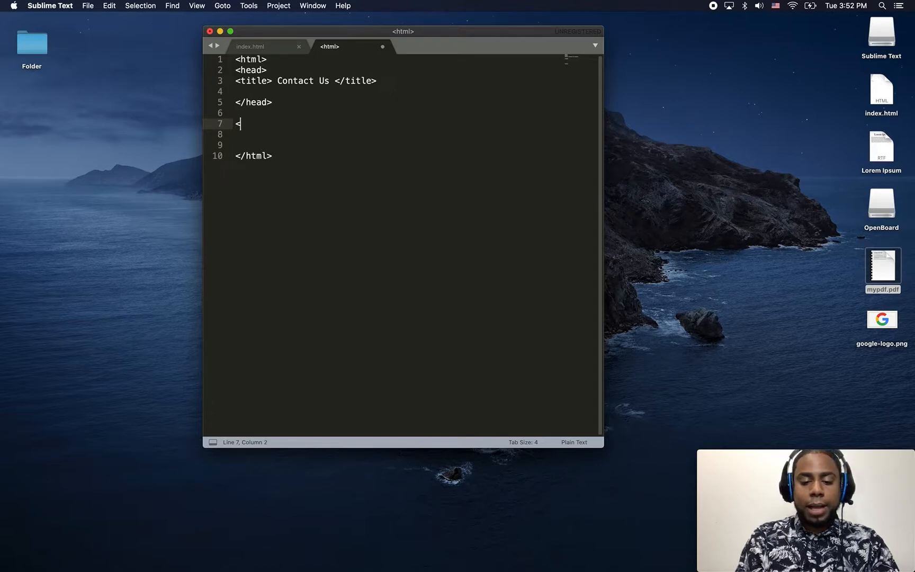
{"action": "type", "text": "body>"}
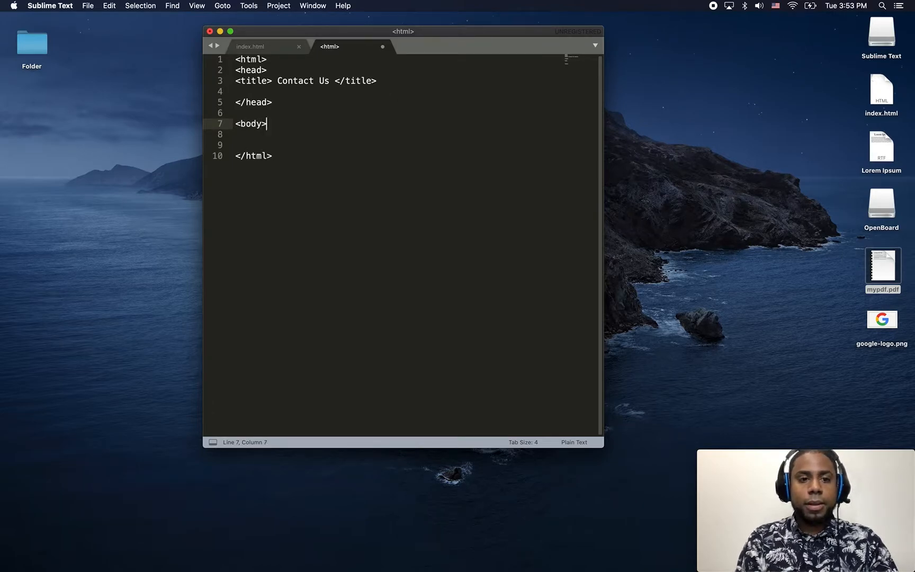
{"action": "type", "text": "</"}
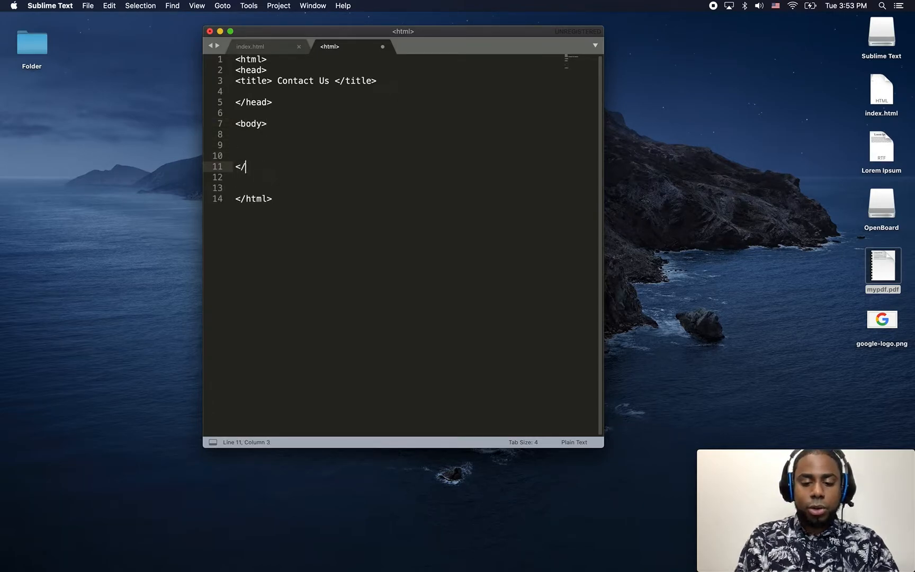
{"action": "type", "text": "b"}
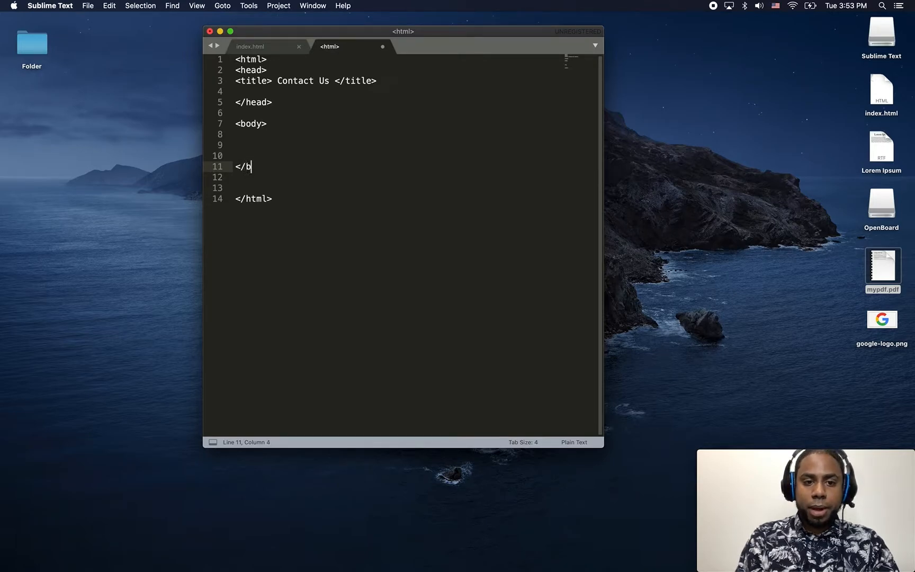
{"action": "type", "text": "ody>"}
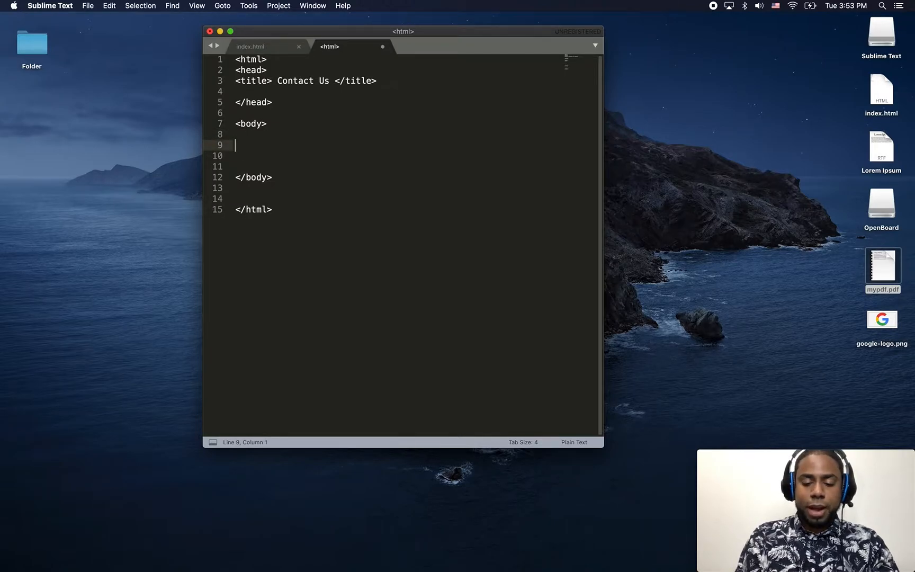
{"action": "type", "text": "<h"}
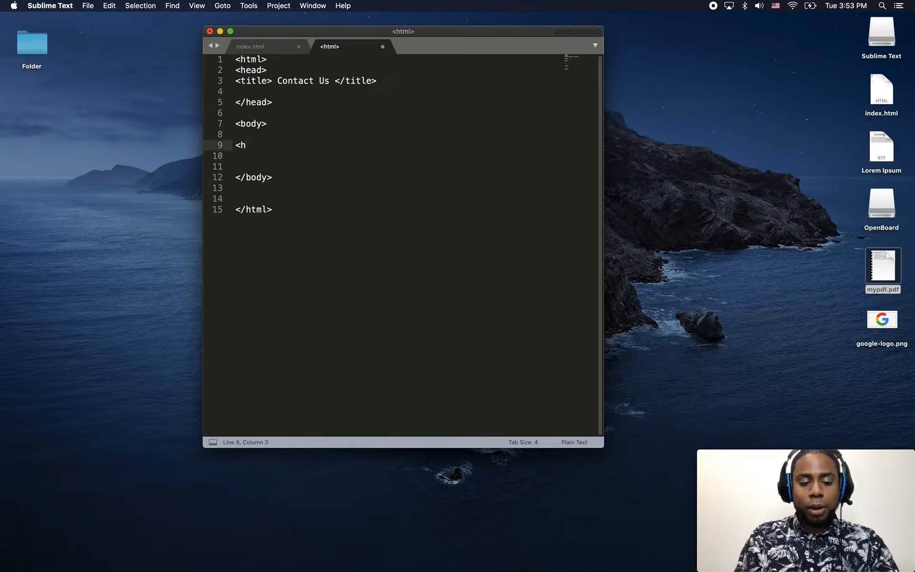
{"action": "type", "text": "1>C"}
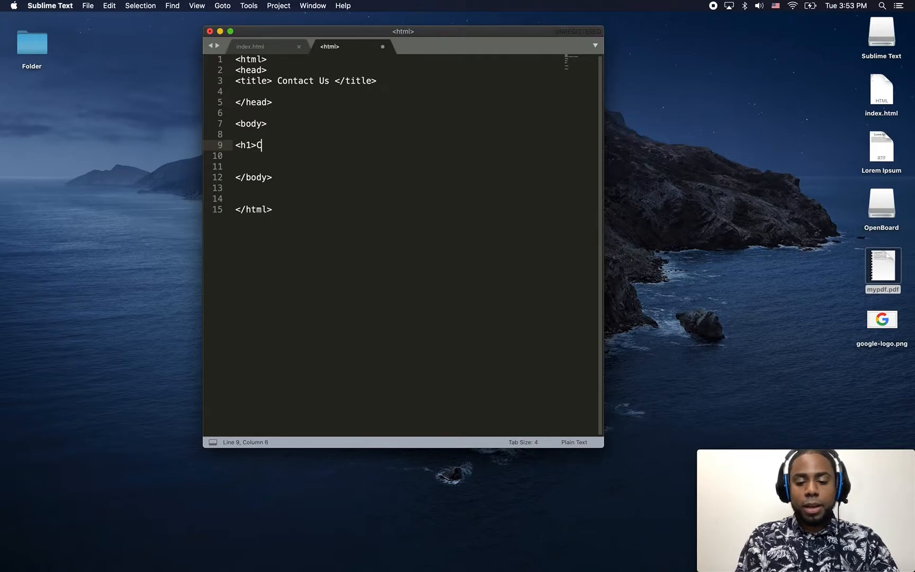
{"action": "type", "text": "ontact"}
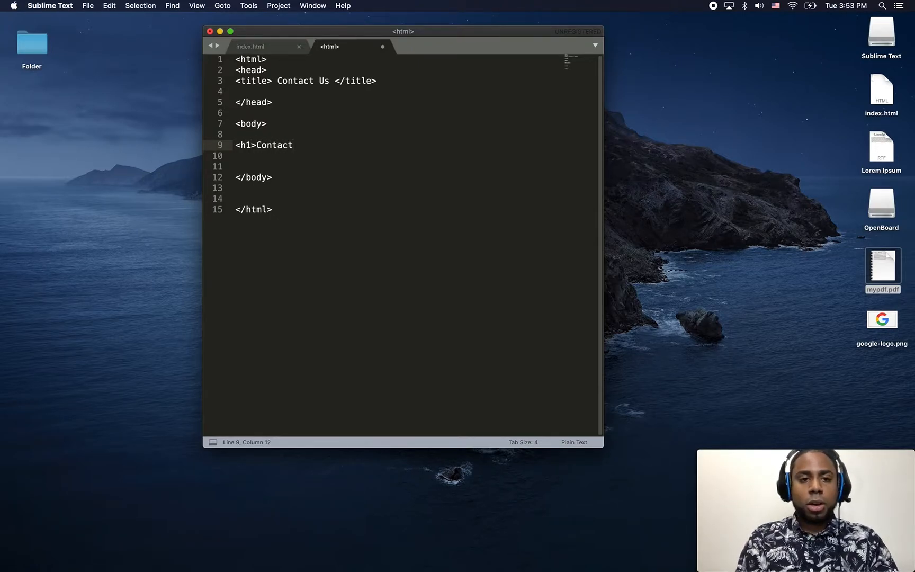
{"action": "type", "text": "</"}
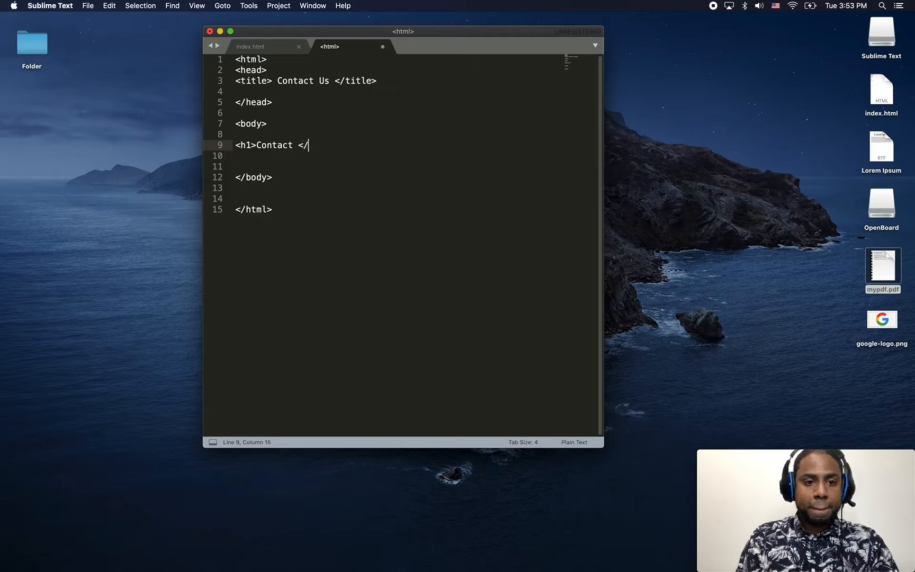
{"action": "type", "text": "h1>"}
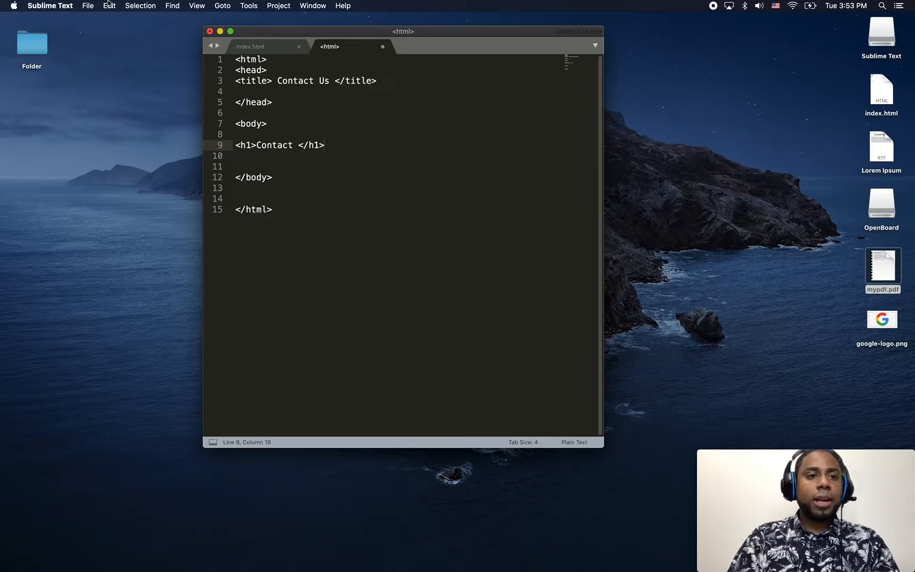
Save the new page as contact.html on the Desktop
{"action": "left_click", "coordinate": [87, 6]}
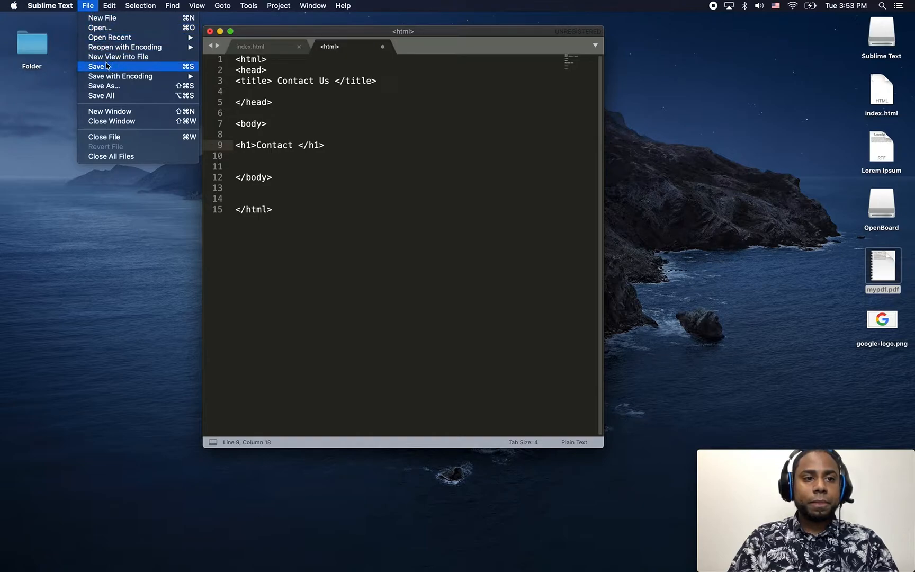
{"action": "left_click", "coordinate": [98, 66]}
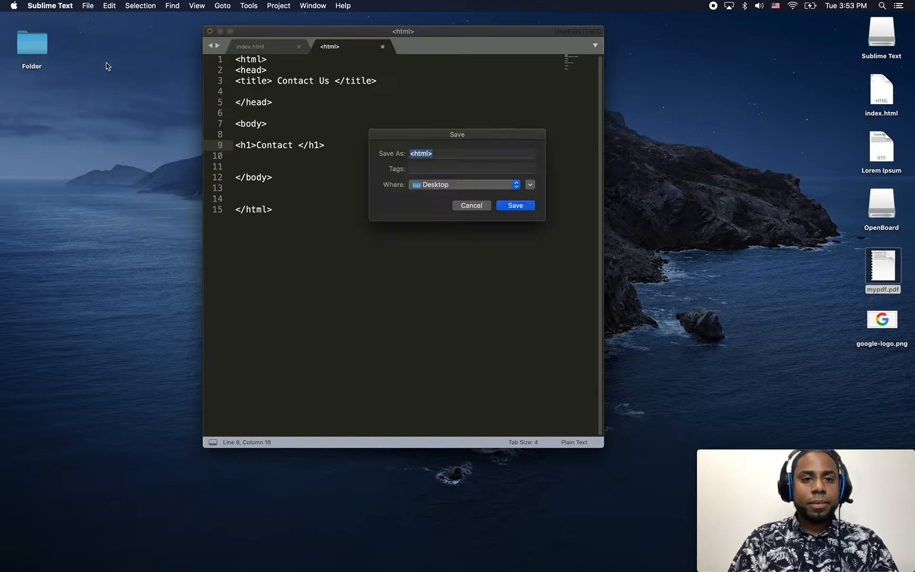
{"action": "left_click", "coordinate": [470, 153]}
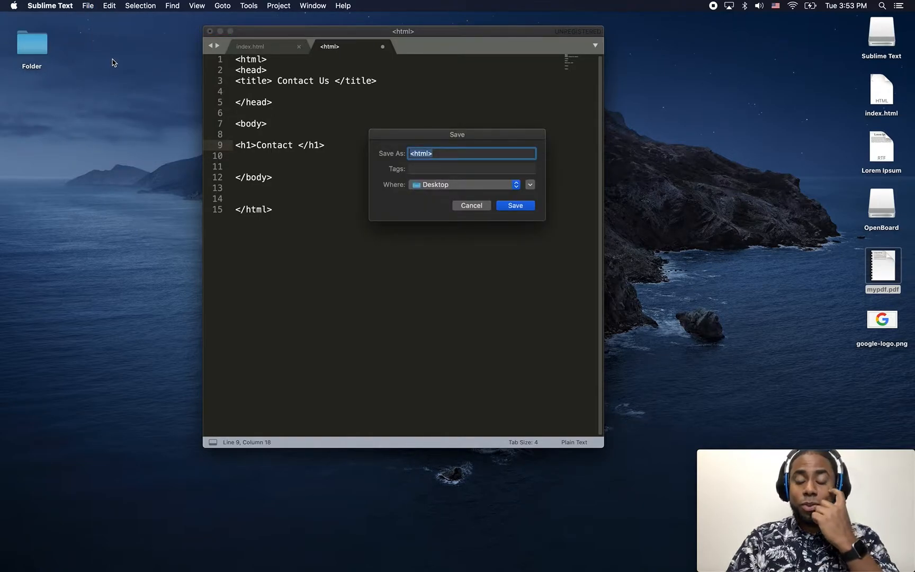
{"action": "type", "text": "contac"}
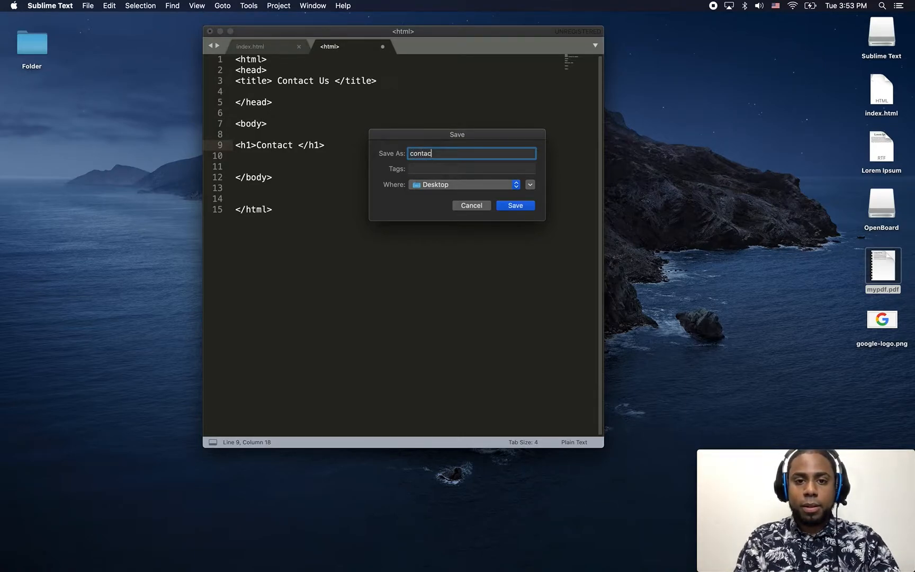
{"action": "type", "text": "t"}
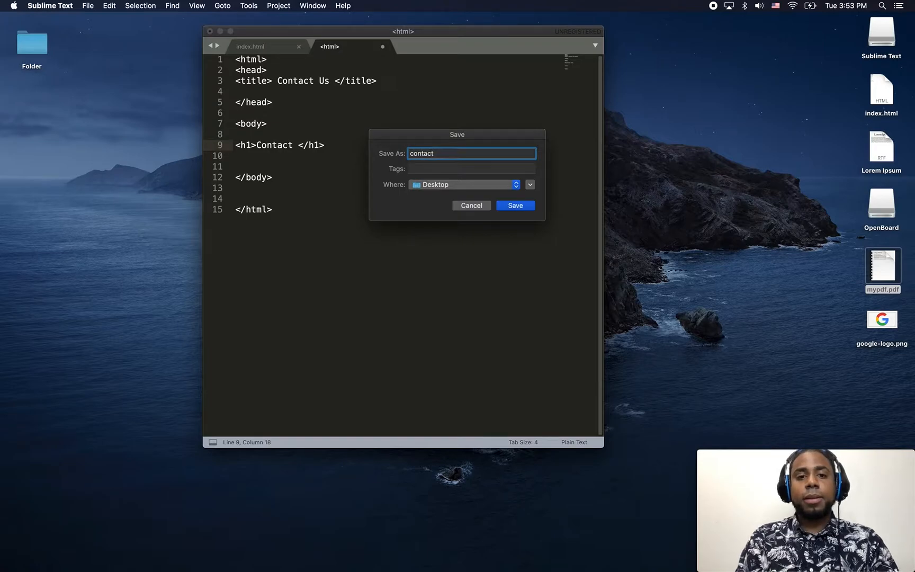
{"action": "type", "text": "."}
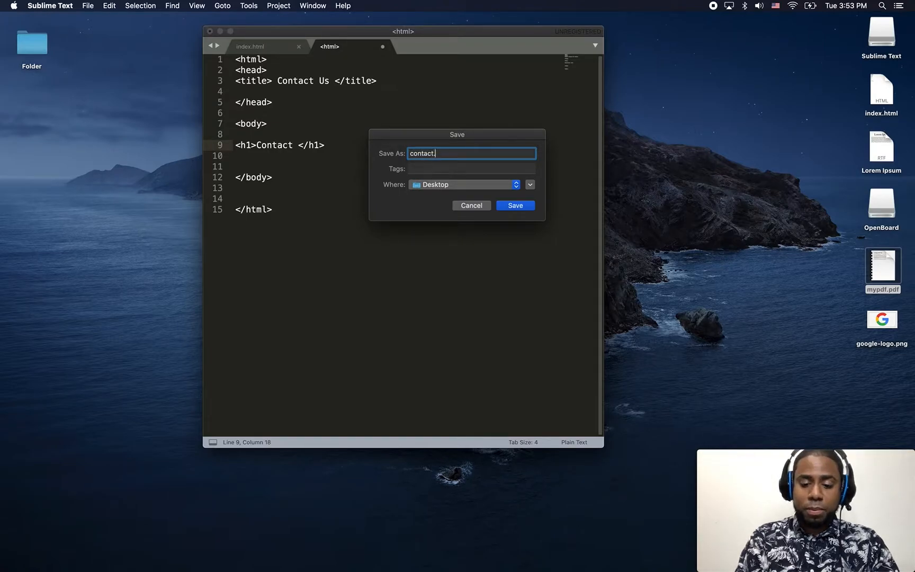
{"action": "type", "text": "html"}
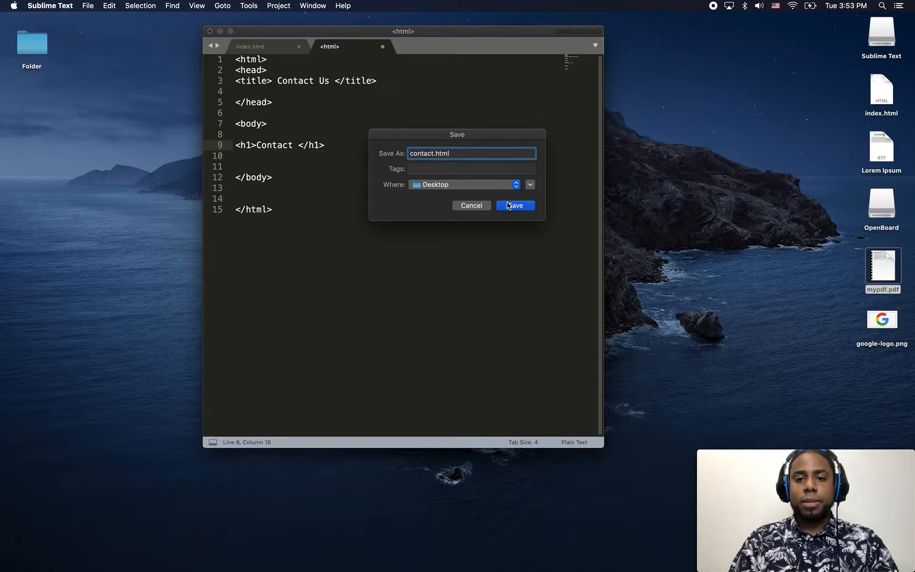
{"action": "left_click", "coordinate": [514, 205]}
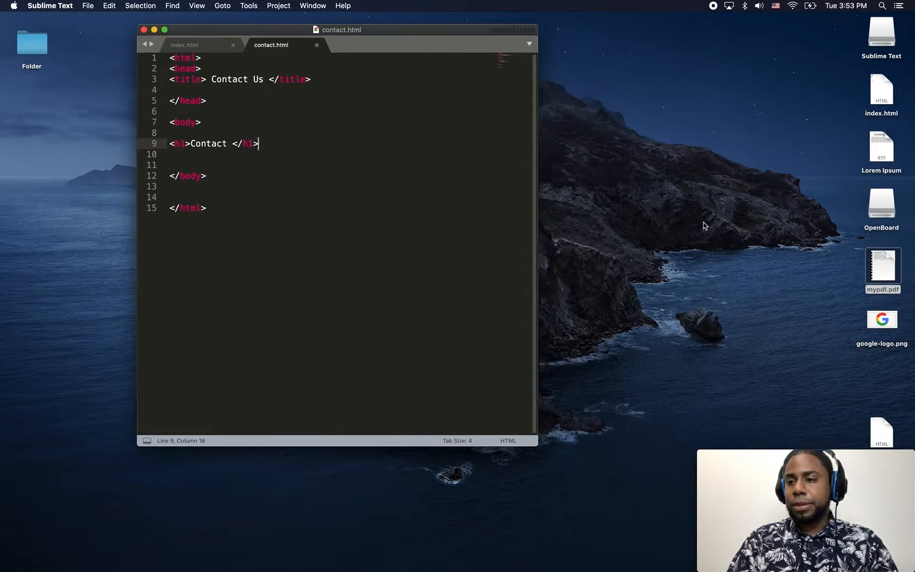
{"action": "mouse_move", "coordinate": [873, 402]}
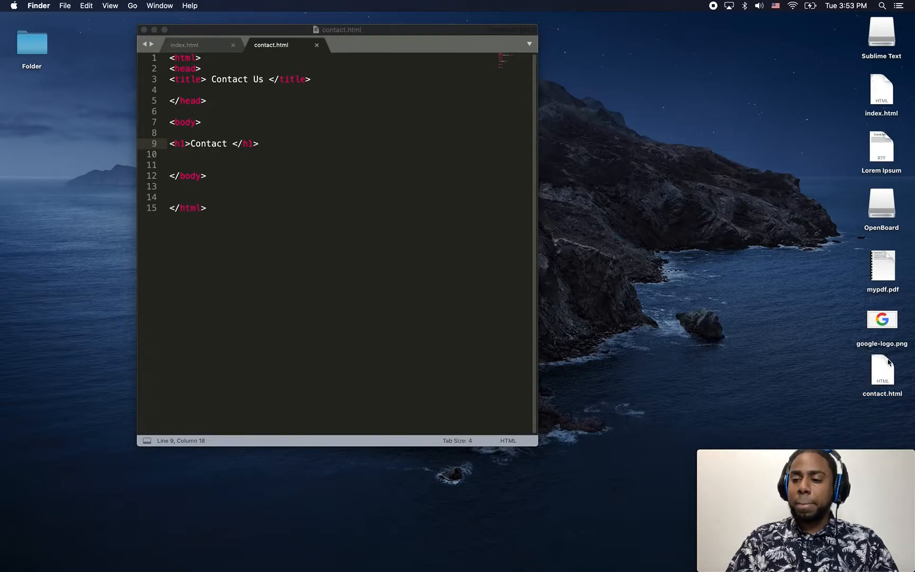
Open contact.html from the Desktop in Chrome to see its Contact heading
{"action": "double_click", "coordinate": [882, 368]}
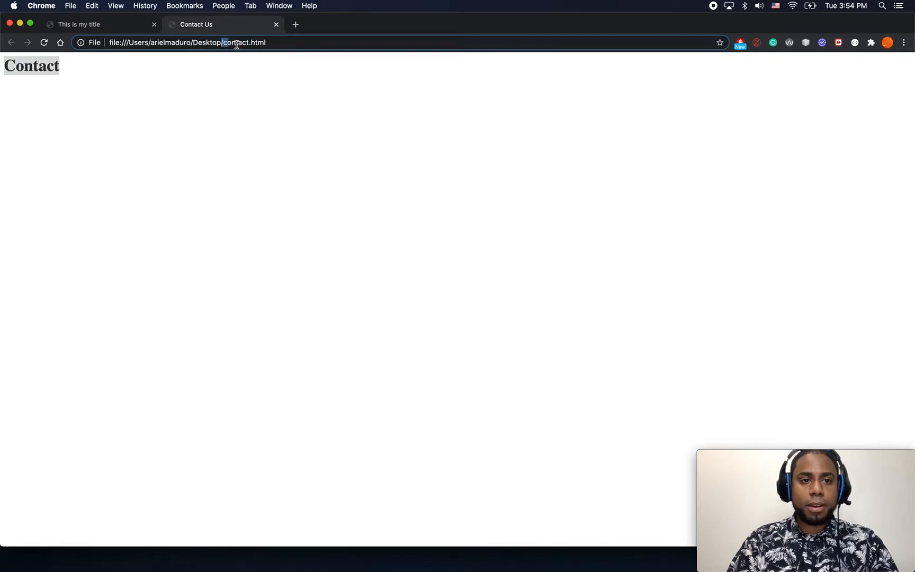
{"action": "double_click", "coordinate": [240, 41]}
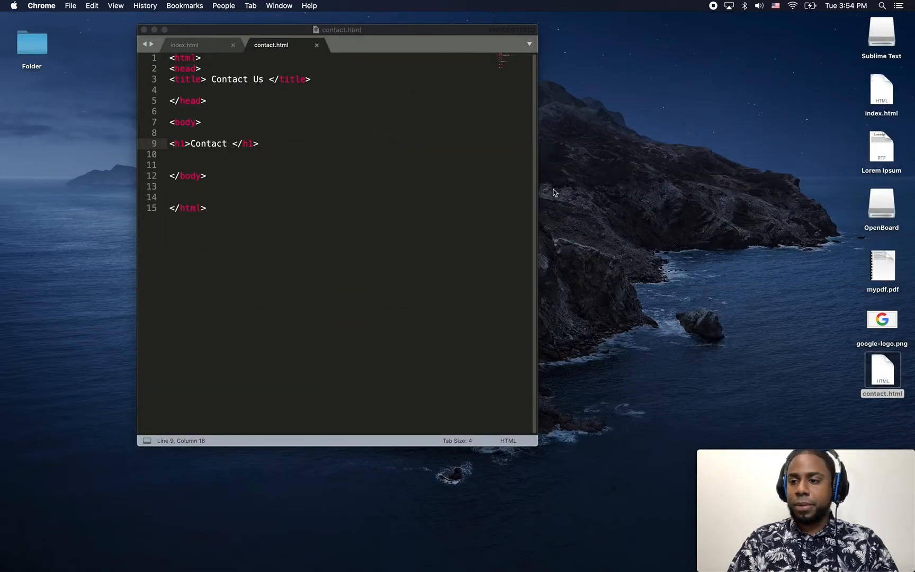
In index.html, add an anchor with the text 'Go to Contact' below the PDF link
{"action": "left_click", "coordinate": [881, 374]}
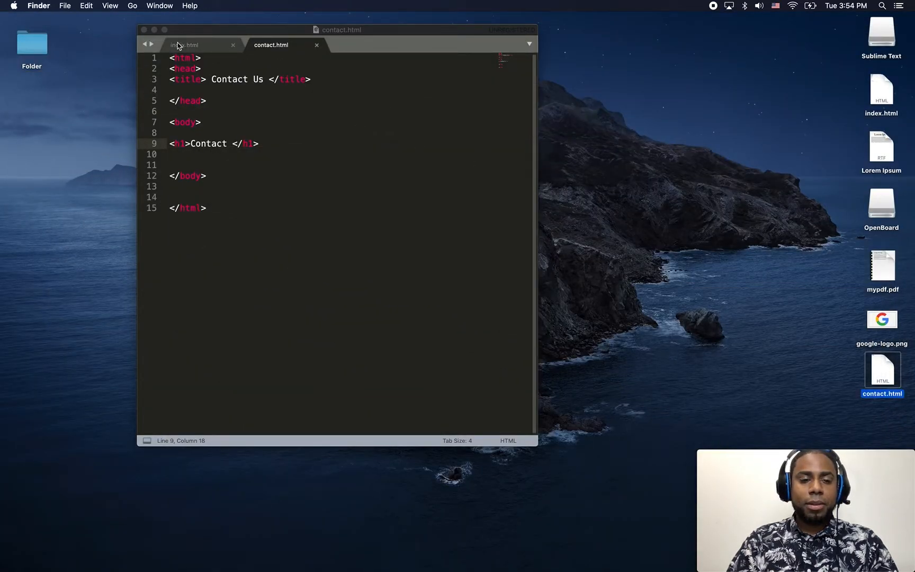
{"action": "left_click", "coordinate": [184, 45]}
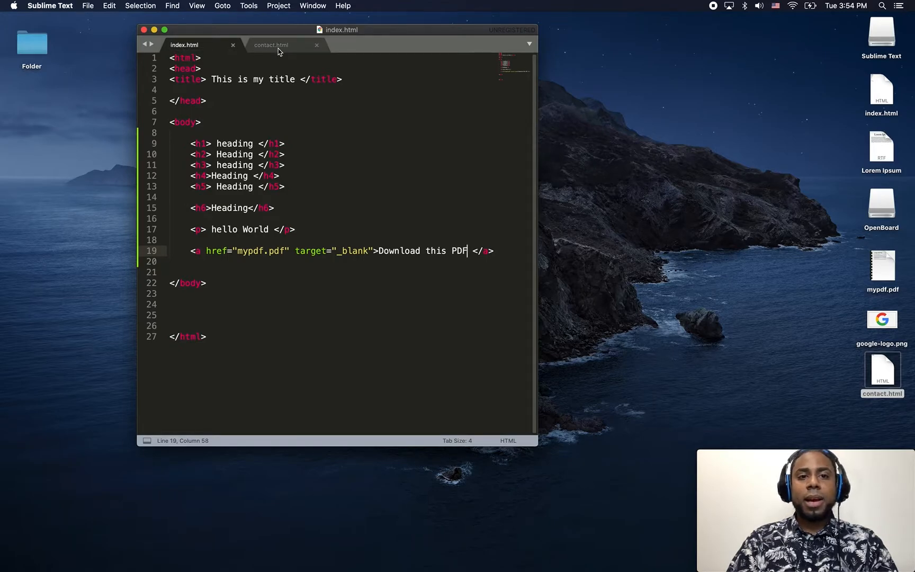
{"action": "left_click", "coordinate": [271, 45]}
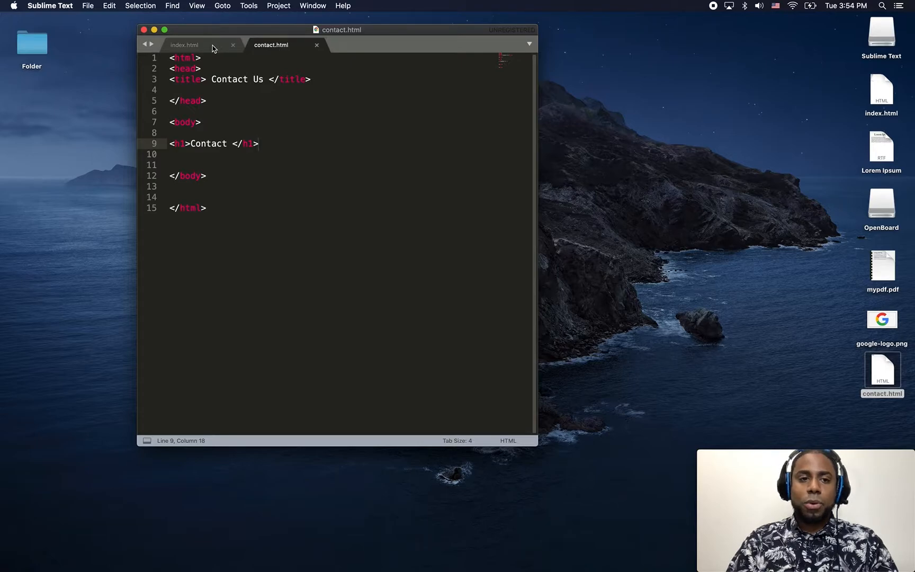
{"action": "left_click", "coordinate": [184, 45]}
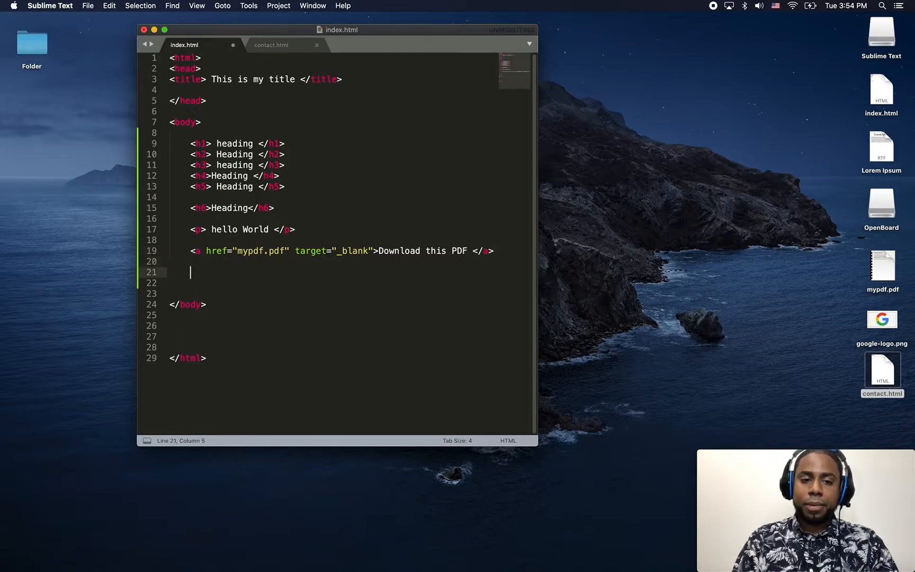
{"action": "type", "text": "<a>"}
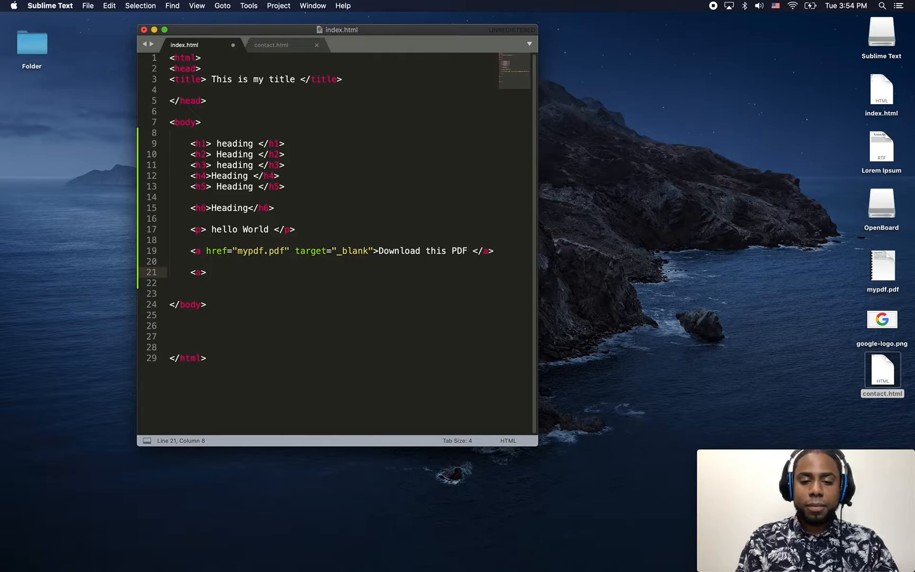
{"action": "type", "text": "G"}
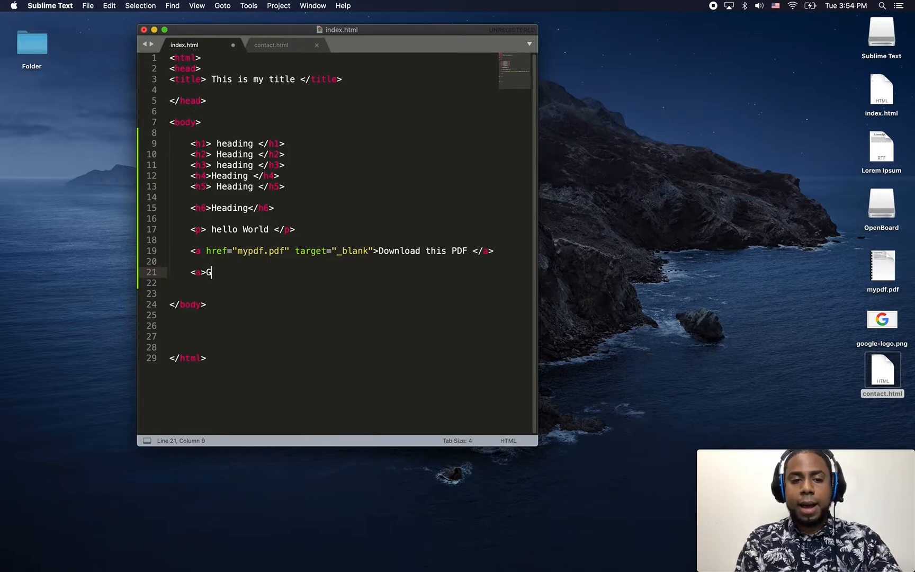
{"action": "type", "text": "o to Cont"}
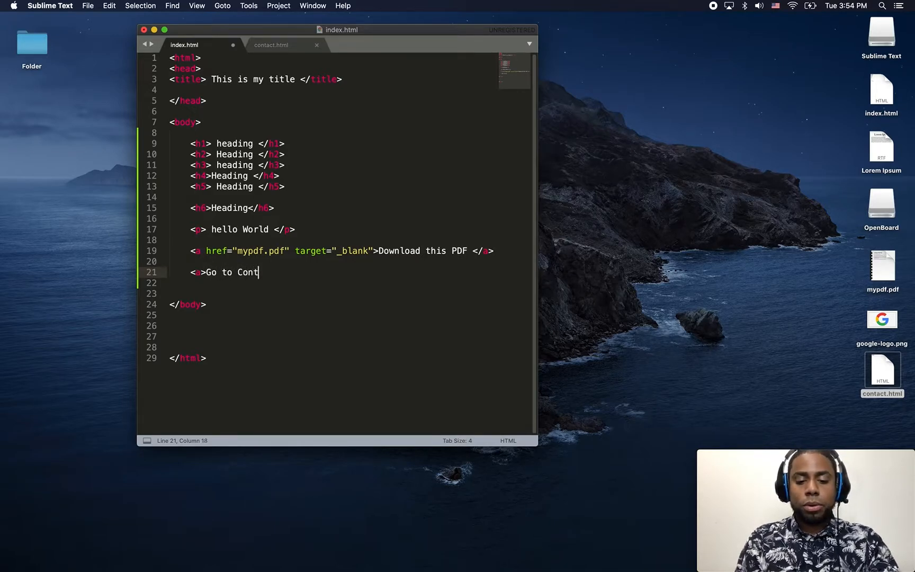
{"action": "type", "text": "act </a>"}
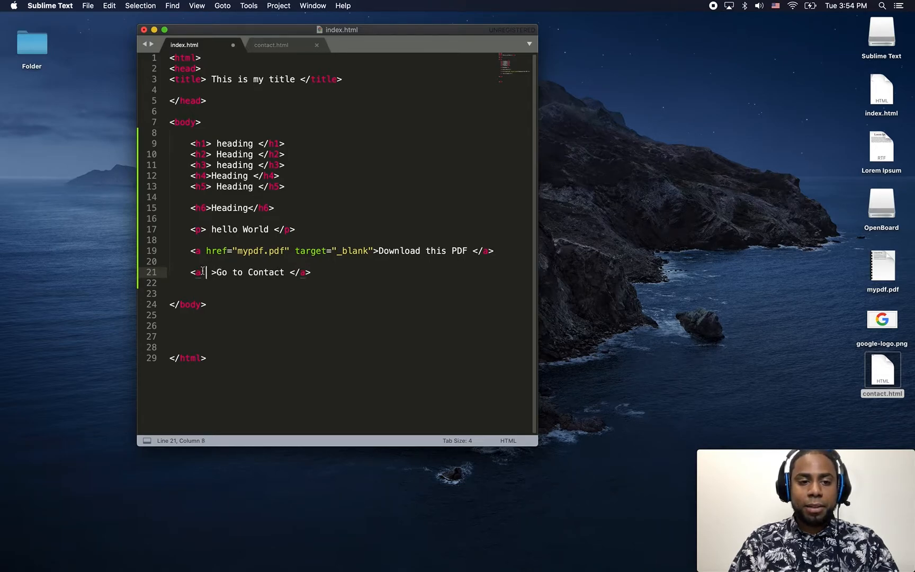
Set the anchor's href to contact.html and save index.html
{"action": "type", "text": "href=\"\""}
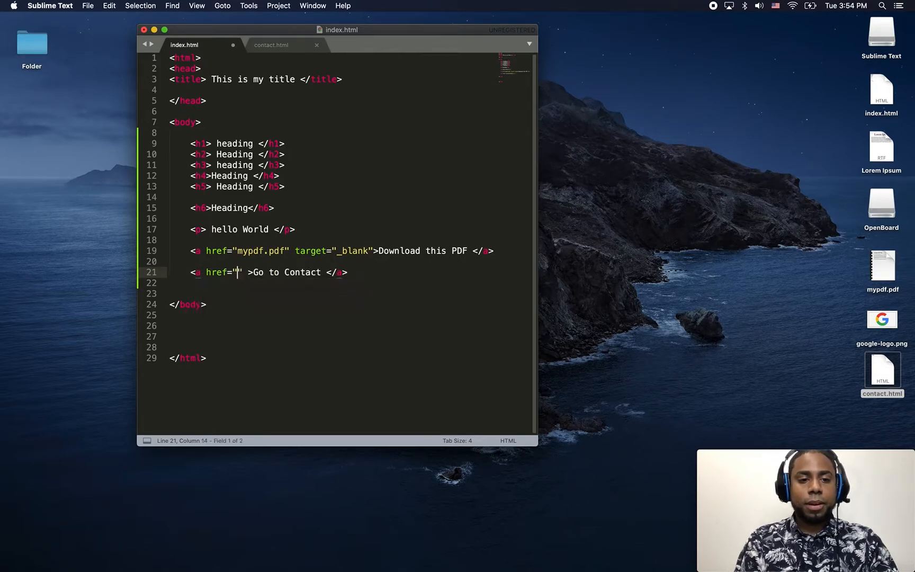
{"action": "type", "text": "o"}
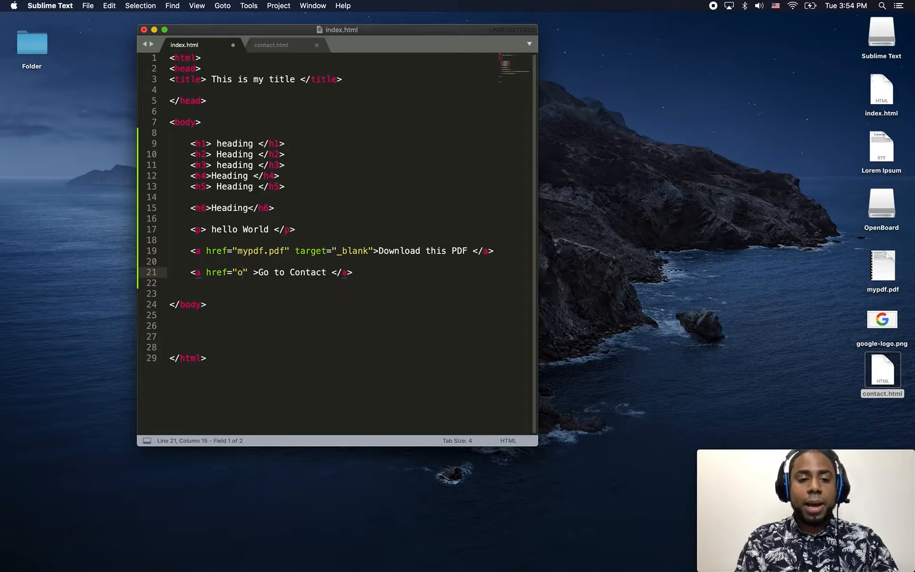
{"action": "type", "text": "cont"}
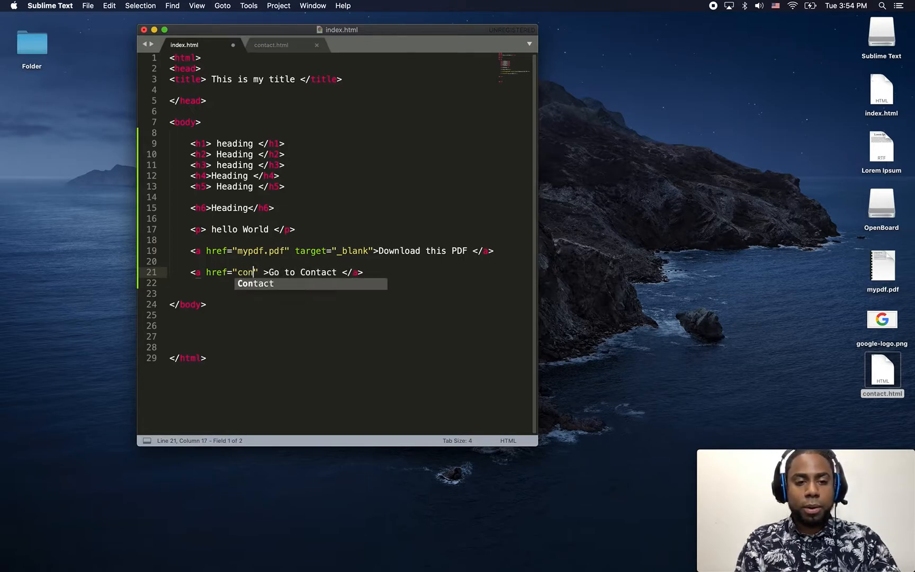
{"action": "type", "text": "ac"}
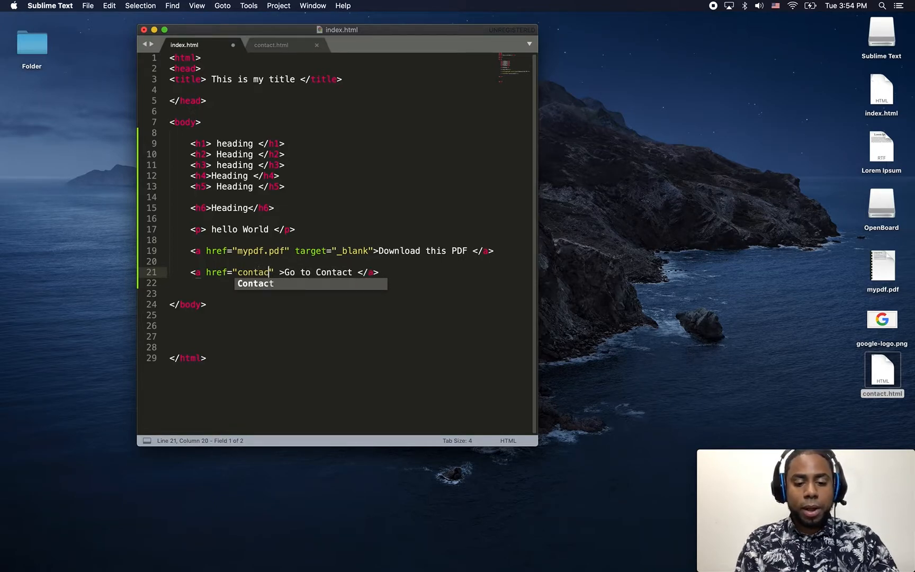
{"action": "type", "text": ".html"}
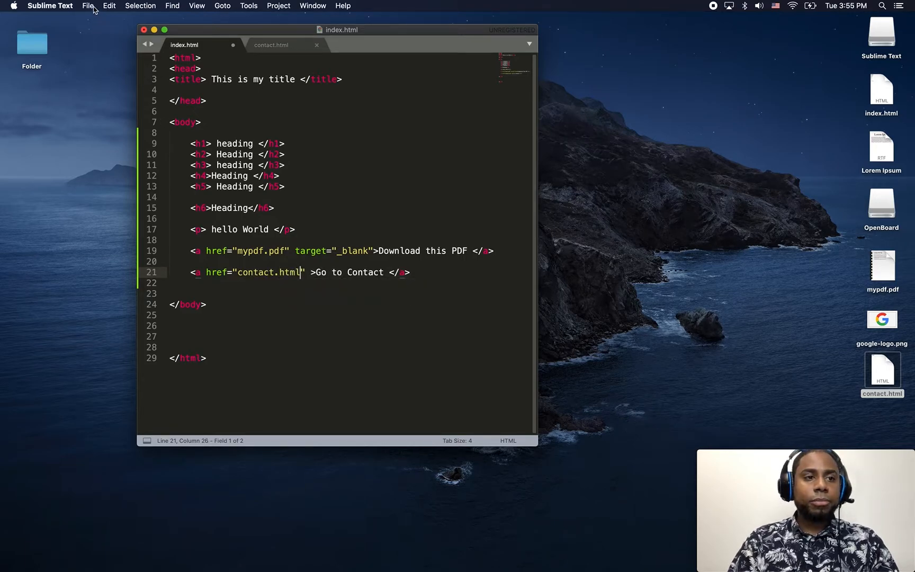
{"action": "left_click", "coordinate": [87, 6]}
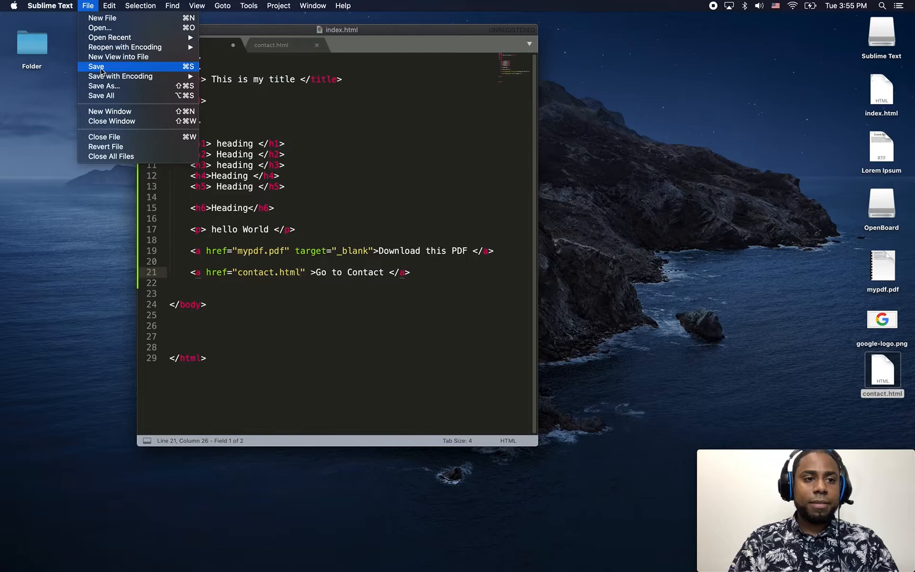
{"action": "left_click", "coordinate": [96, 67]}
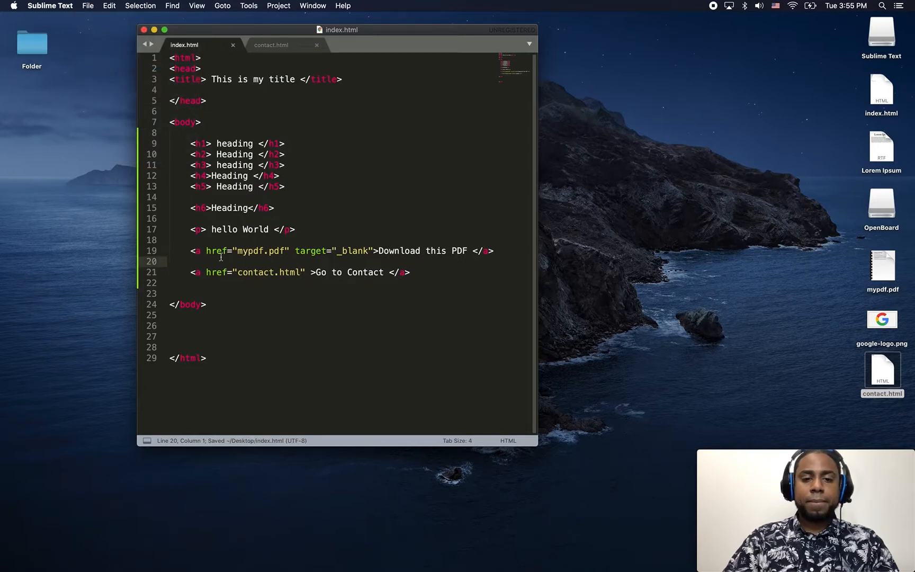
{"action": "left_click", "coordinate": [312, 272]}
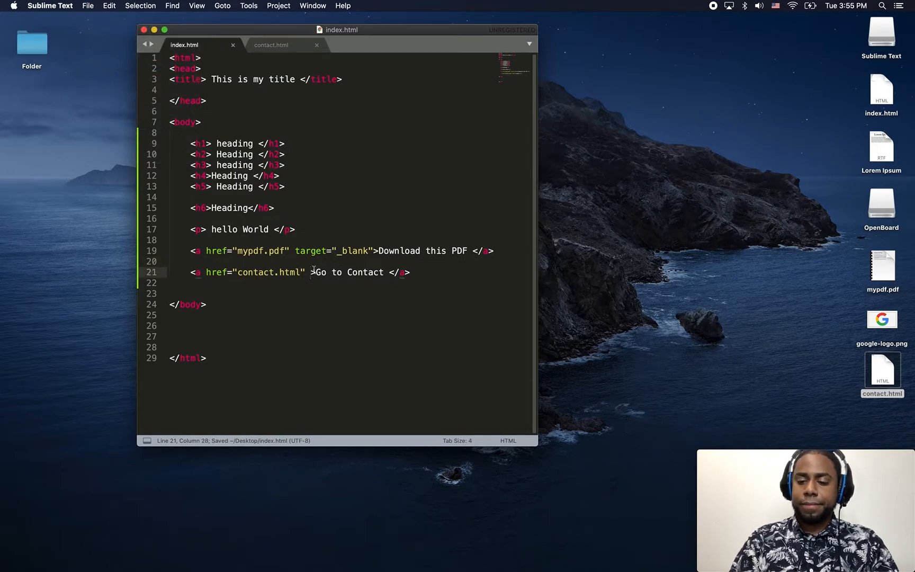
Reload index.html in Chrome so the Go to Contact link shows beside the PDF link
{"action": "key", "text": "backspace"}
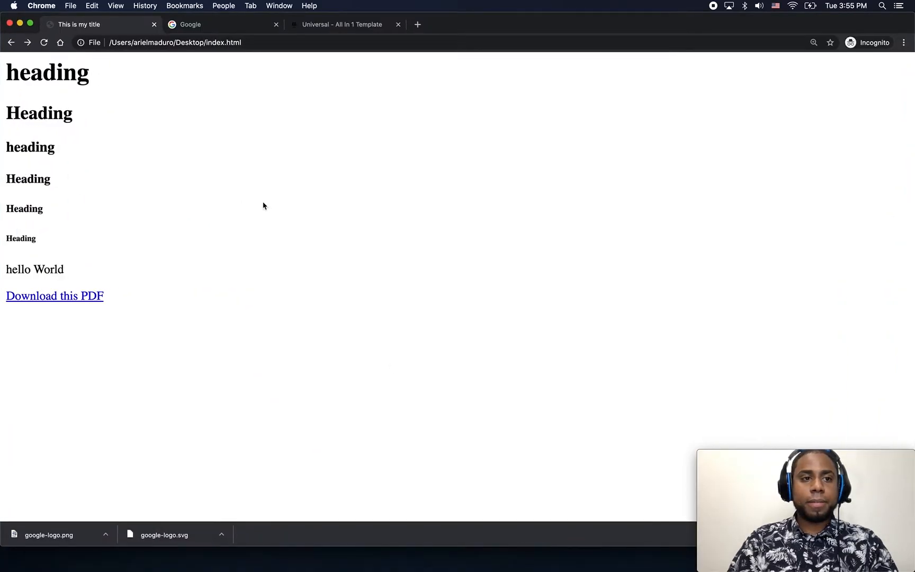
{"action": "left_click", "coordinate": [44, 42]}
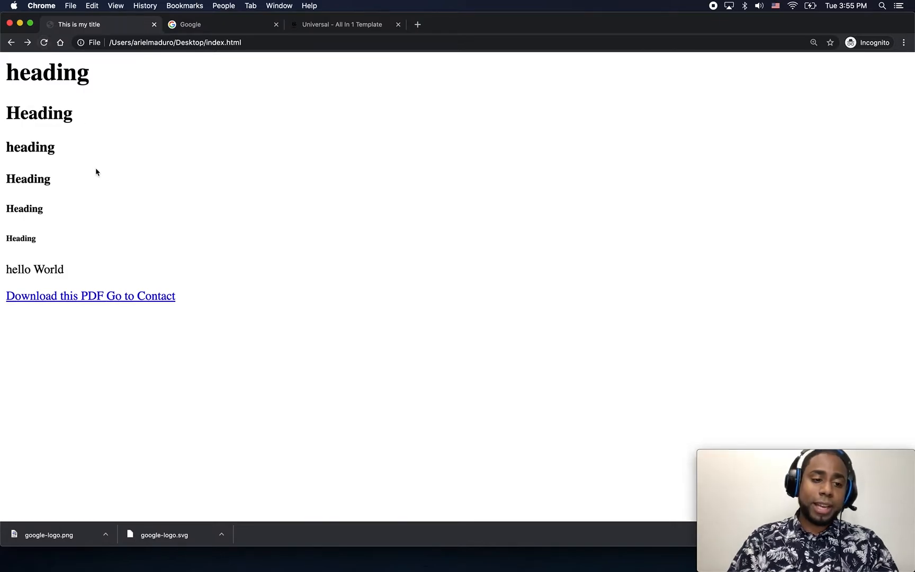
{"action": "mouse_move", "coordinate": [59, 288]}
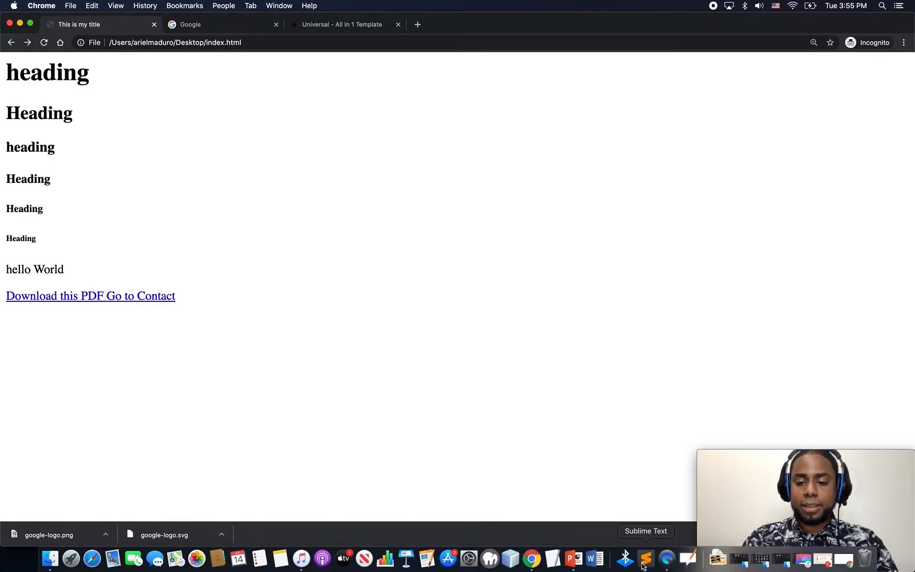
Insert a <br> tag between the PDF link and the Go to Contact link in index.html and save
{"action": "left_click", "coordinate": [646, 559]}
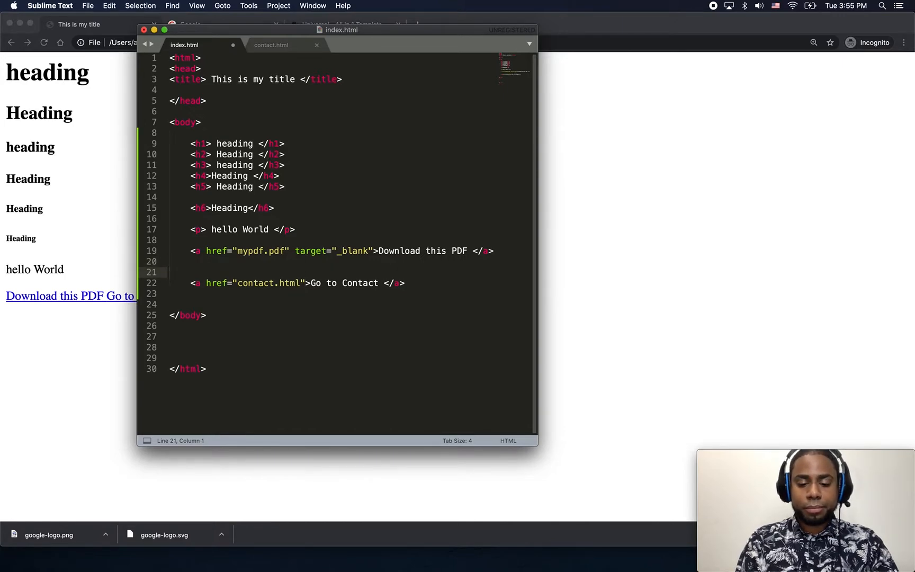
{"action": "type", "text": "<br>"}
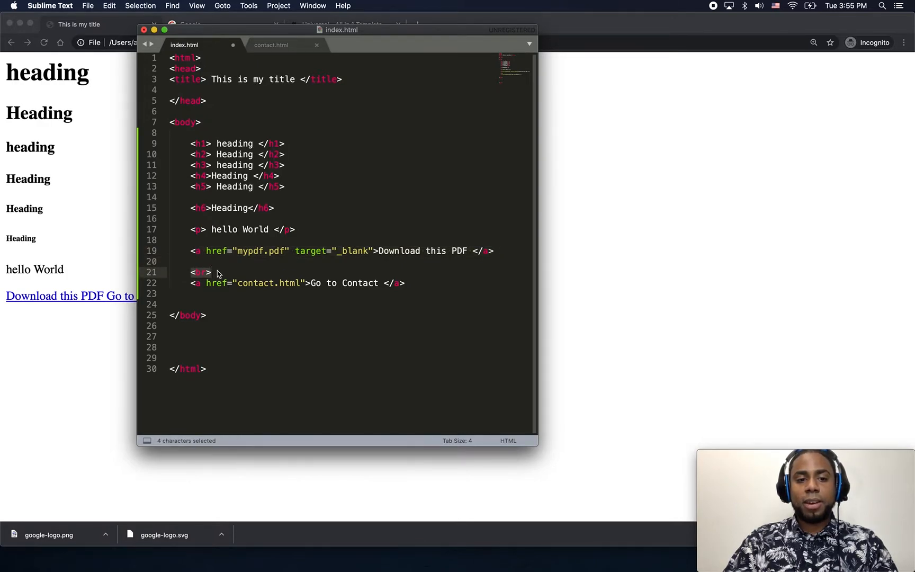
{"action": "left_click", "coordinate": [211, 273]}
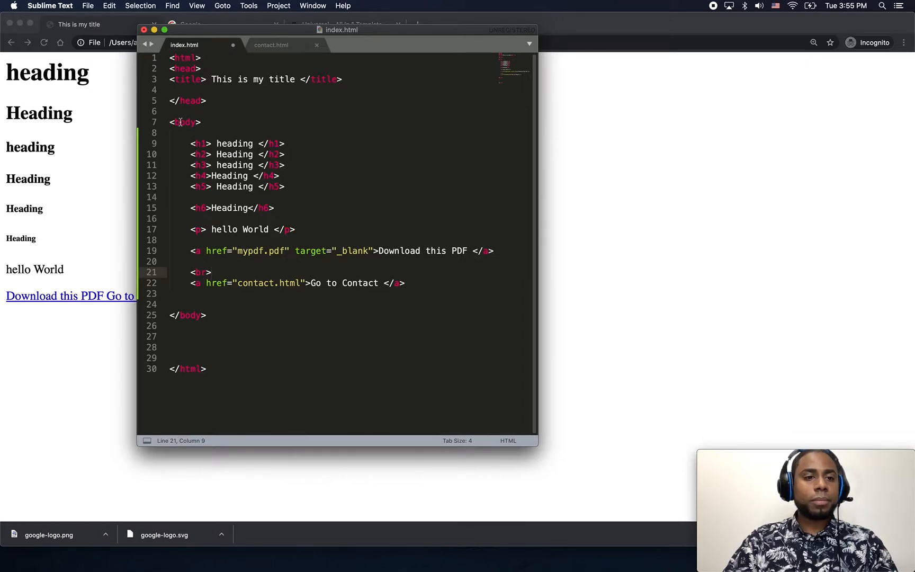
{"action": "left_click", "coordinate": [87, 6]}
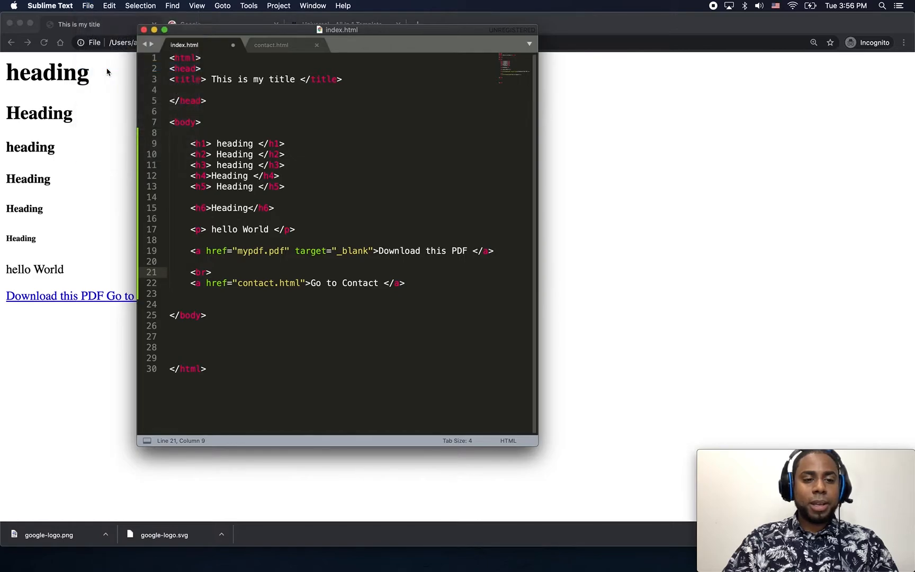
{"action": "key", "text": "cmd+s"}
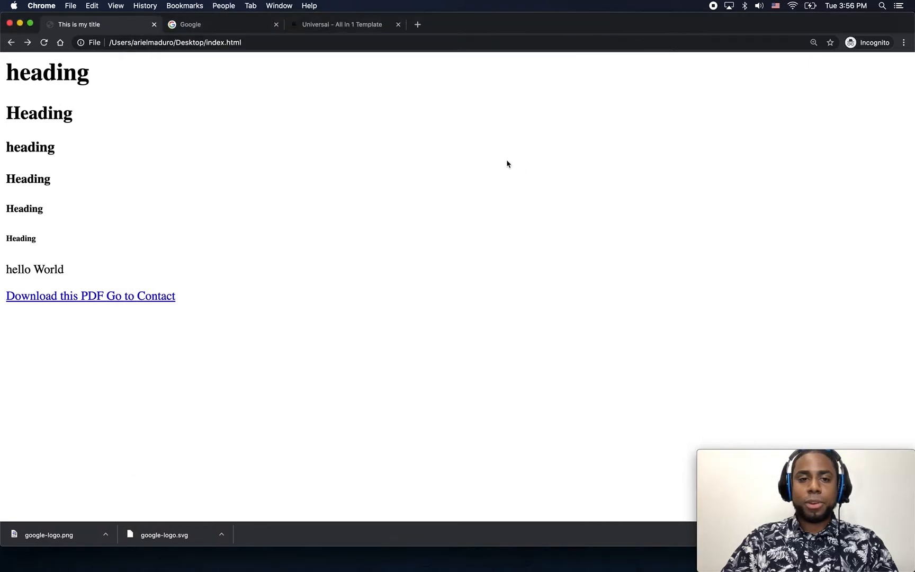
Follow Go to Contact, step back to the index page, then return to contact.html
{"action": "left_click", "coordinate": [44, 42]}
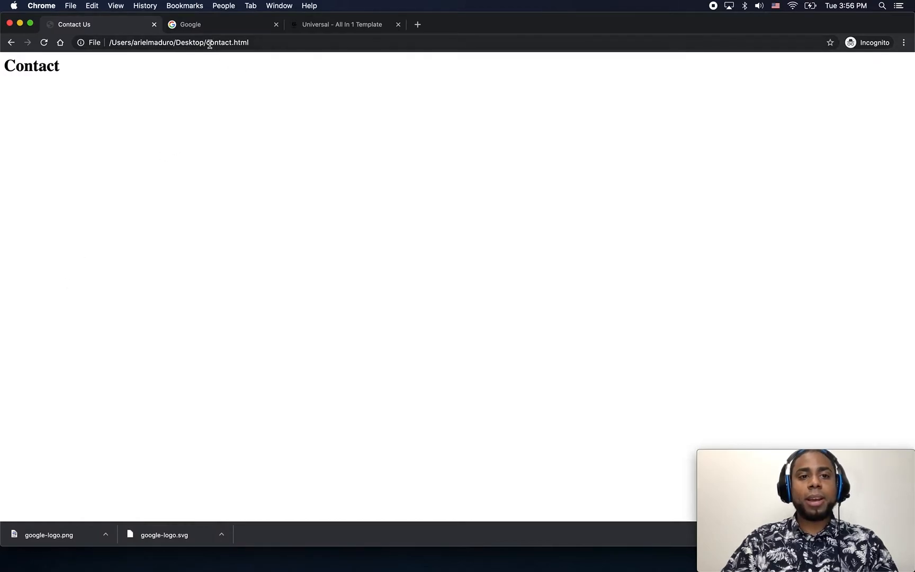
{"action": "left_click", "coordinate": [178, 42]}
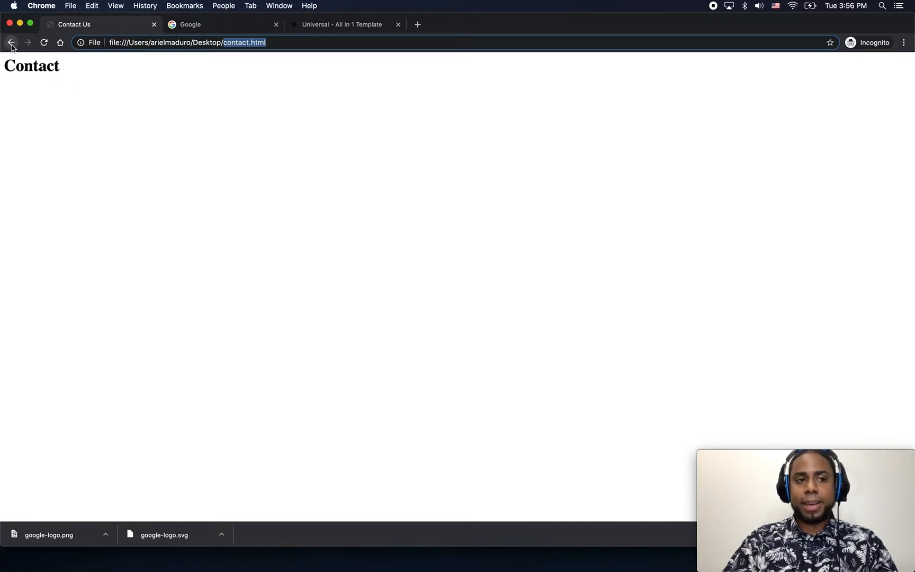
{"action": "left_click", "coordinate": [11, 41]}
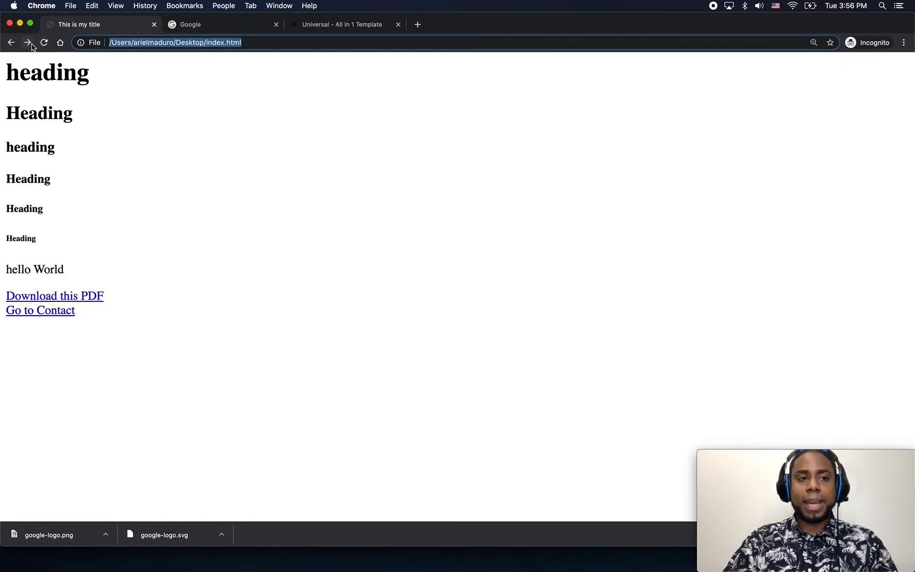
{"action": "left_click", "coordinate": [40, 310]}
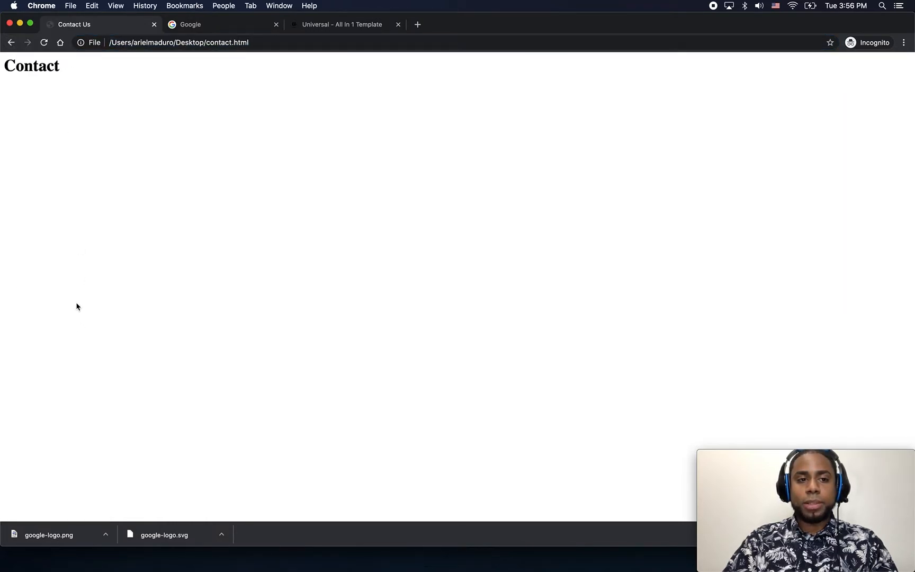
{"action": "double_click", "coordinate": [31, 65]}
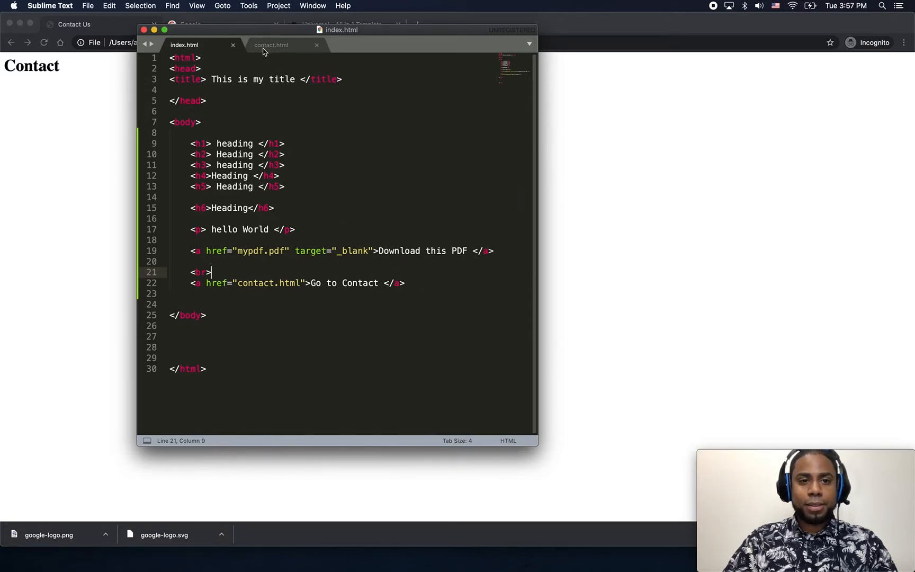
Add <a href="index.html">Go back to Index.html</a> below the heading in contact.html and save
{"action": "left_click", "coordinate": [271, 45]}
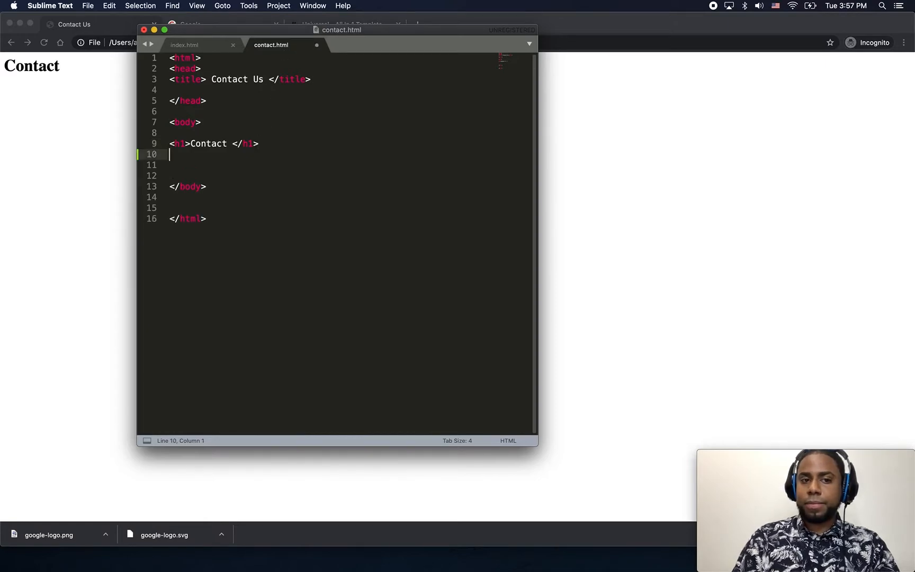
{"action": "type", "text": "<p>"}
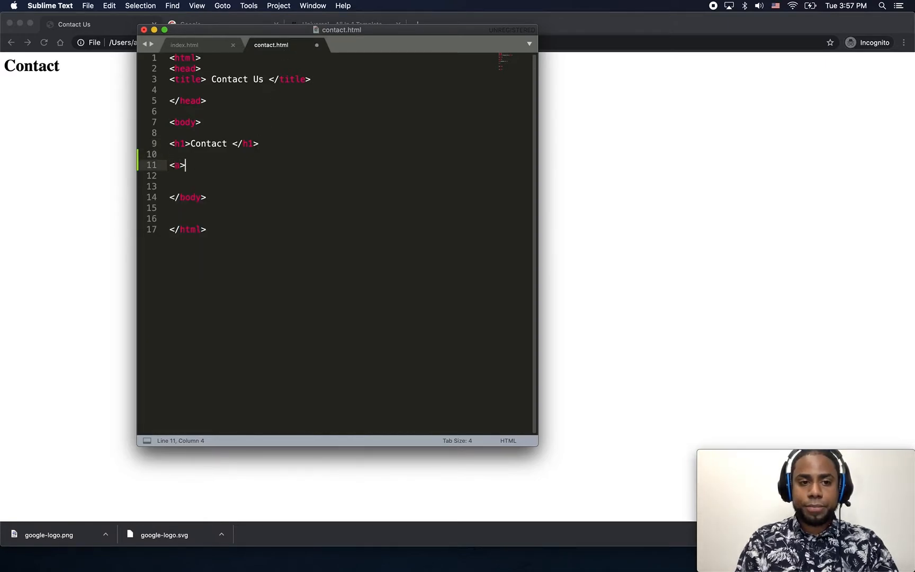
{"action": "type", "text": "Go back to Indez"}
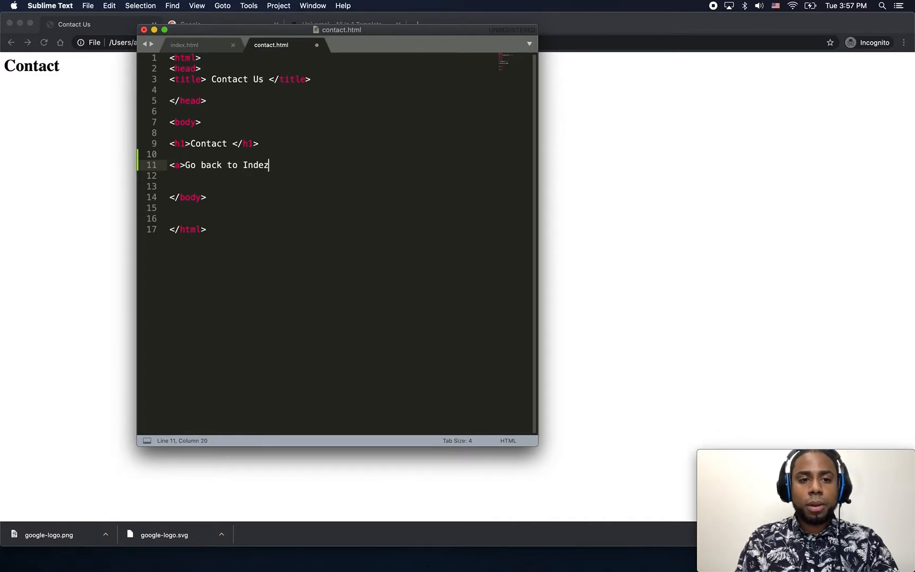
{"action": "type", "text": ".html <"}
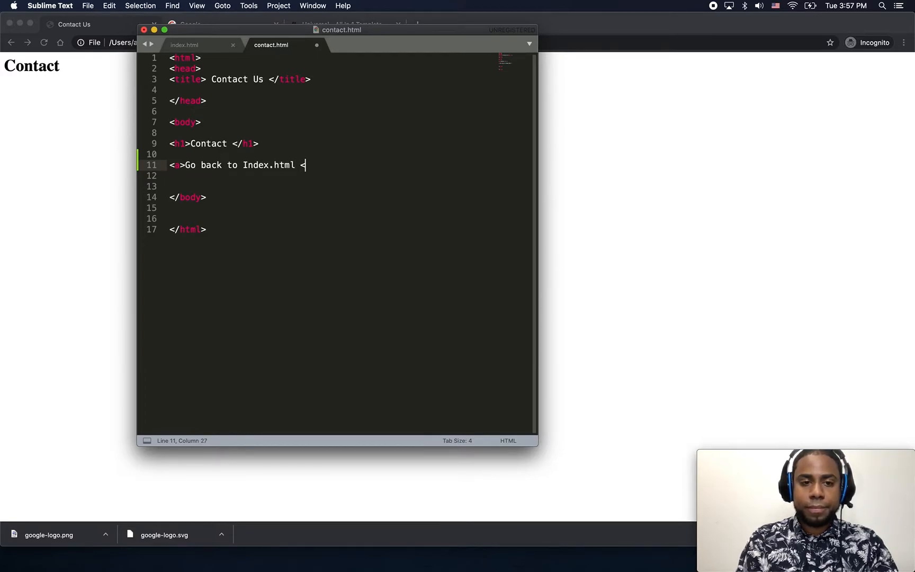
{"action": "type", "text": "/a>"}
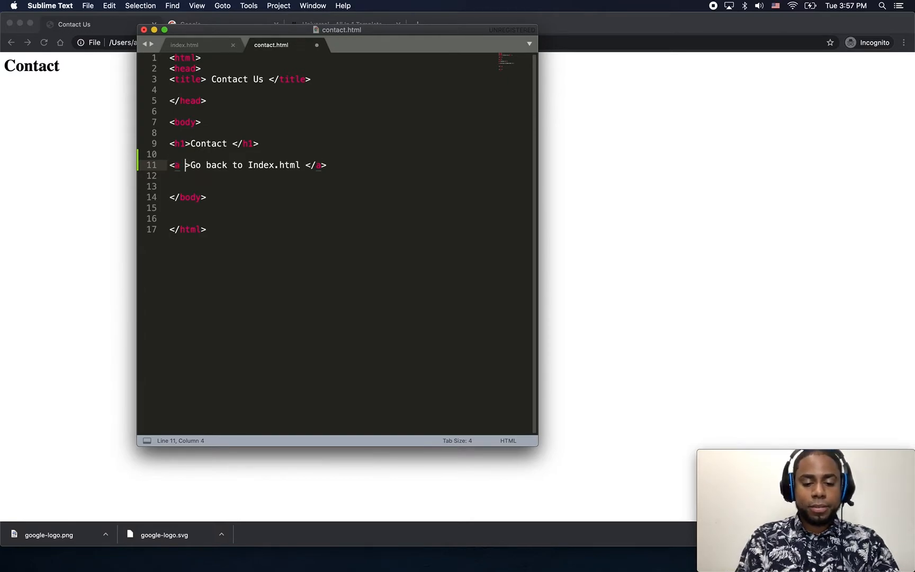
{"action": "type", "text": "href=\"\""}
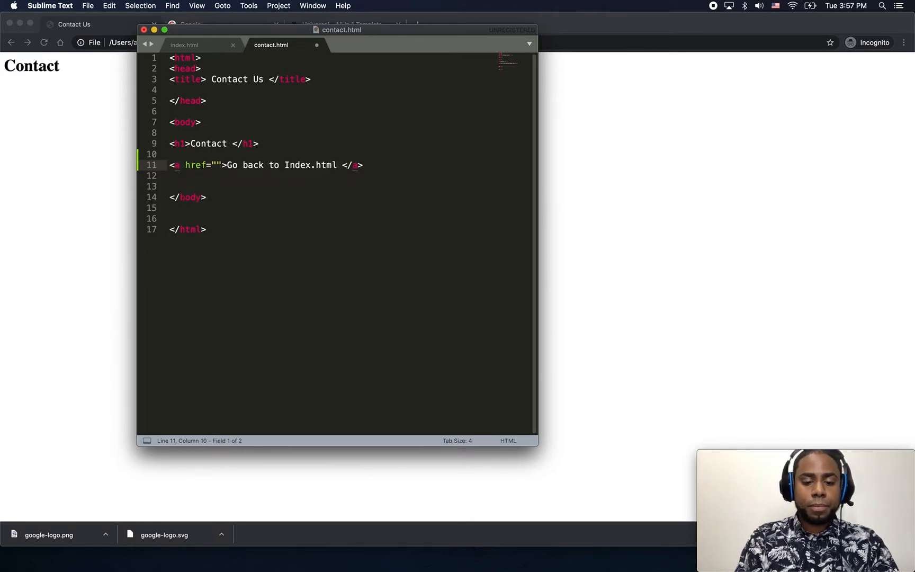
{"action": "type", "text": "index.html"}
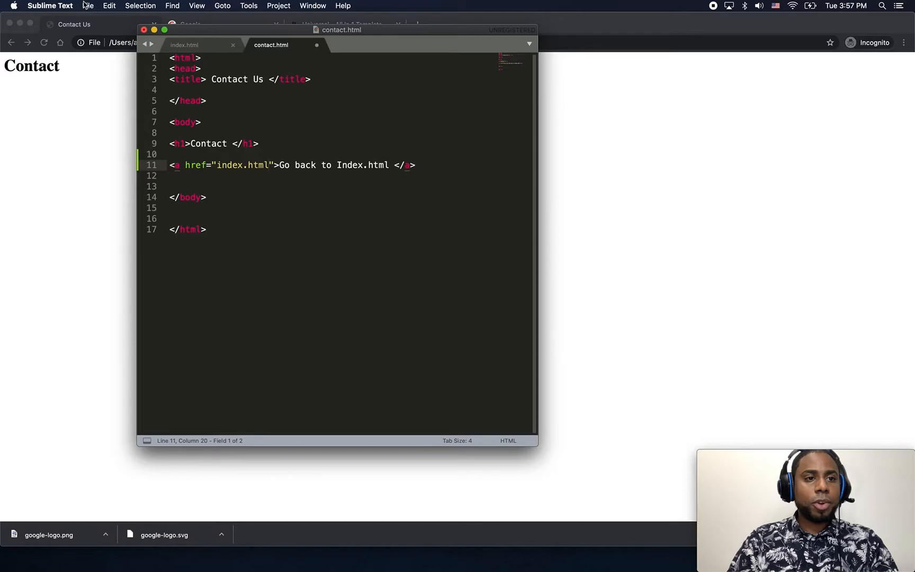
{"action": "left_click", "coordinate": [87, 6]}
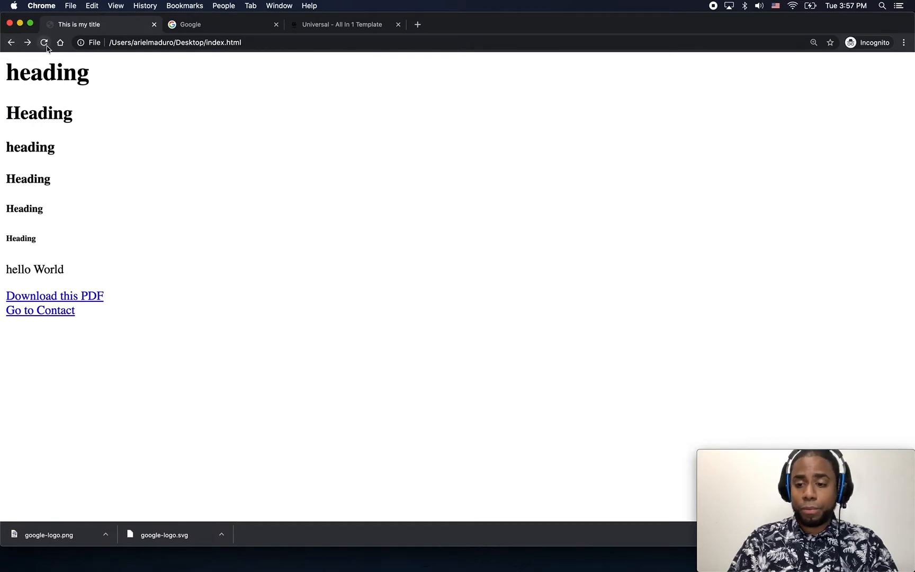
{"action": "mouse_move", "coordinate": [131, 269]}
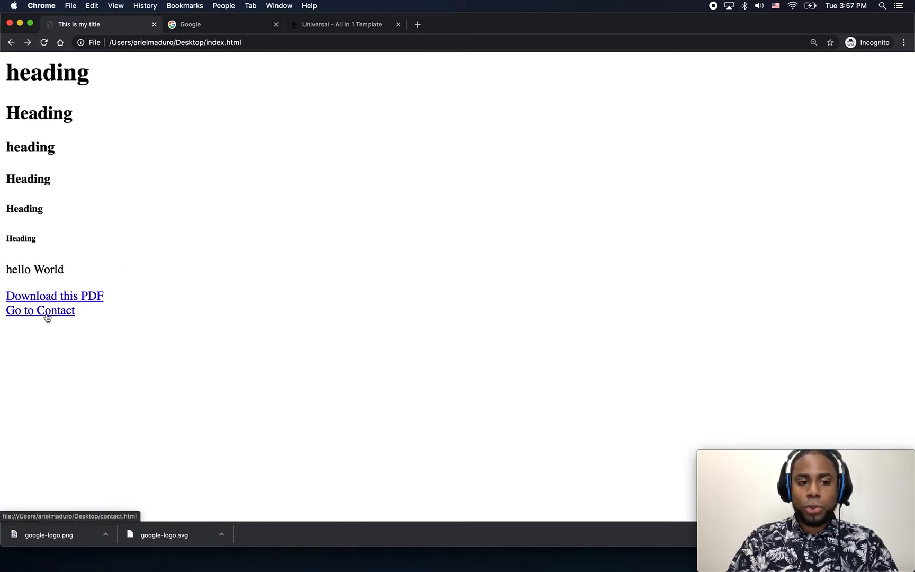
Follow Go to Contact, then the new Go back to Index.html link
{"action": "left_click", "coordinate": [40, 310]}
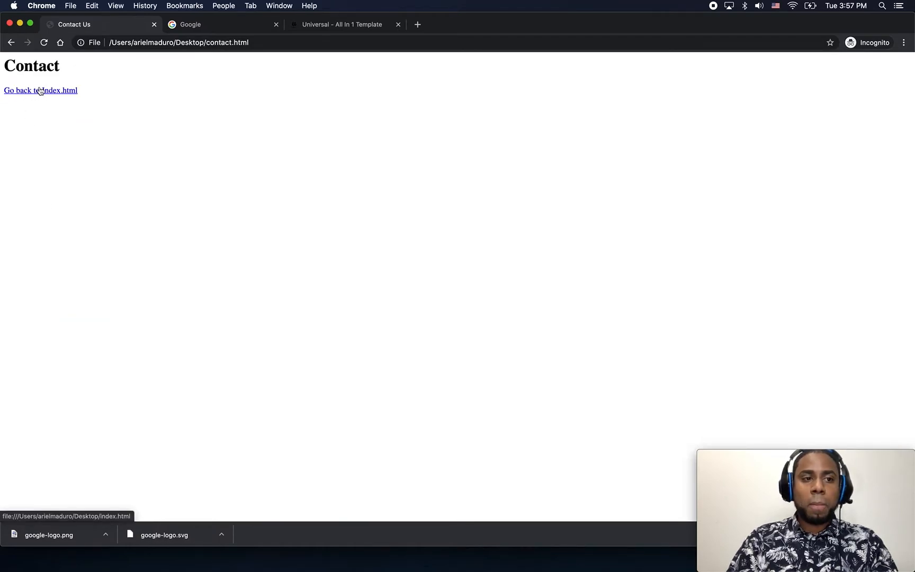
{"action": "left_click", "coordinate": [40, 90]}
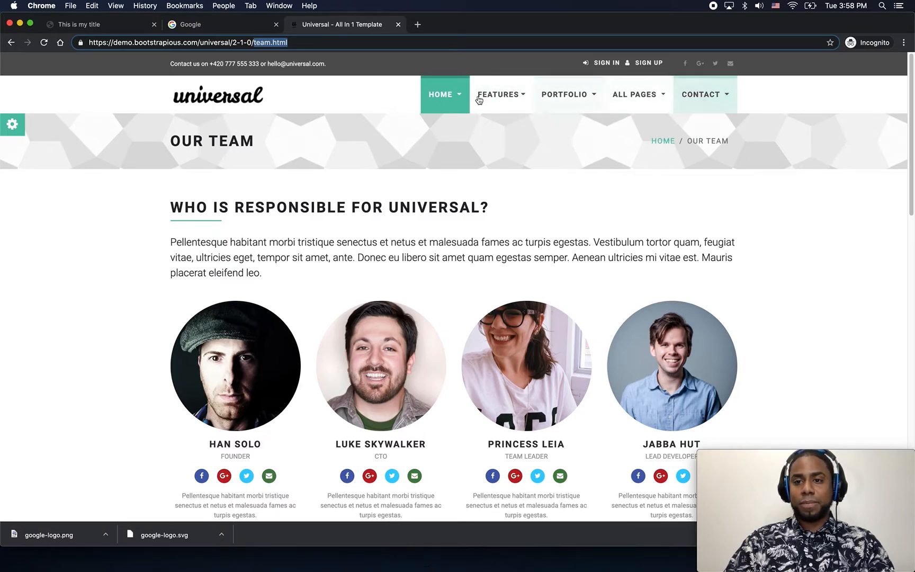
{"action": "mouse_move", "coordinate": [568, 94]}
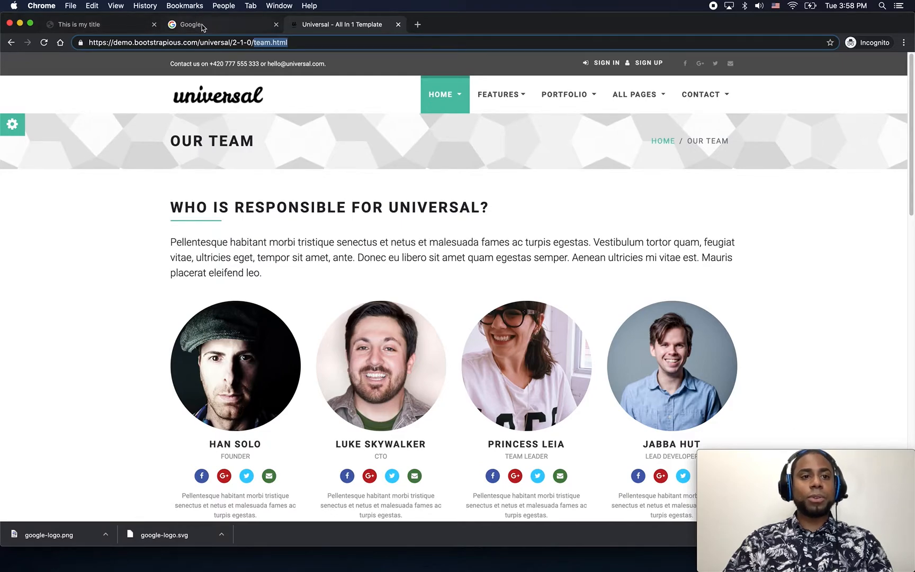
Return to the 'This is my title' tab showing the local index page
{"action": "left_click", "coordinate": [87, 24]}
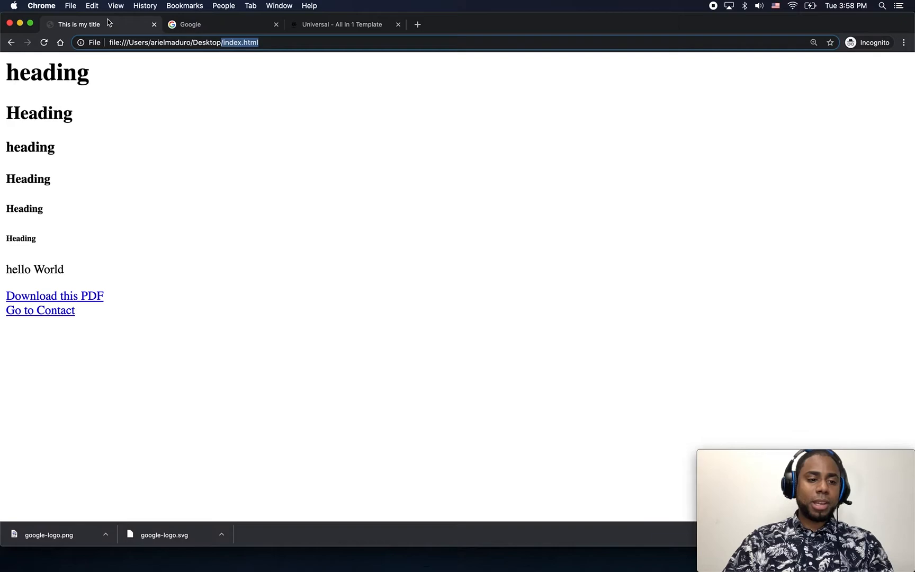
{"action": "mouse_move", "coordinate": [165, 96]}
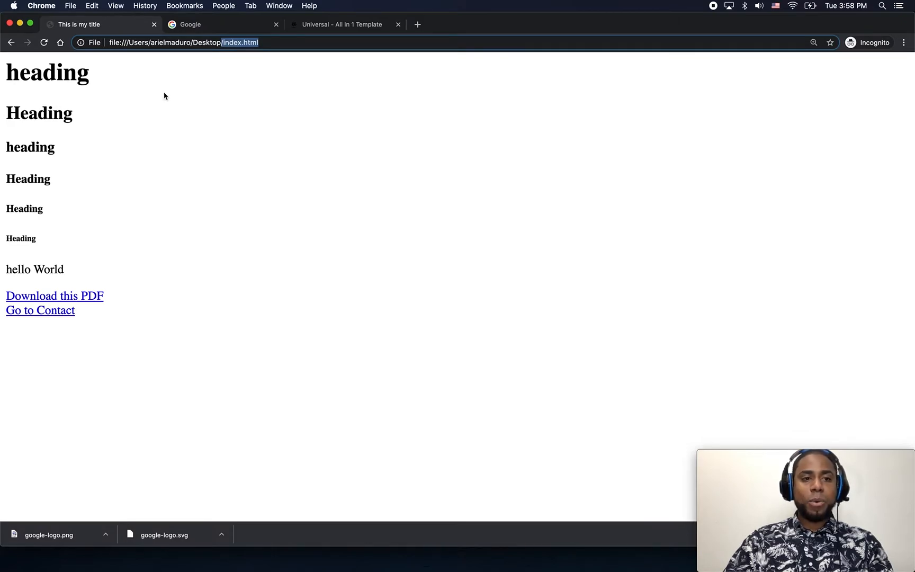
{"action": "mouse_move", "coordinate": [163, 99]}
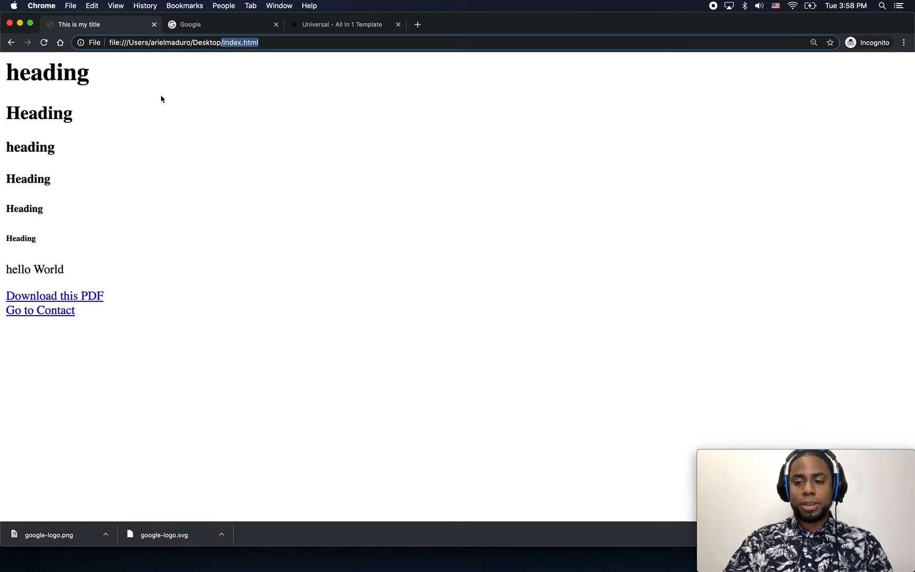
{"action": "mouse_move", "coordinate": [219, 36]}
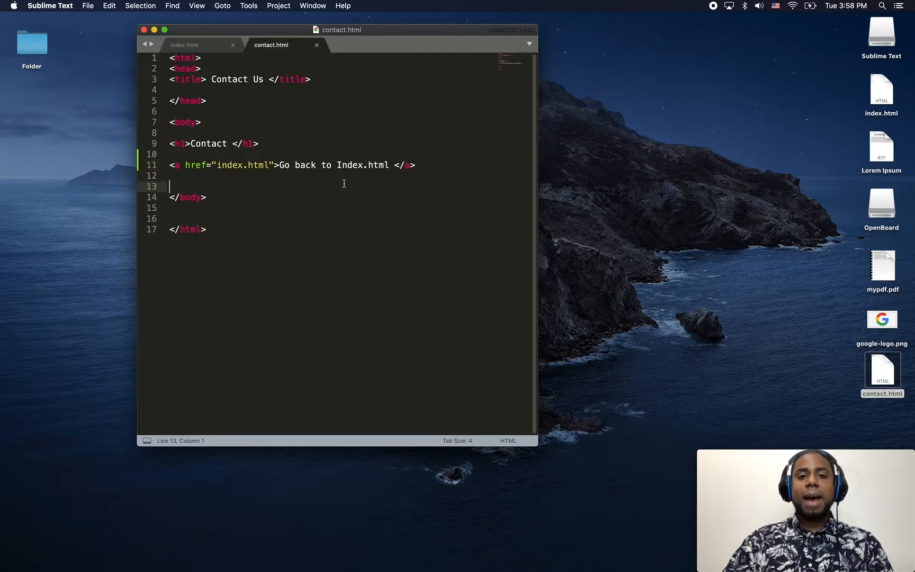
{"action": "left_click", "coordinate": [416, 165]}
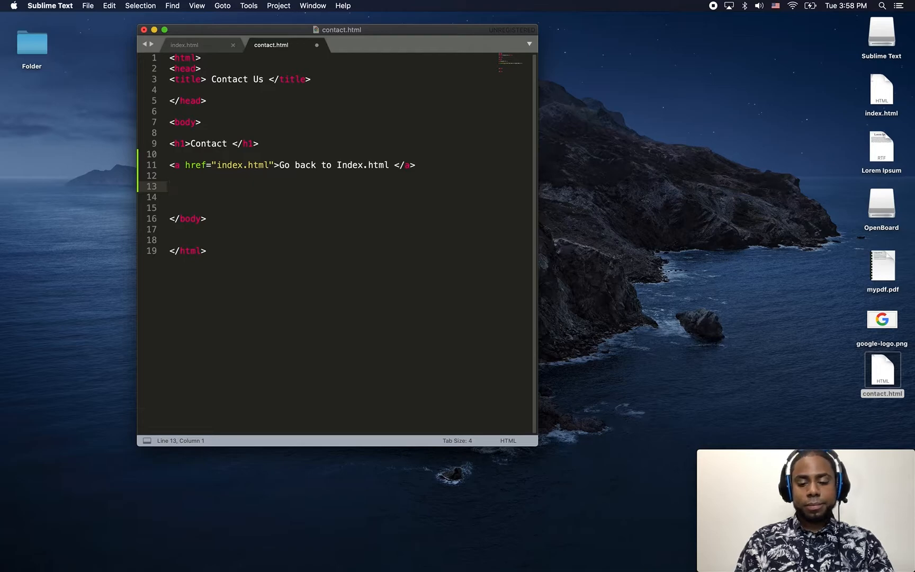
{"action": "type", "text": "<a>"}
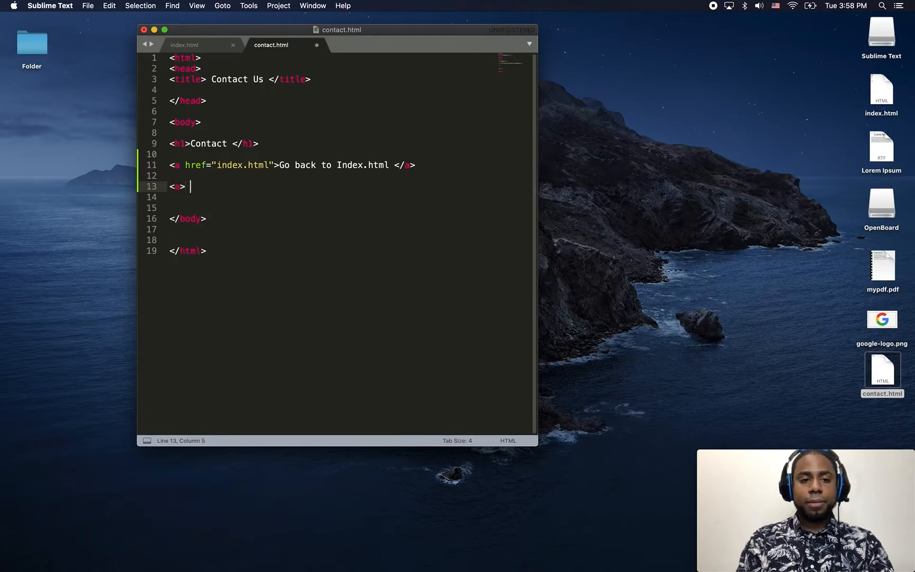
{"action": "type", "text": "</a>"}
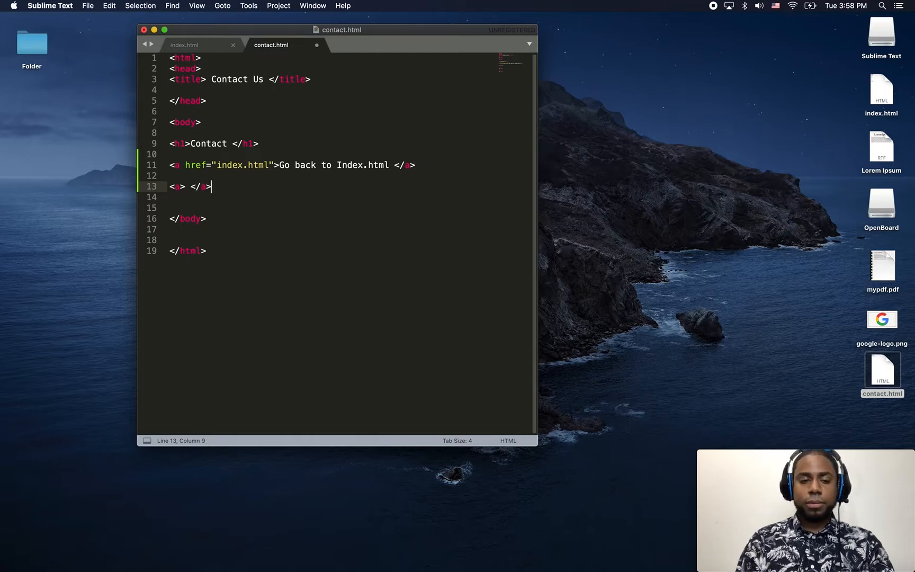
{"action": "left_click", "coordinate": [179, 187]}
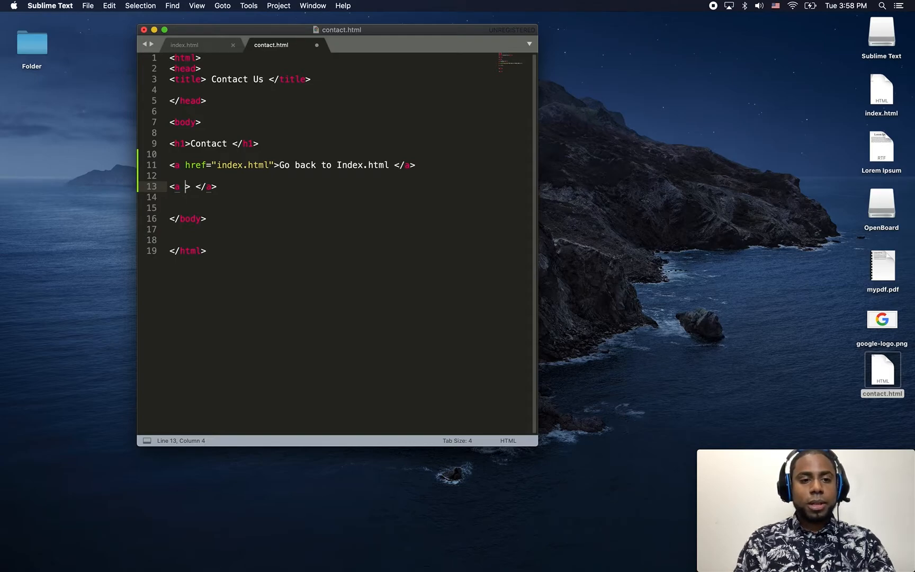
{"action": "type", "text": "href=\"\""}
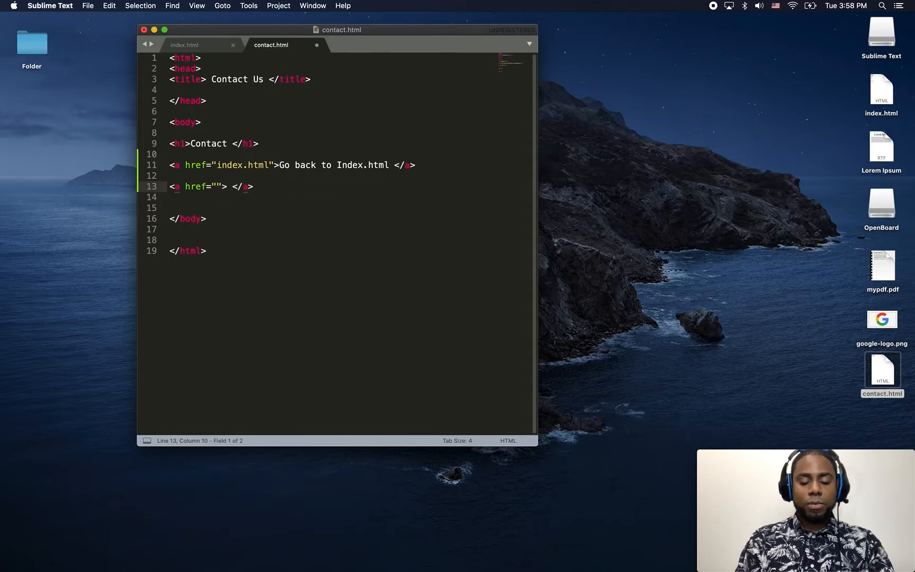
{"action": "type", "text": "htt"}
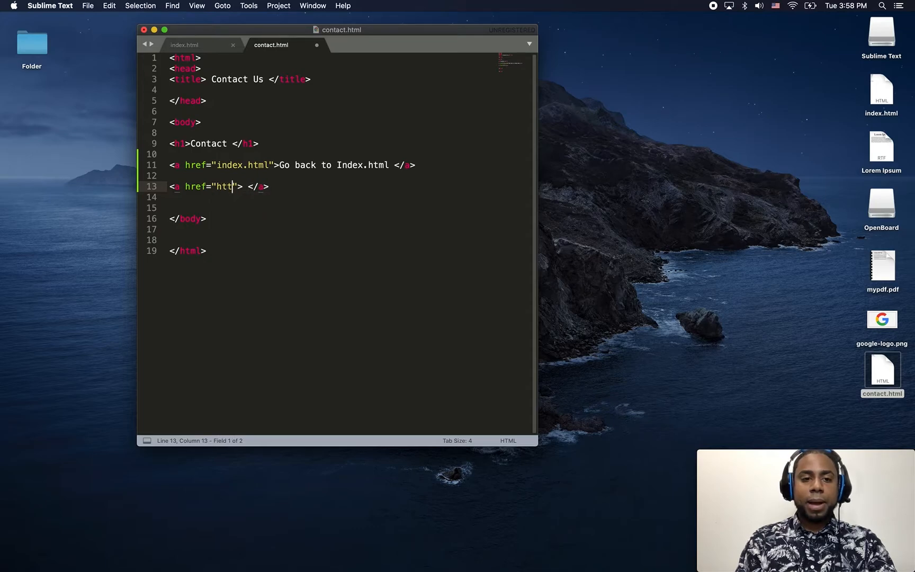
{"action": "type", "text": "ps://"}
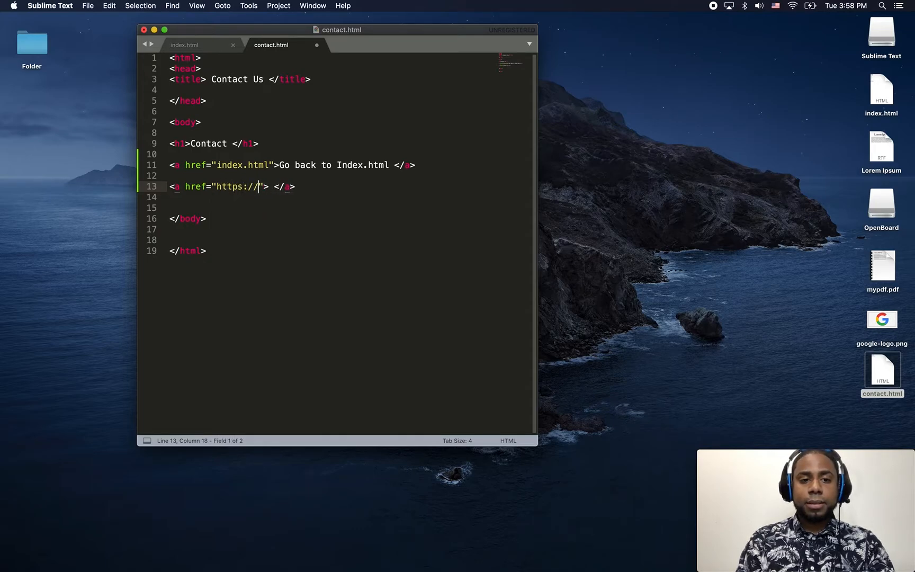
{"action": "type", "text": "www."}
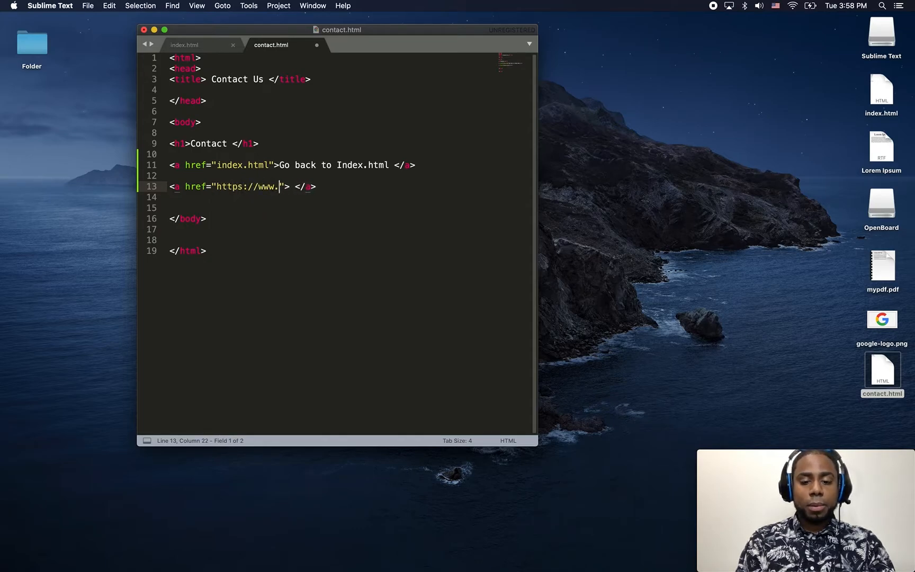
{"action": "type", "text": "google.com"}
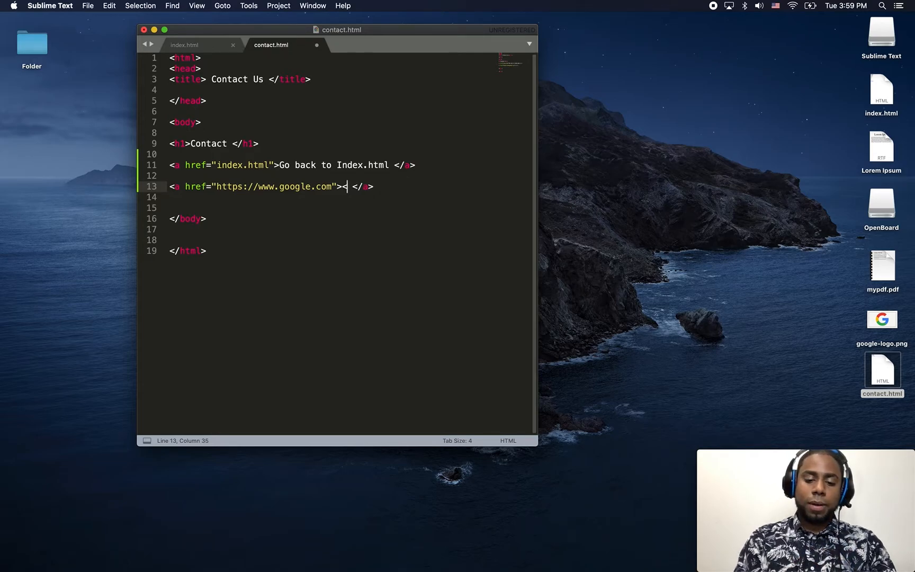
Write <img src="google-logo.png"> inside the Google anchor
{"action": "type", "text": "img >"}
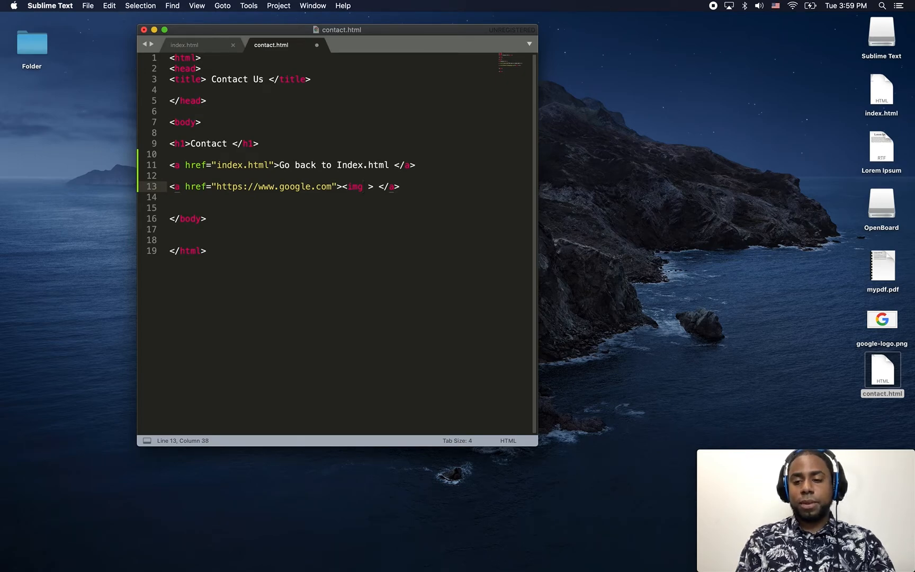
{"action": "type", "text": "src=\""}
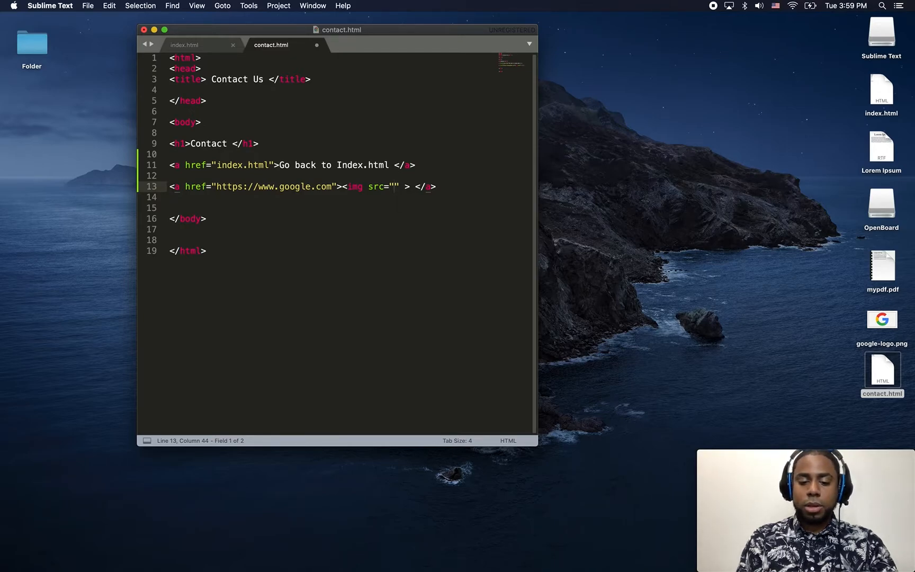
{"action": "type", "text": "google-lo"}
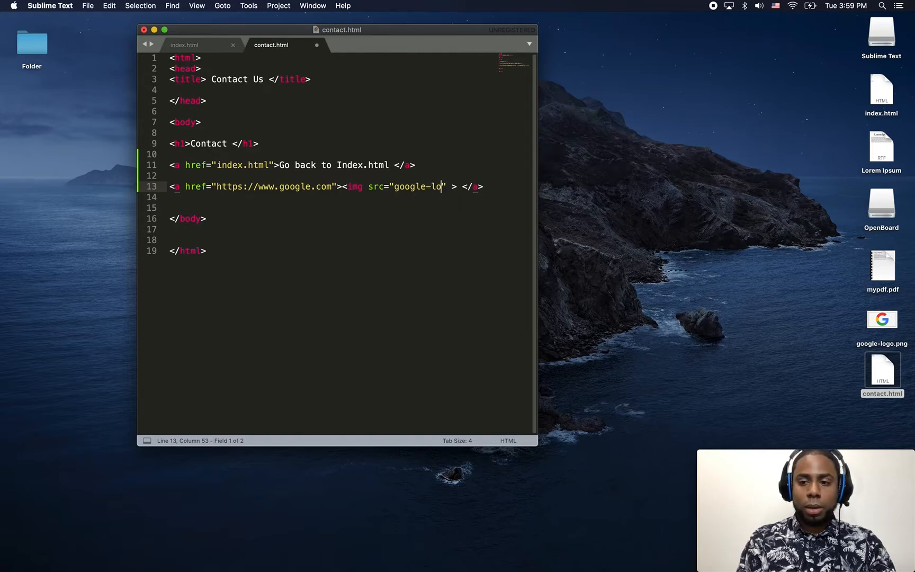
{"action": "type", "text": "go."}
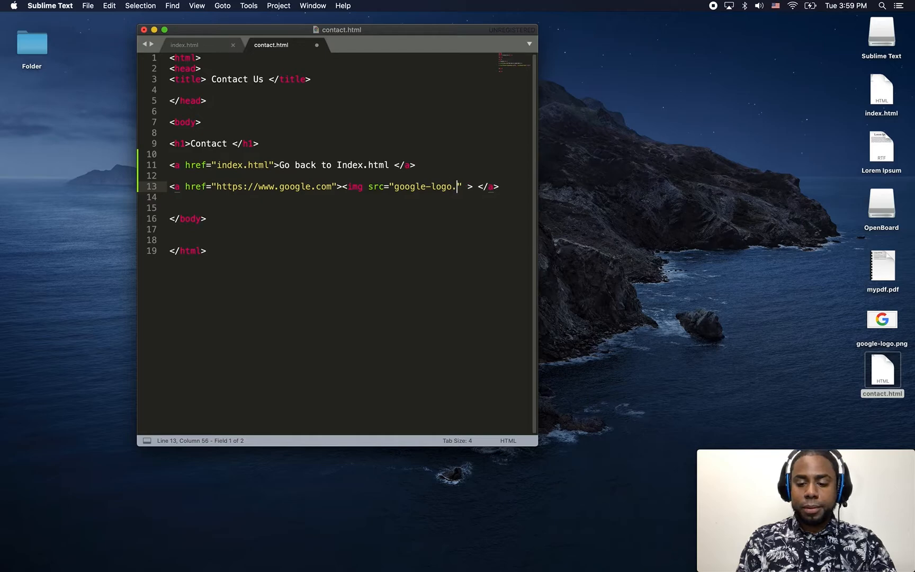
{"action": "type", "text": "png"}
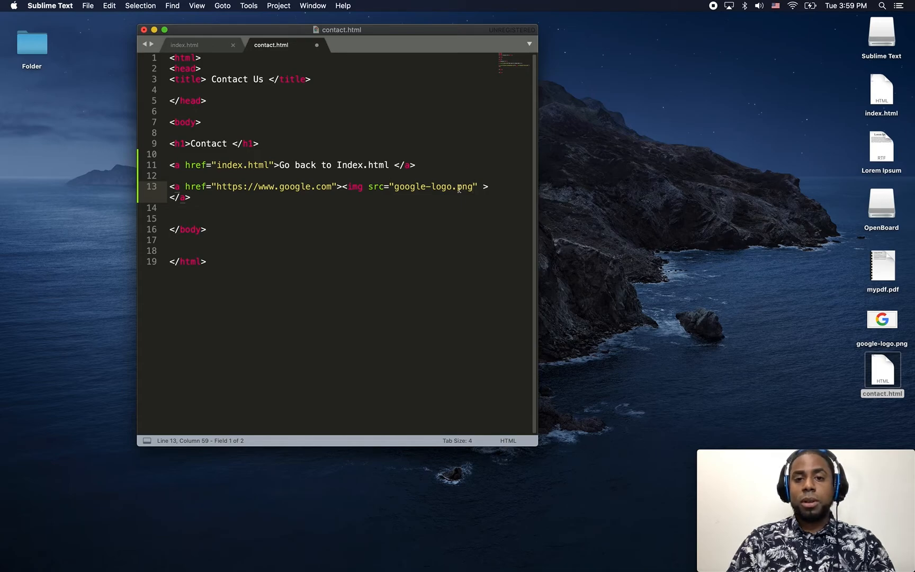
Tidy the image line, removing the stray space before the closing anchor tag
{"action": "double_click", "coordinate": [466, 187]}
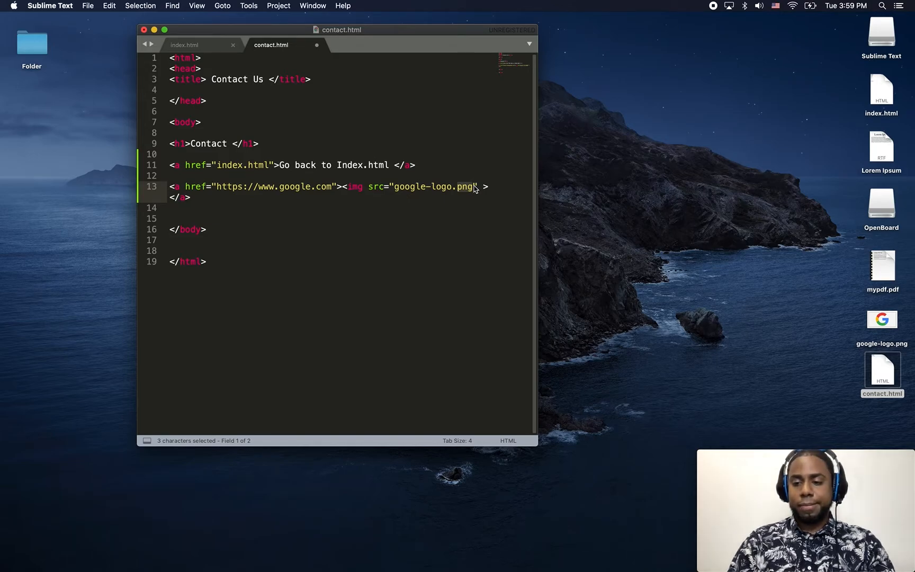
{"action": "left_click", "coordinate": [461, 186]}
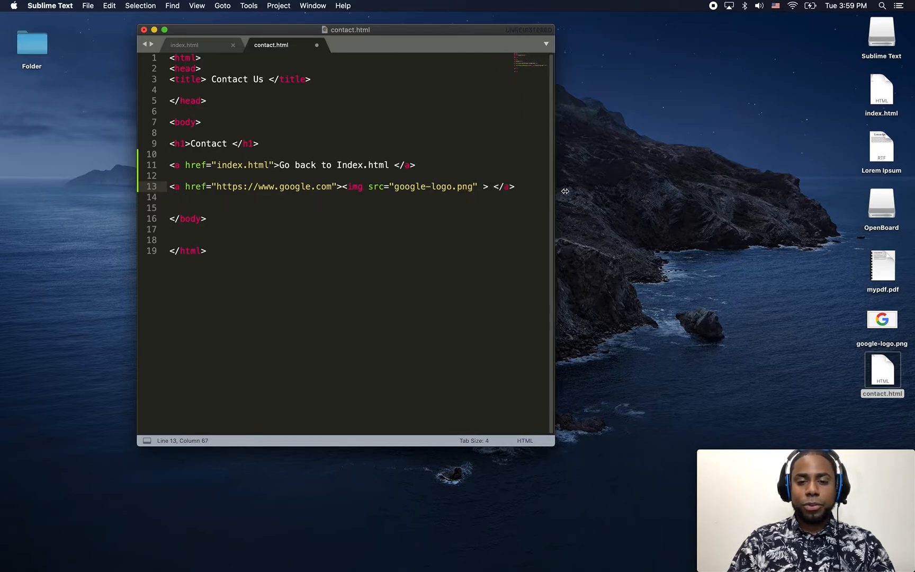
{"action": "left_click_drag", "start_coordinate": [553, 189], "coordinate": [607, 190]}
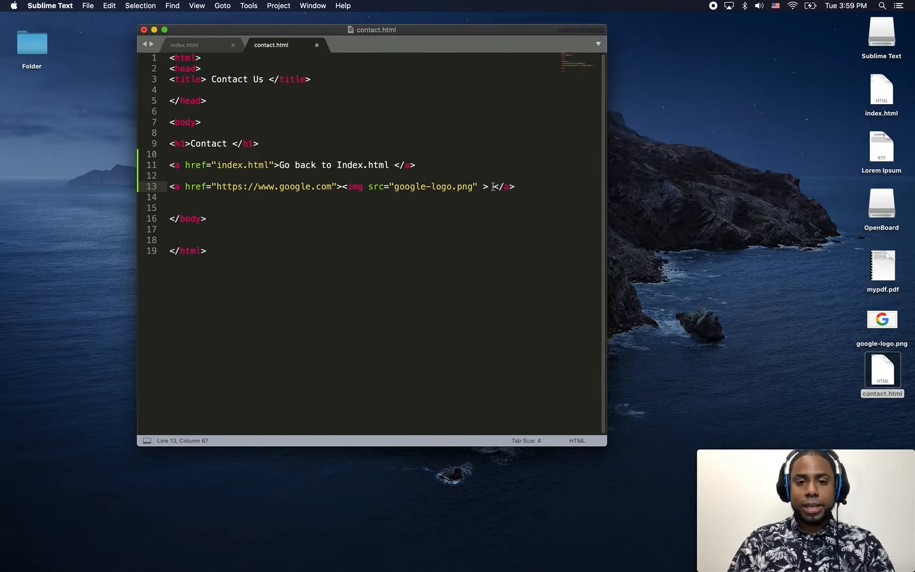
{"action": "key", "text": "backspace"}
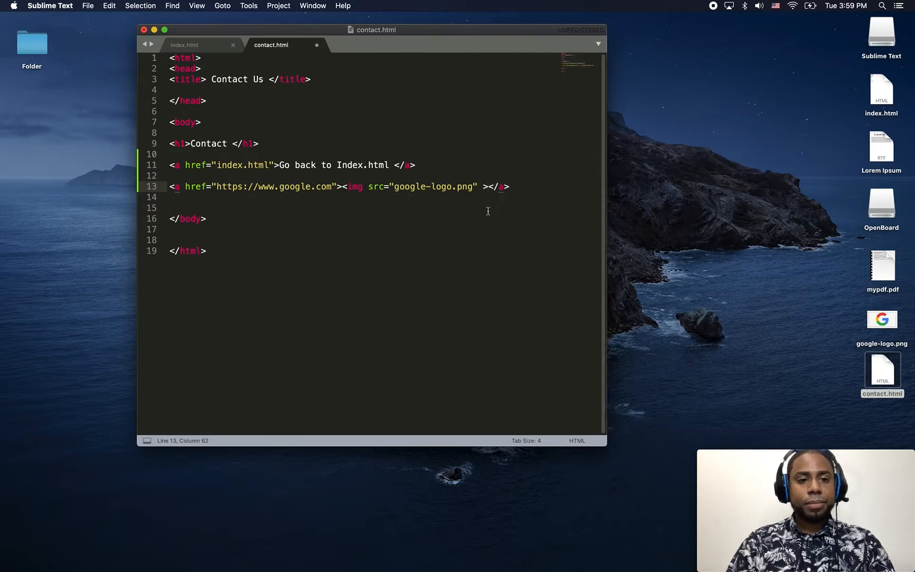
{"action": "left_click", "coordinate": [87, 5]}
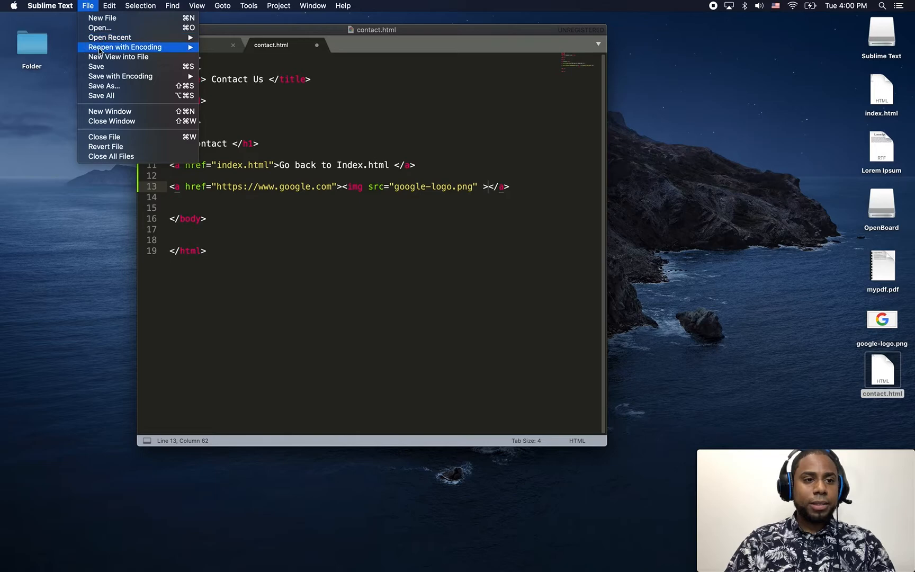
Save contact.html and reload the Contact page in Chrome to see the Google logo
{"action": "left_click", "coordinate": [96, 66]}
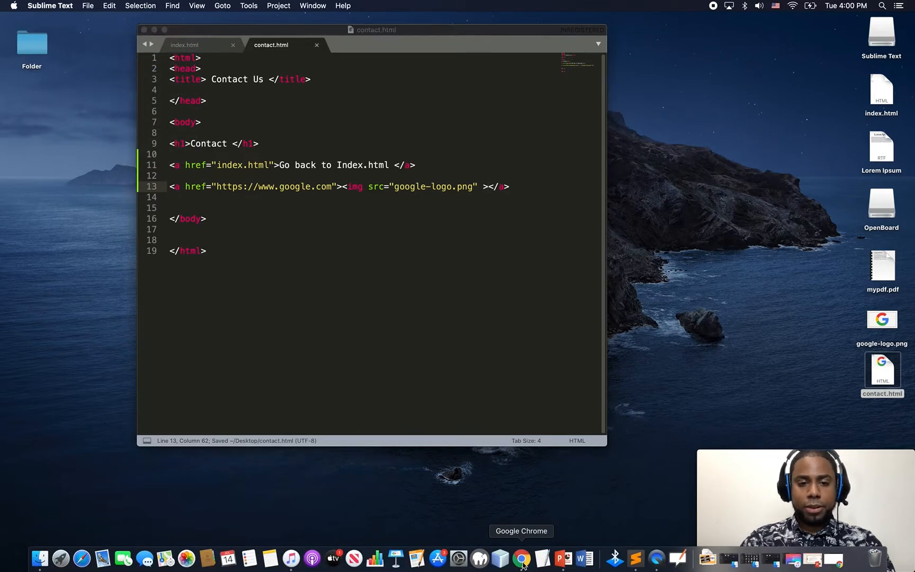
{"action": "left_click", "coordinate": [521, 559]}
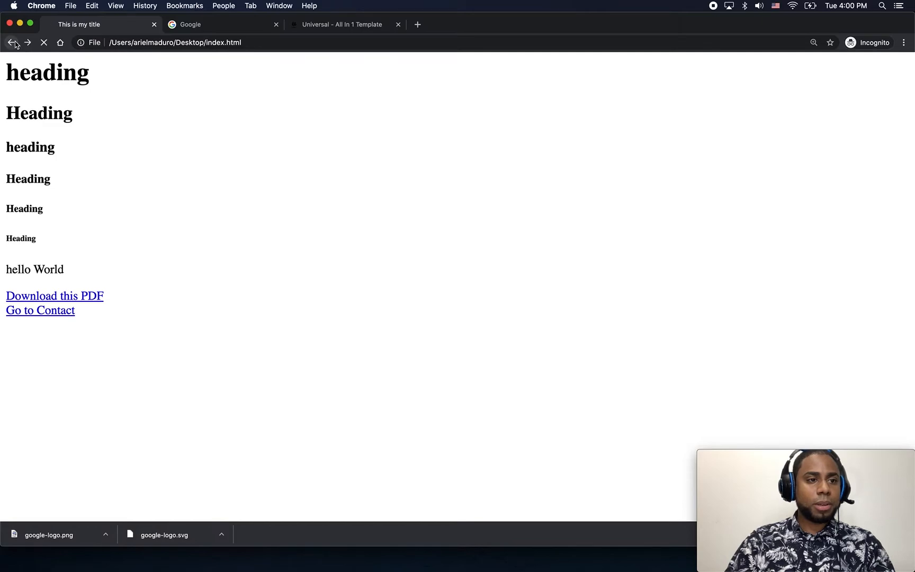
{"action": "left_click", "coordinate": [40, 310]}
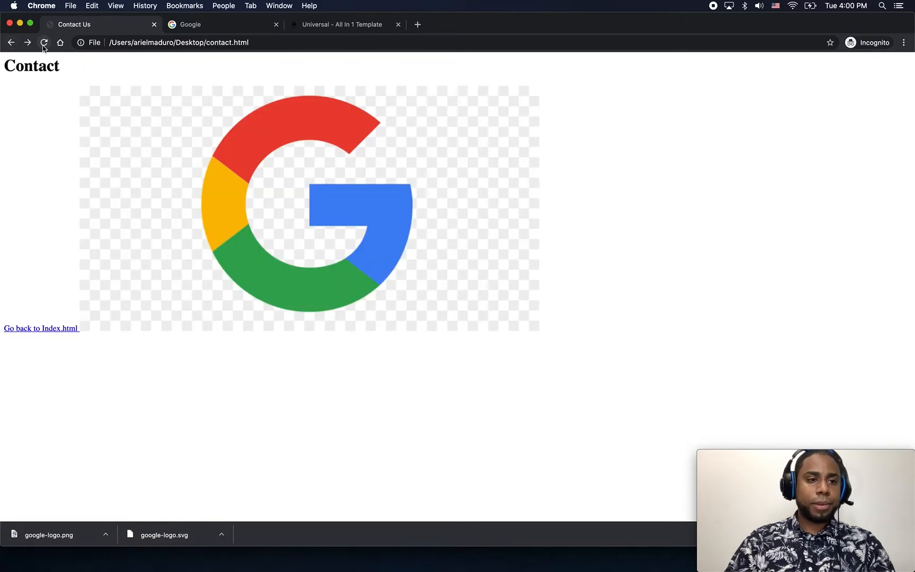
{"action": "mouse_move", "coordinate": [191, 187]}
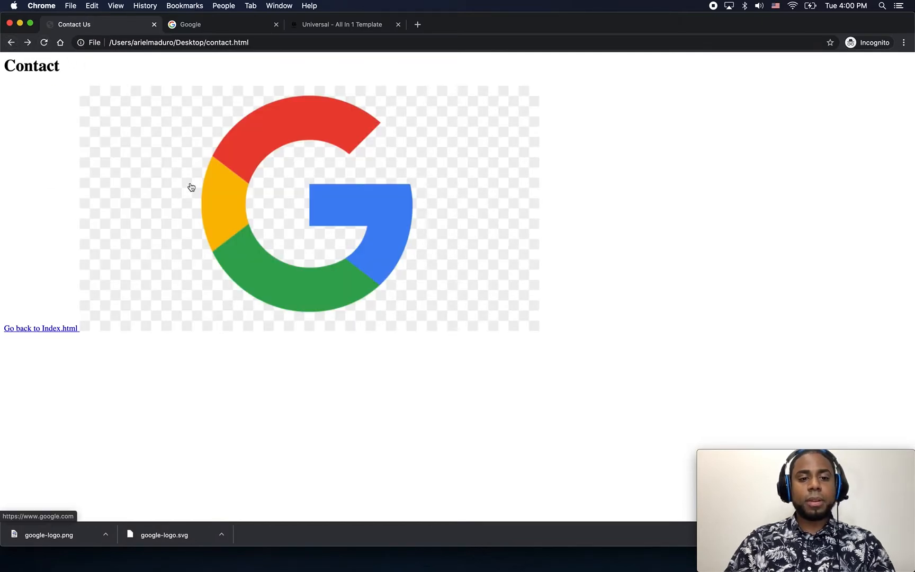
{"action": "mouse_move", "coordinate": [645, 559]}
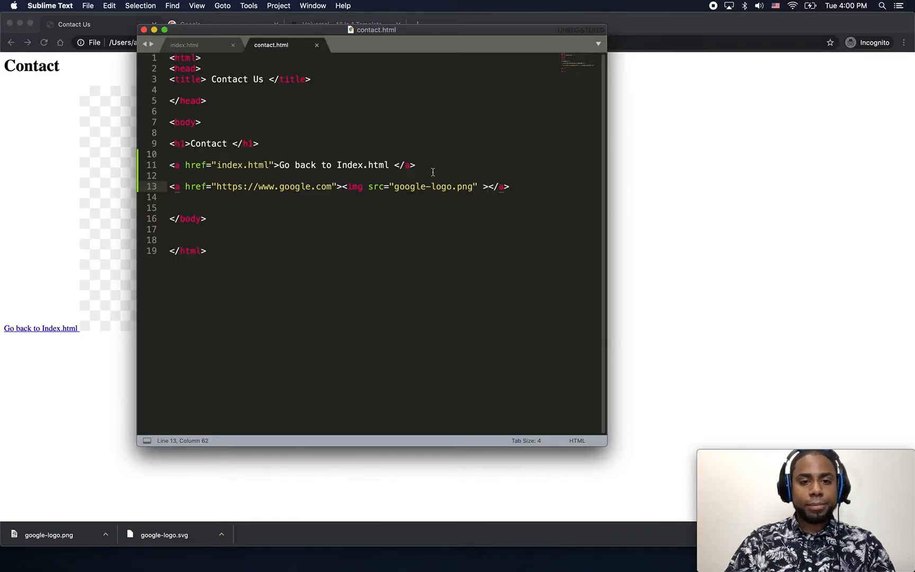
Insert <br/> between the back link and the Google logo link, checking the br in index.html
{"action": "left_click", "coordinate": [416, 164]}
{"action": "type", "text": "<"}
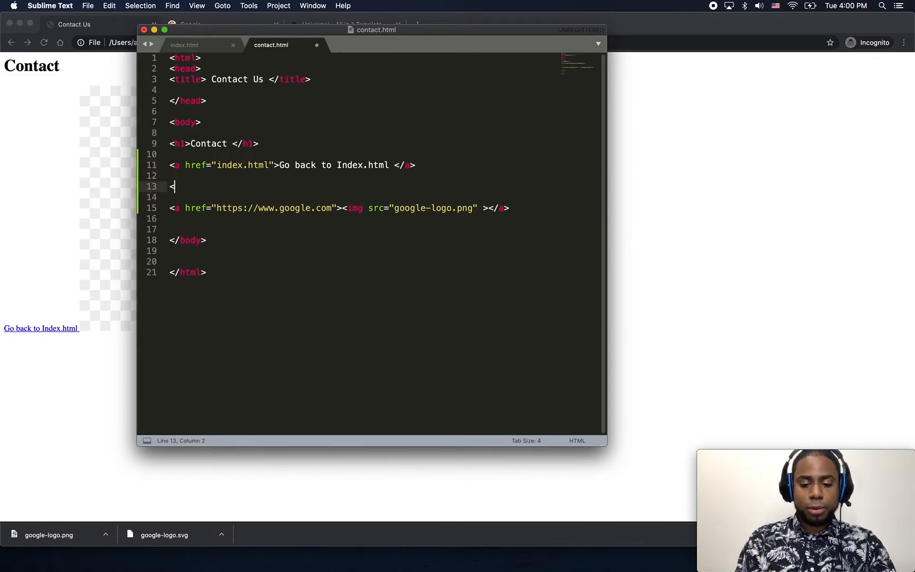
{"action": "type", "text": "br/"}
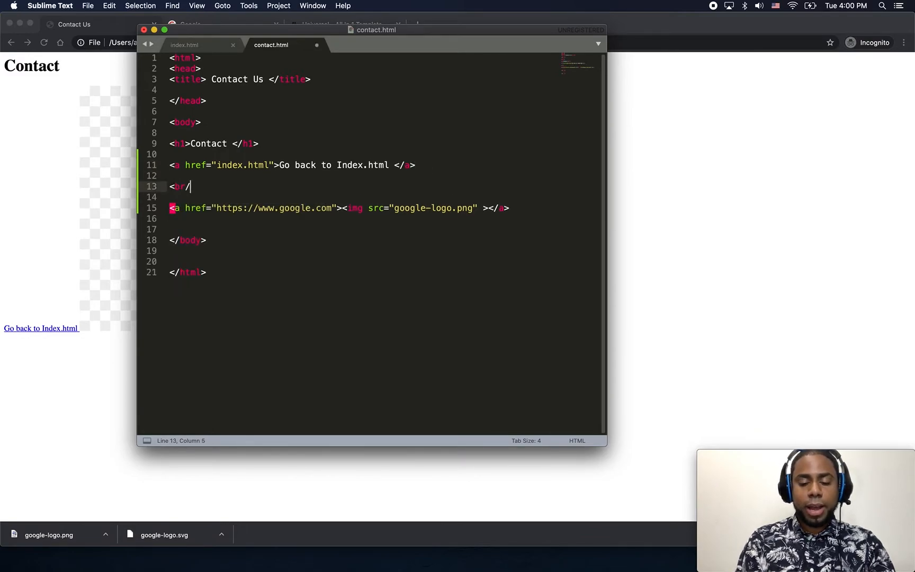
{"action": "type", "text": ">"}
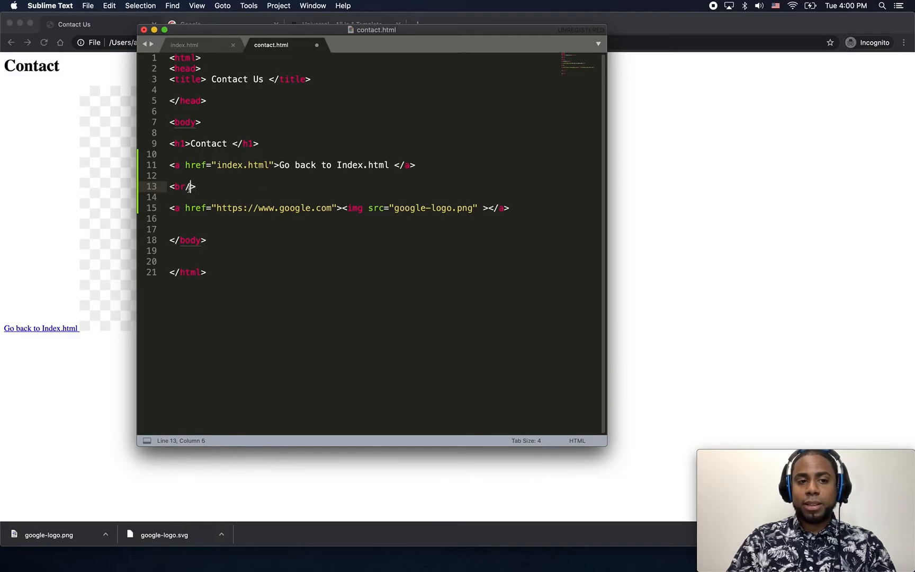
{"action": "left_click", "coordinate": [185, 45]}
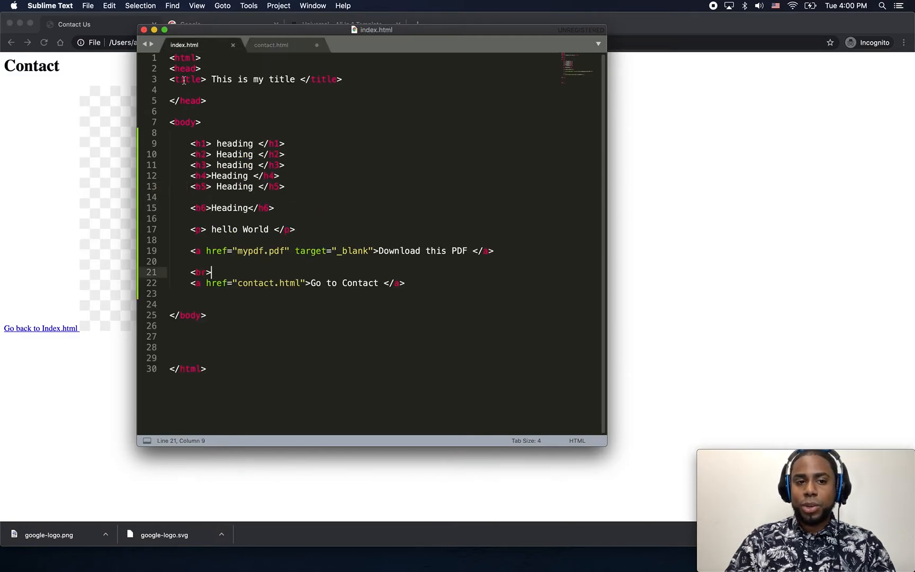
{"action": "left_click_drag", "start_coordinate": [211, 272], "coordinate": [189, 261]}
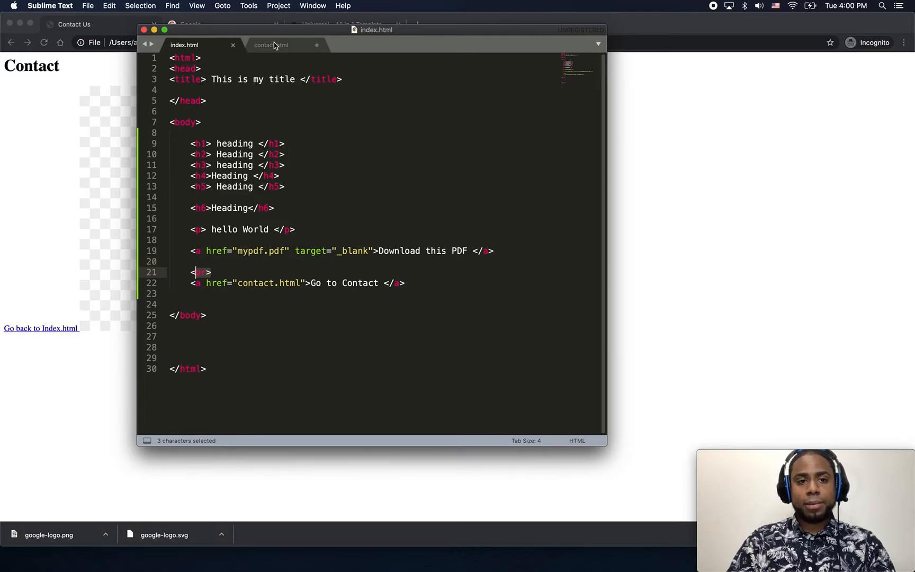
{"action": "left_click", "coordinate": [88, 6]}
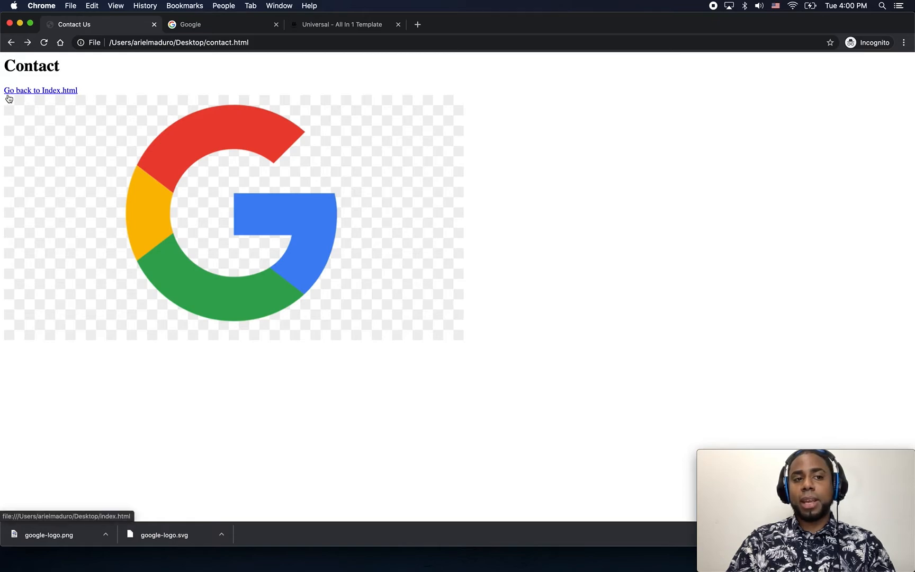
{"action": "mouse_move", "coordinate": [126, 85]}
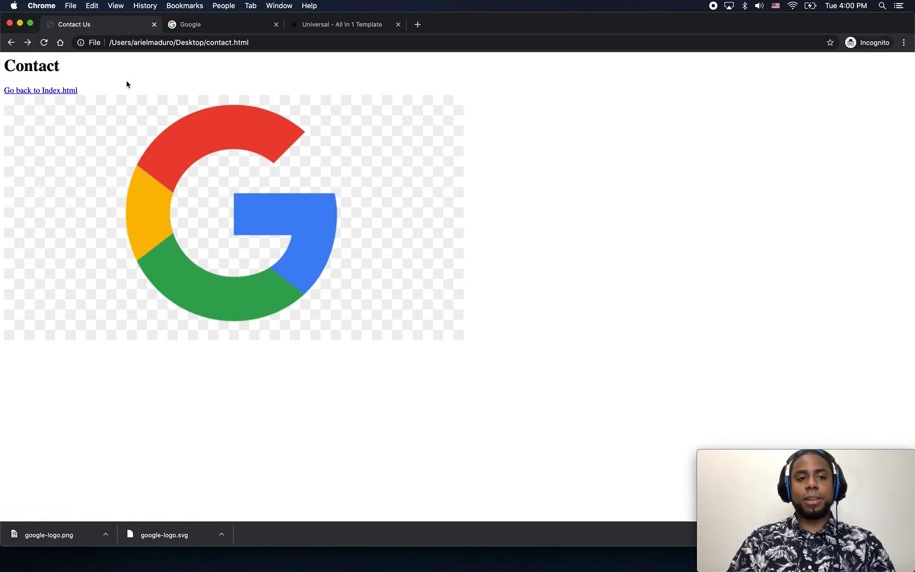
{"action": "mouse_move", "coordinate": [75, 107]}
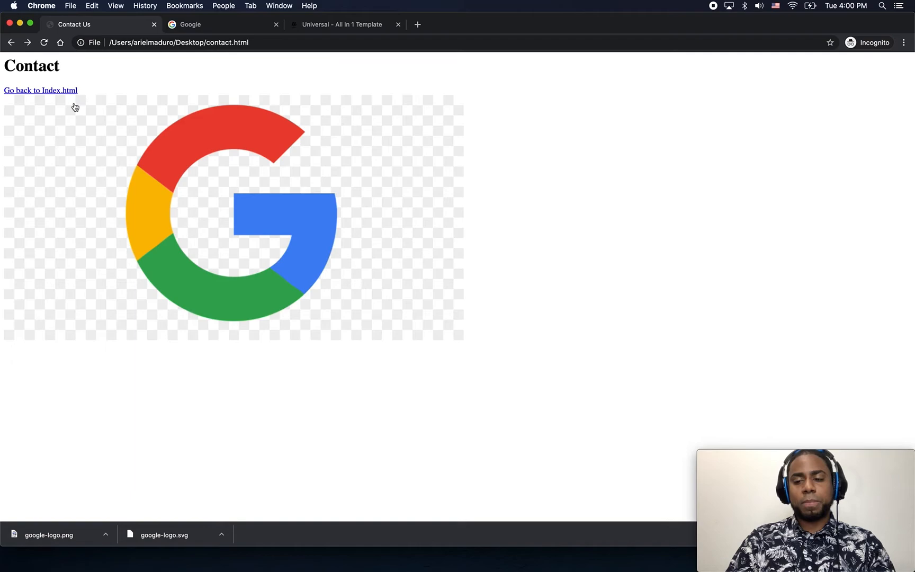
{"action": "mouse_move", "coordinate": [40, 91]}
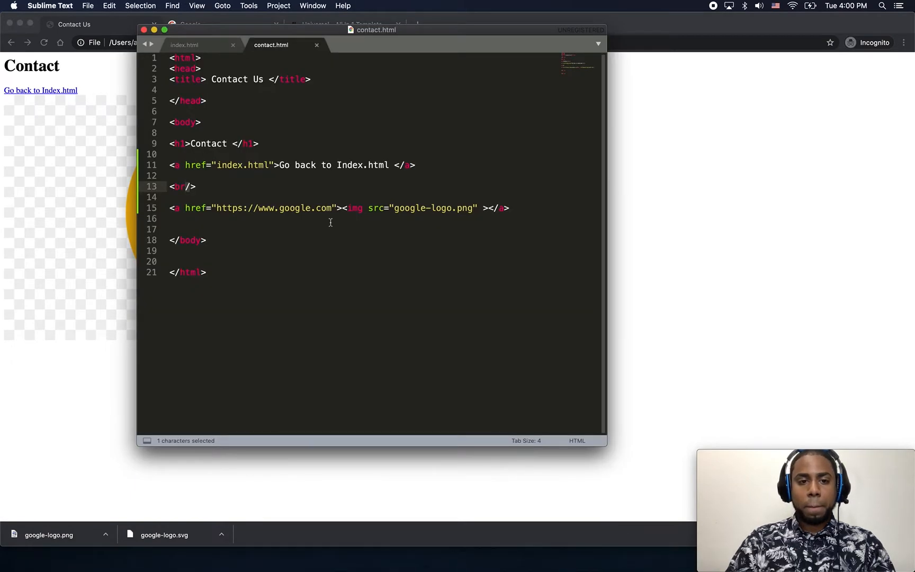
Insert a run of blank lines before the Google logo link and save contact.html
{"action": "double_click", "coordinate": [184, 187]}
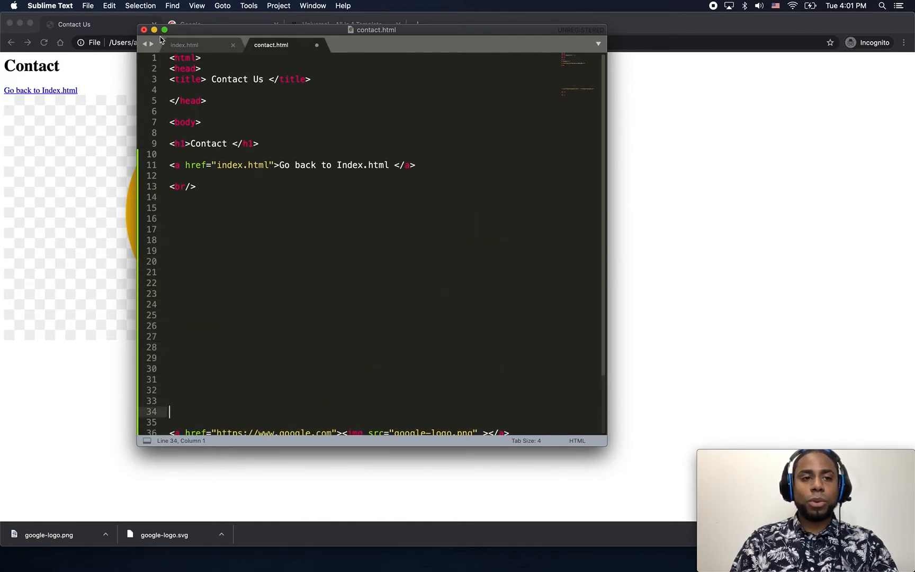
{"action": "left_click", "coordinate": [87, 5]}
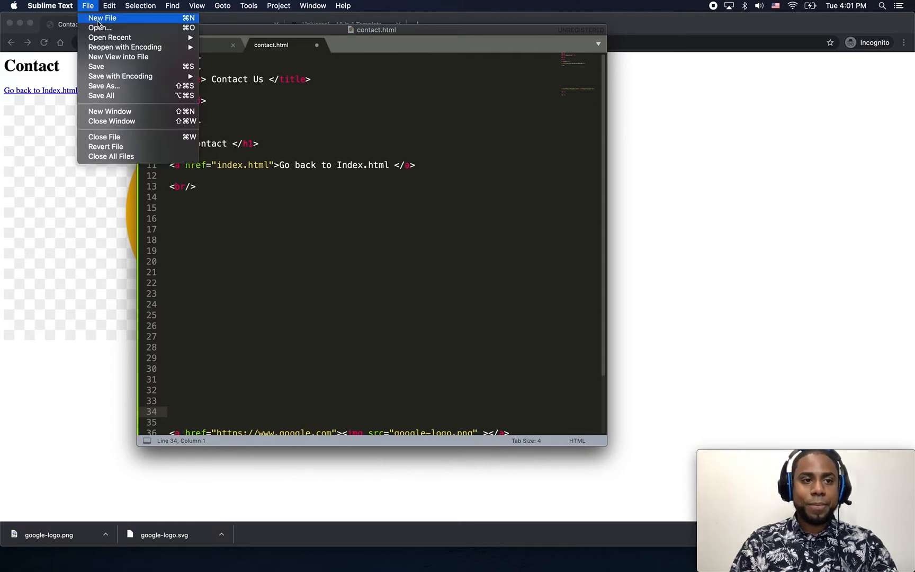
{"action": "left_click", "coordinate": [95, 67]}
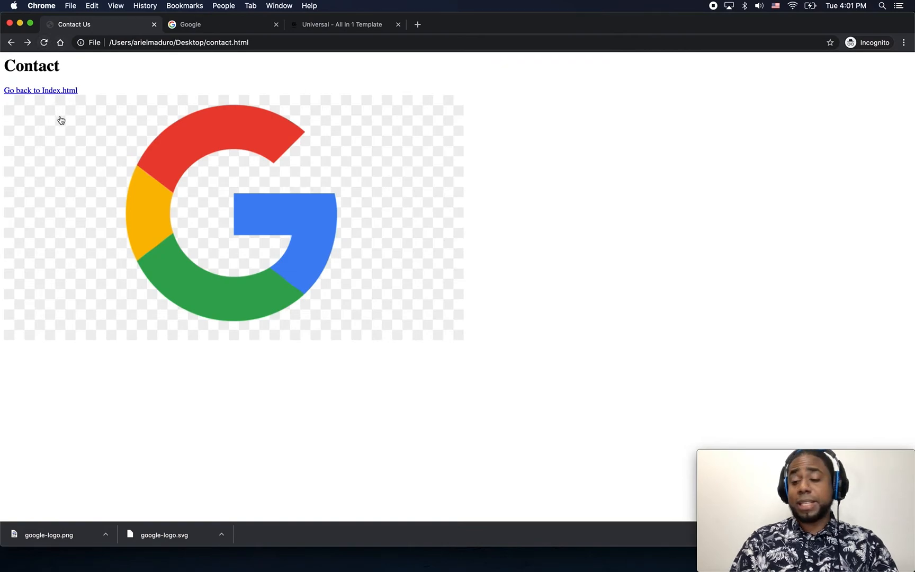
{"action": "mouse_move", "coordinate": [461, 356]}
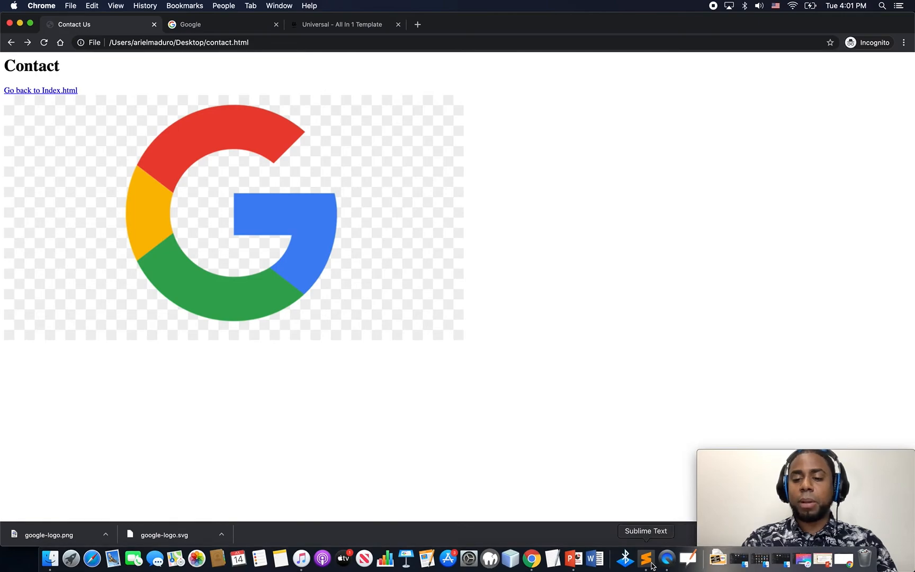
{"action": "left_click", "coordinate": [646, 559]}
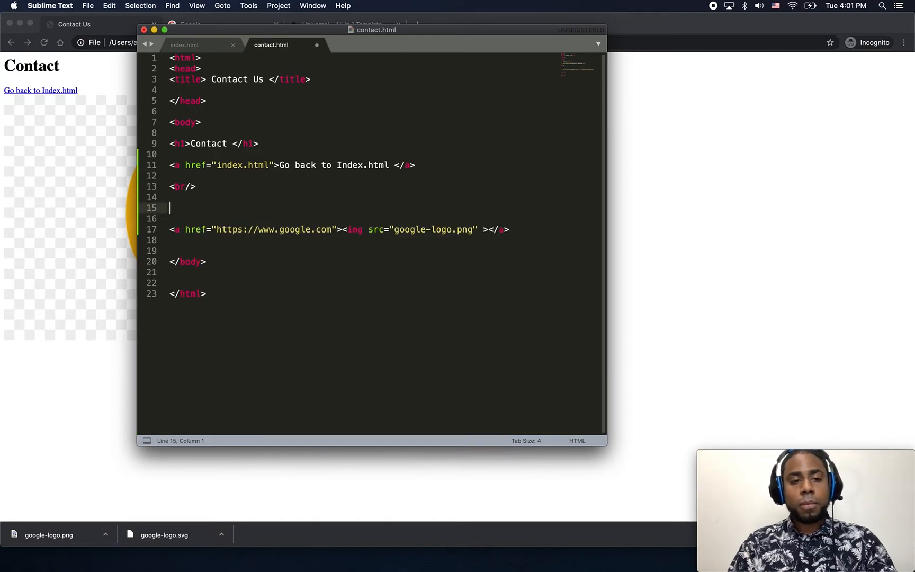
Add <br/> tags so seven line breaks precede the Google logo link, then save contact.html
{"action": "type", "text": "<br/>"}
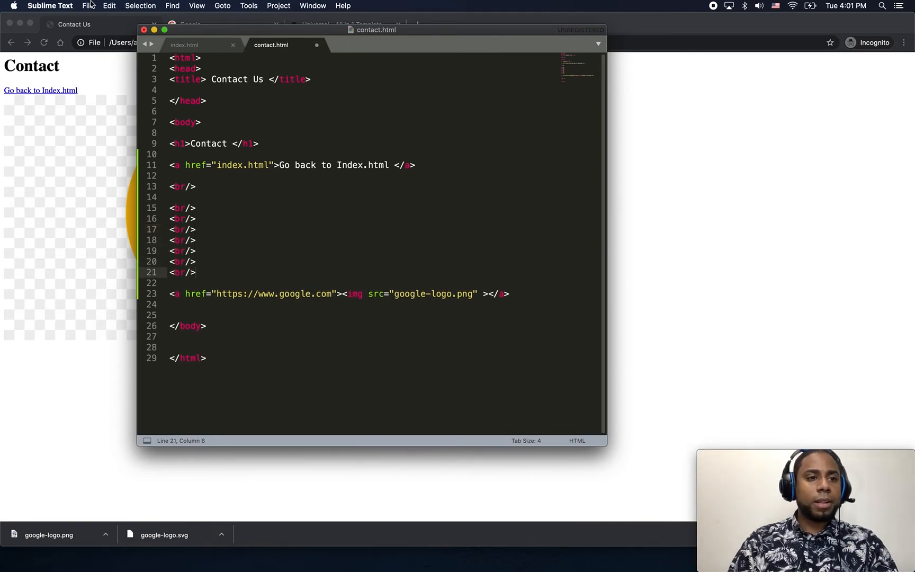
{"action": "key", "text": "cmd+s"}
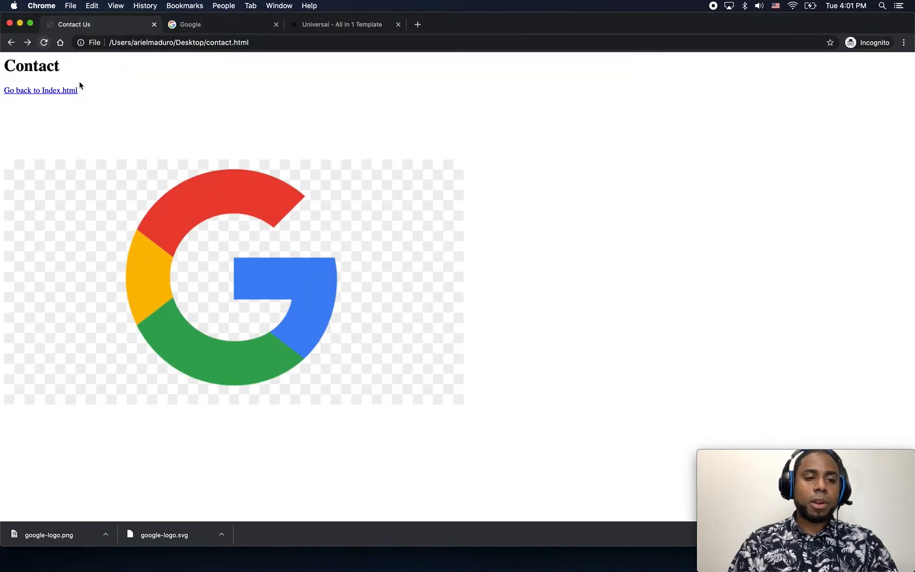
{"action": "mouse_move", "coordinate": [17, 135]}
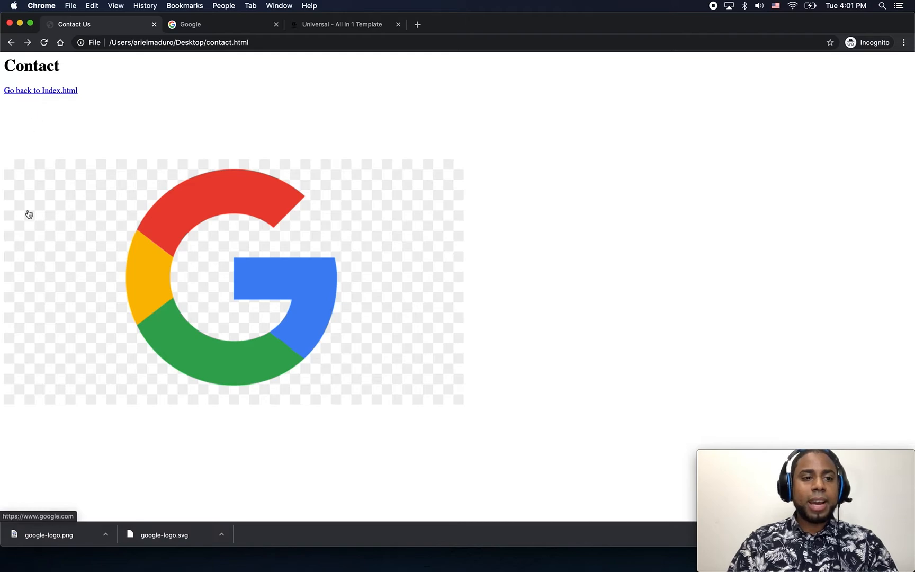
{"action": "mouse_move", "coordinate": [98, 259]}
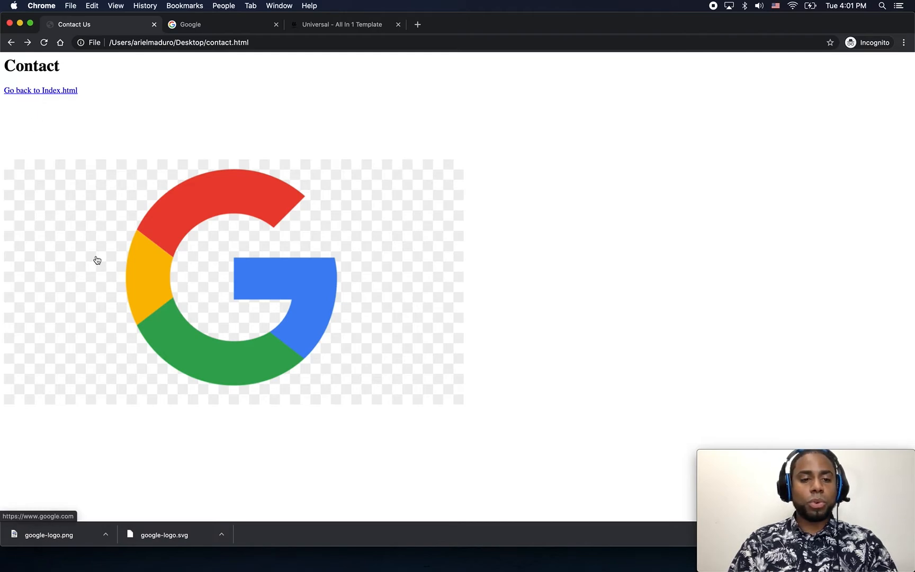
{"action": "mouse_move", "coordinate": [200, 261]}
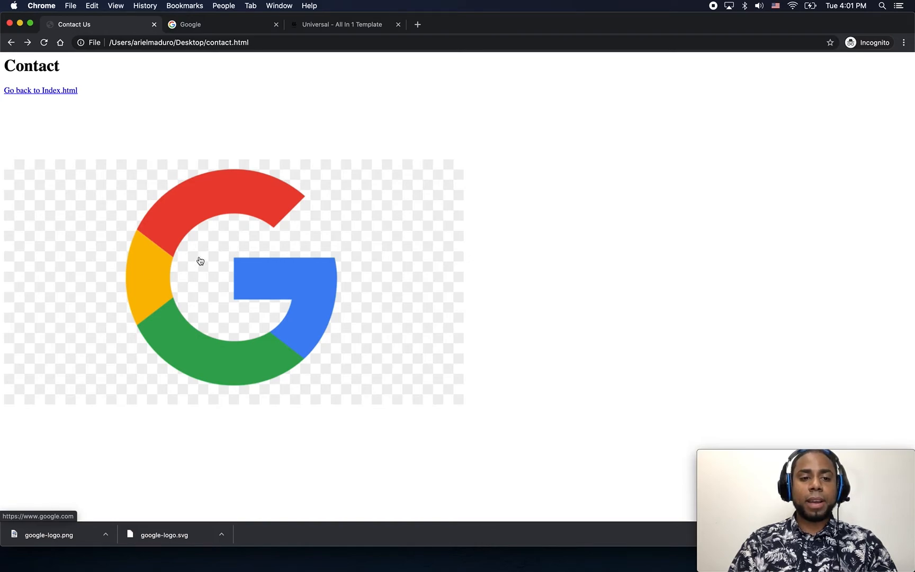
Reload contact.html in Chrome to see the larger gap above the Google logo
{"action": "left_click", "coordinate": [99, 24]}
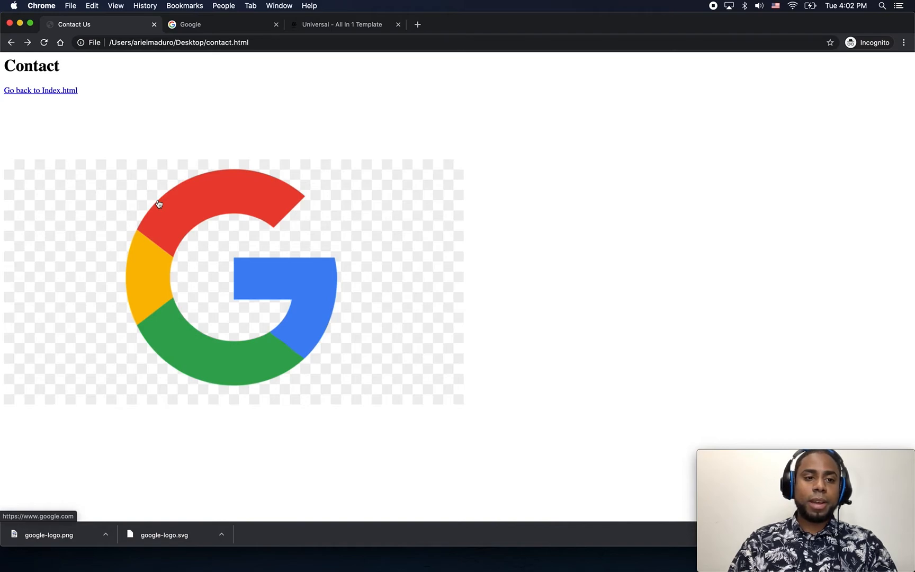
{"action": "mouse_move", "coordinate": [456, 256]}
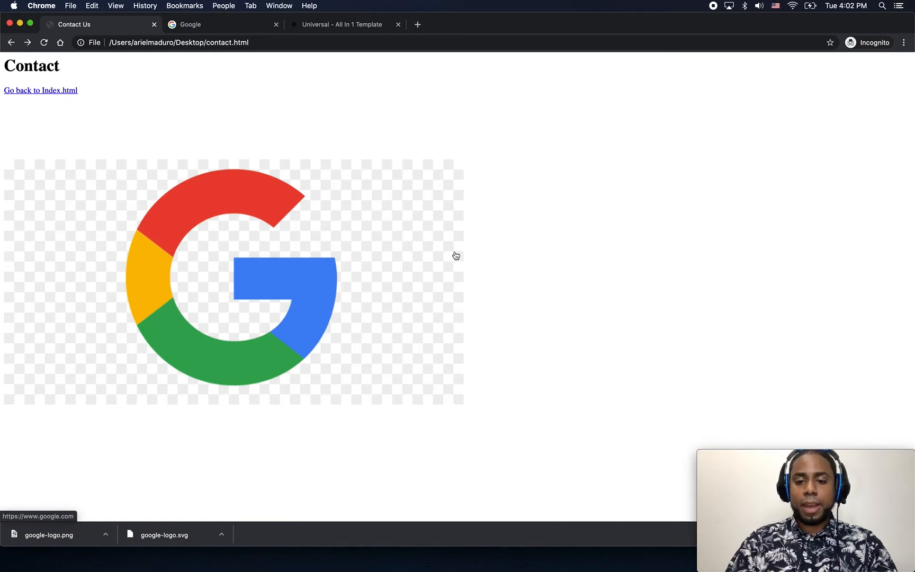
{"action": "mouse_move", "coordinate": [646, 559]}
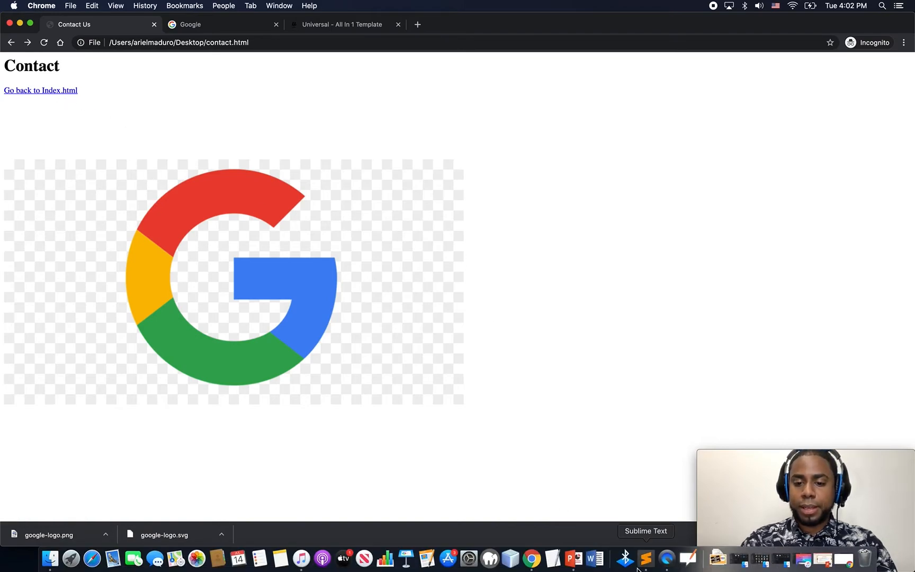
Return to the Sublime Text window and select contact.html on the desktop
{"action": "left_click", "coordinate": [646, 558]}
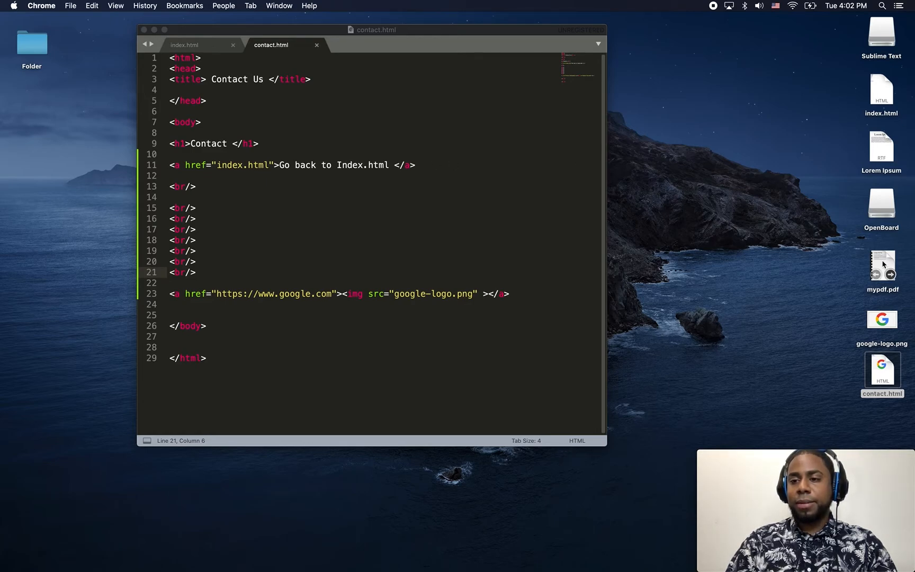
{"action": "mouse_move", "coordinate": [236, 170]}
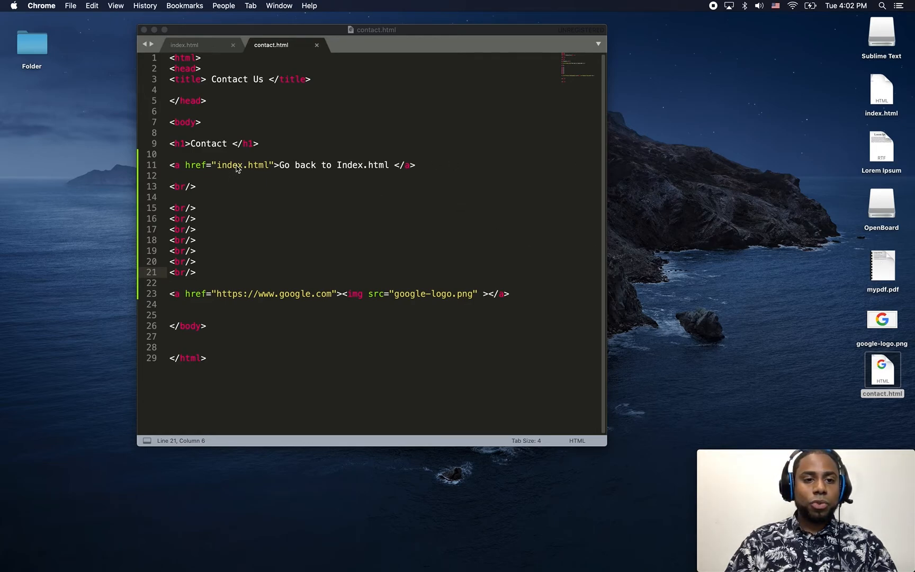
{"action": "mouse_move", "coordinate": [887, 265]}
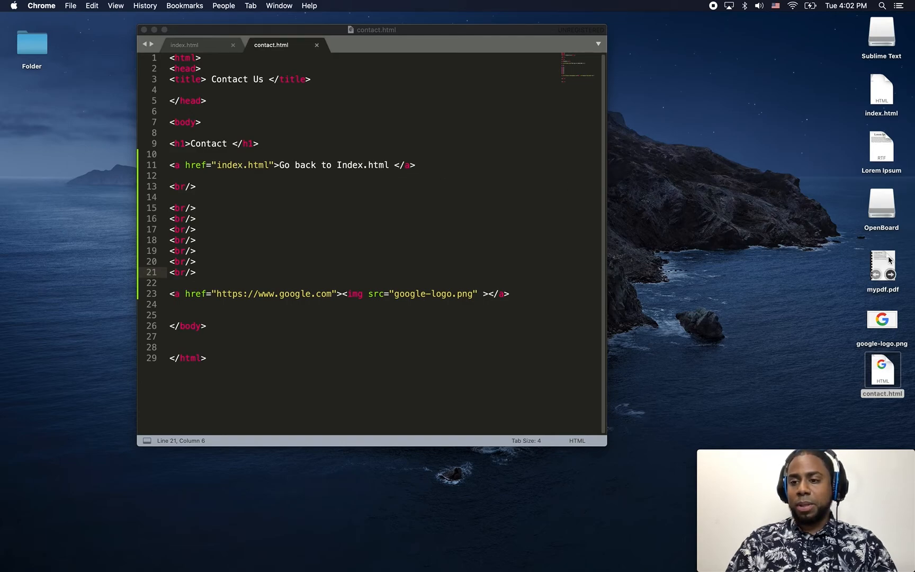
{"action": "left_click", "coordinate": [881, 265]}
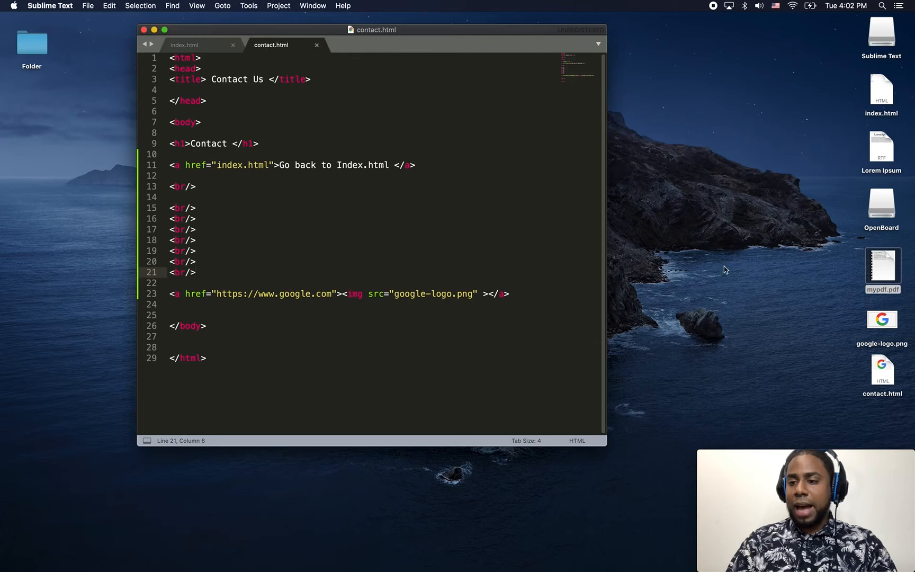
{"action": "mouse_move", "coordinate": [788, 330]}
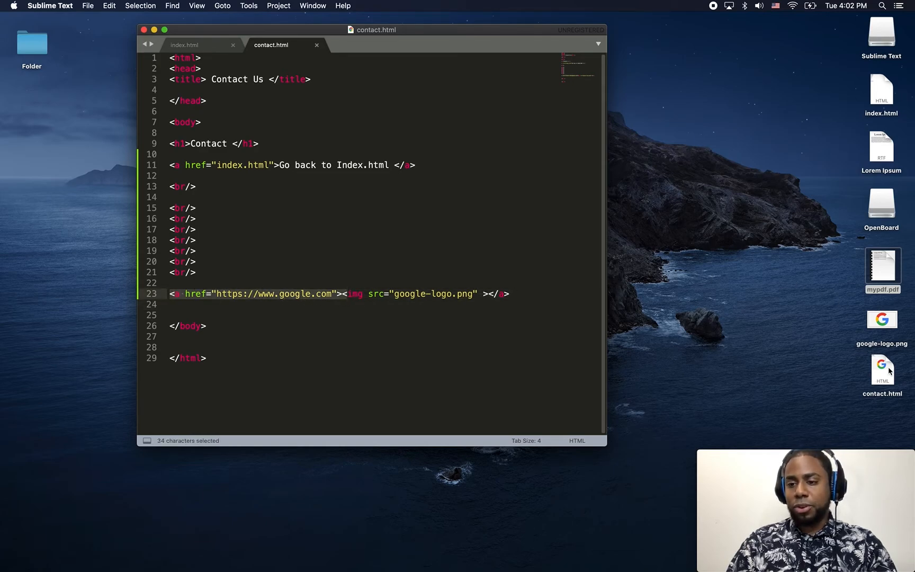
{"action": "left_click", "coordinate": [881, 368]}
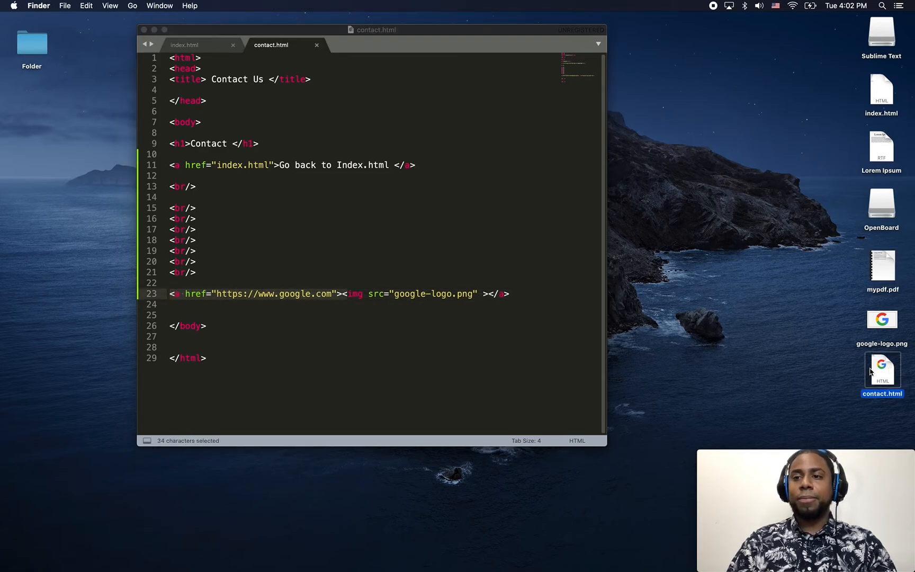
{"action": "mouse_move", "coordinate": [564, 559]}
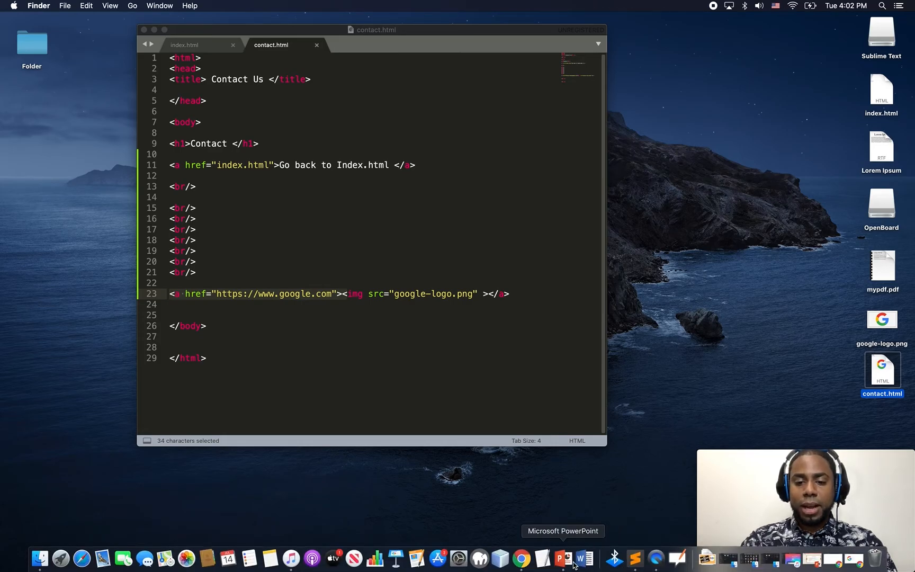
Review the More attributes slide, highlighting width, height and class in the img example
{"action": "left_click", "coordinate": [562, 559]}
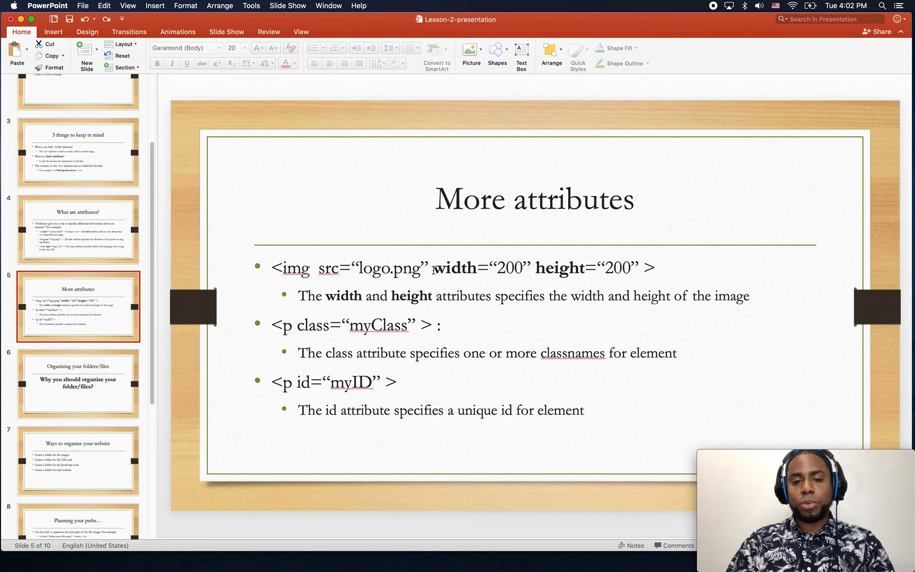
{"action": "double_click", "coordinate": [452, 268]}
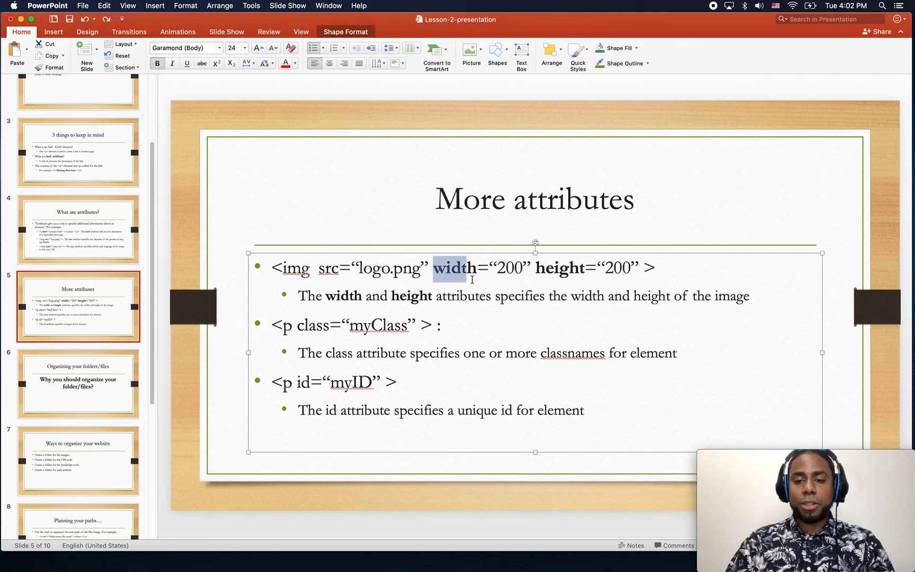
{"action": "double_click", "coordinate": [557, 267]}
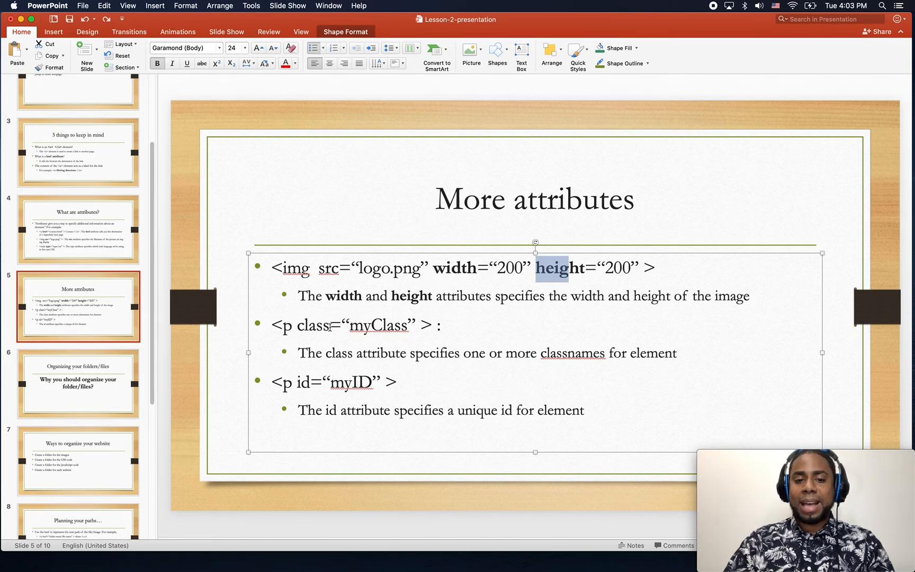
{"action": "double_click", "coordinate": [314, 325]}
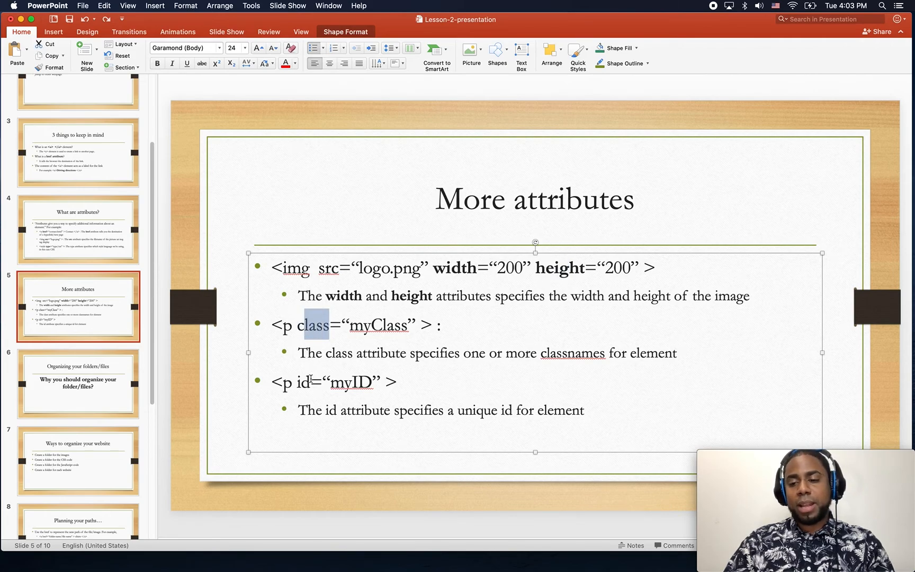
{"action": "double_click", "coordinate": [303, 382]}
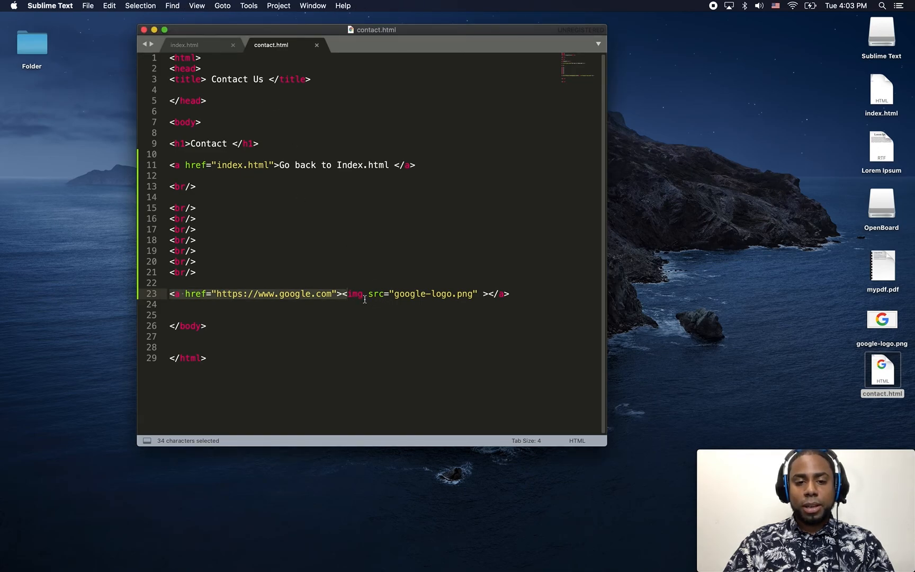
Give the Google logo img width="100" and height="100" and go to save via the File menu
{"action": "type", "text": "wid"}
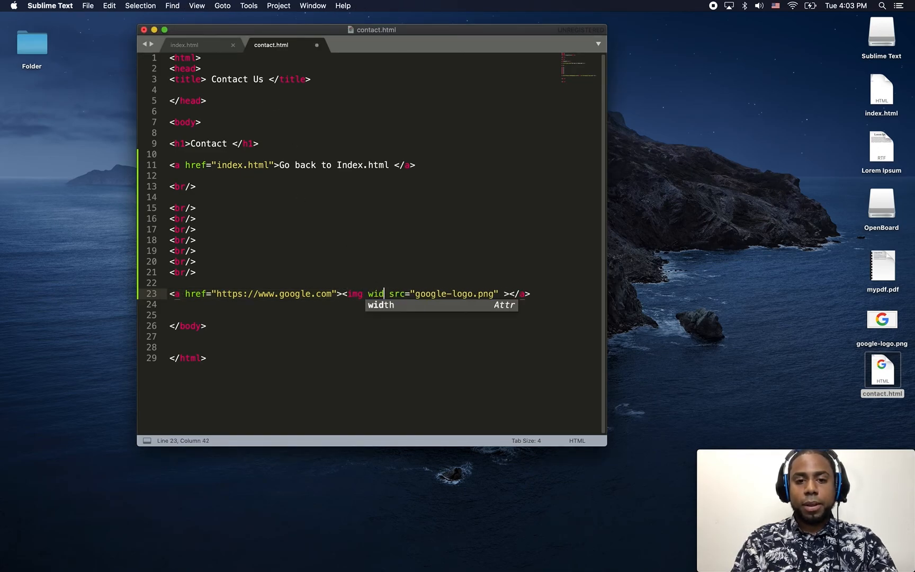
{"action": "key", "text": "tab"}
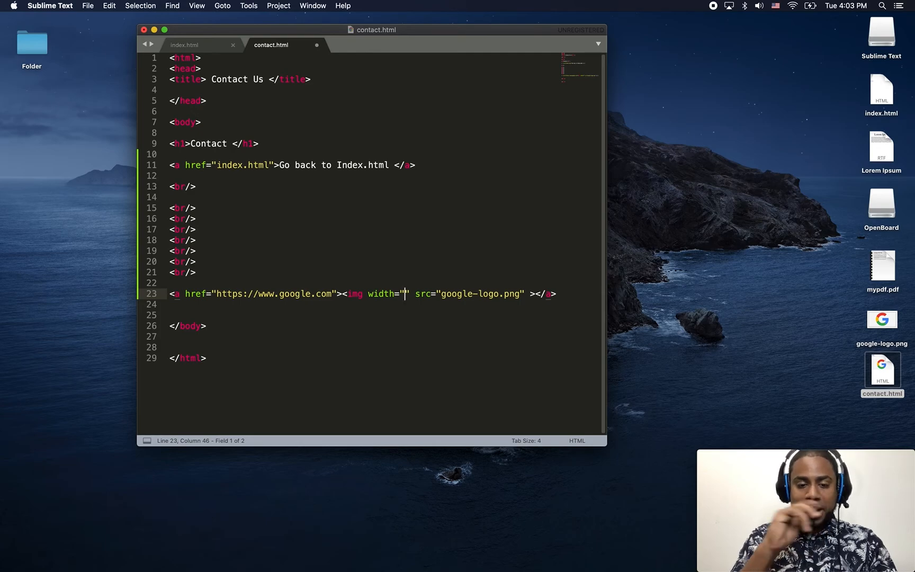
{"action": "type", "text": "100"}
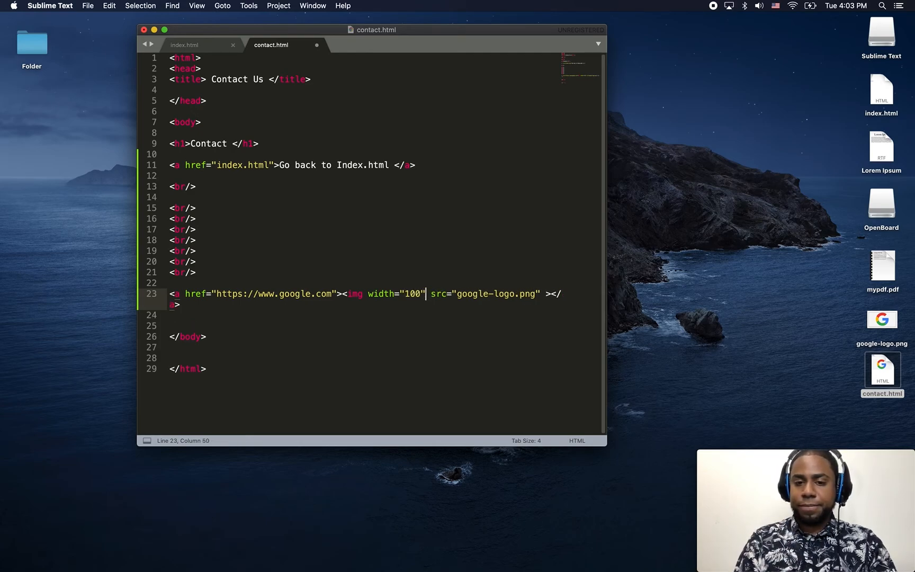
{"action": "type", "text": "height=\"\""}
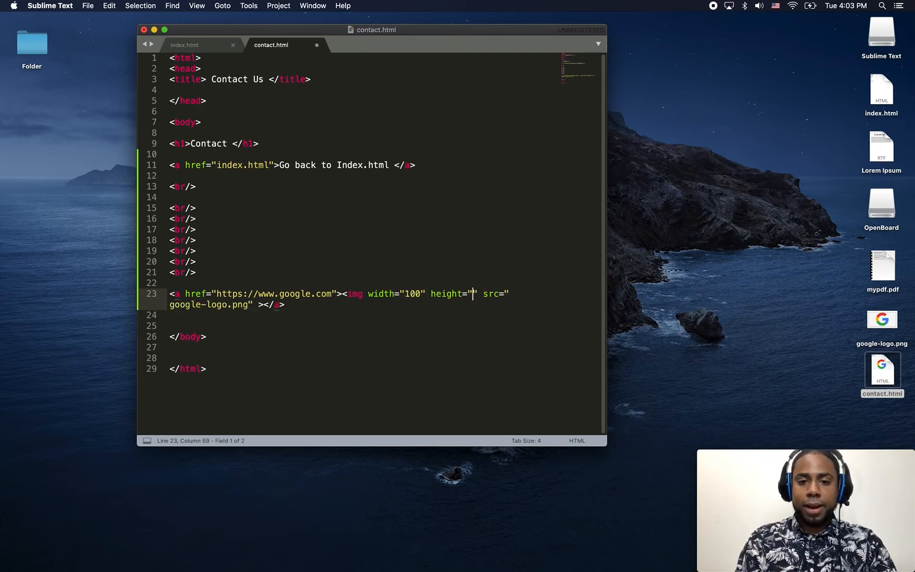
{"action": "type", "text": "100"}
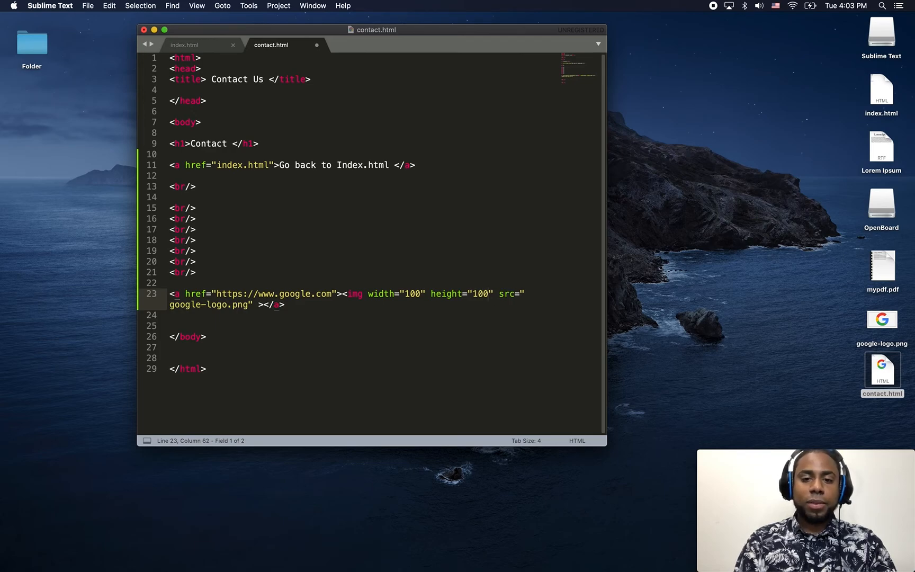
{"action": "left_click", "coordinate": [88, 6]}
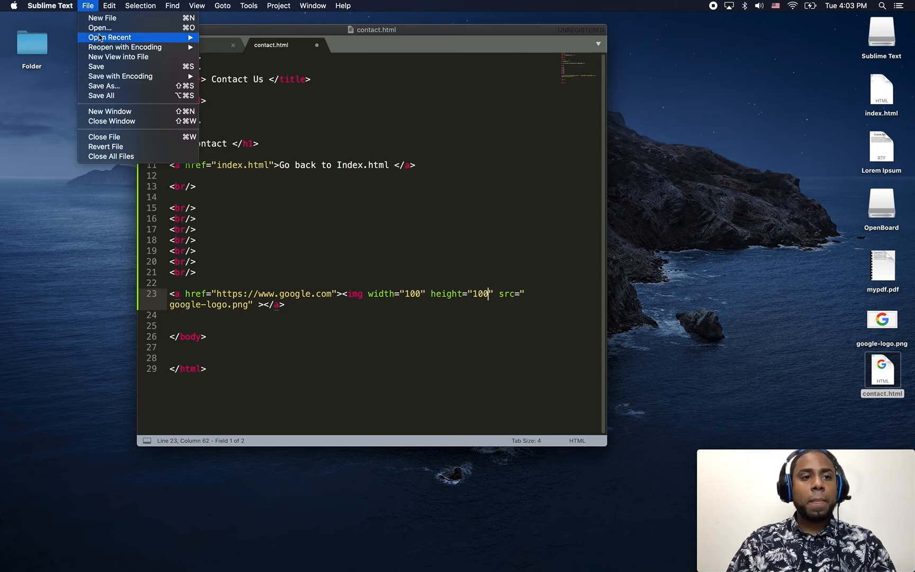
{"action": "mouse_move", "coordinate": [102, 18]}
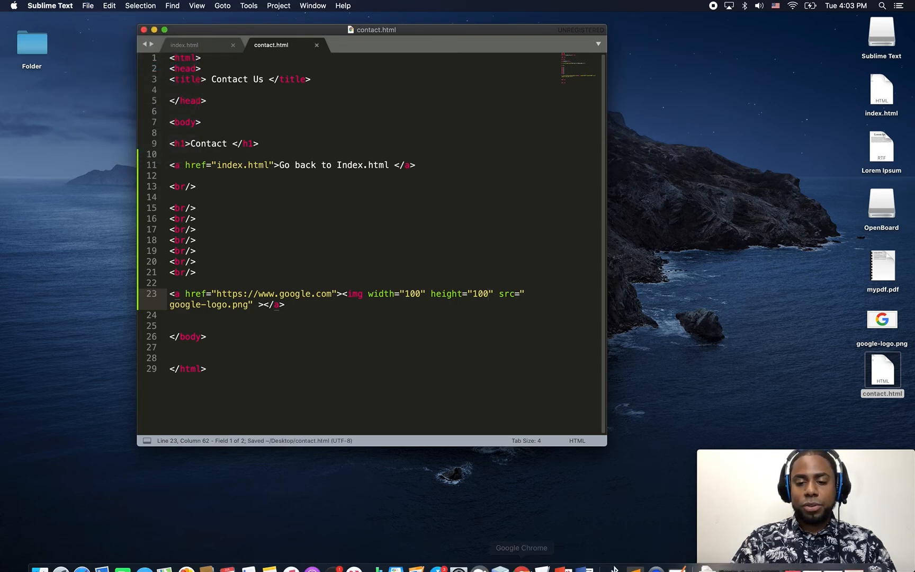
Switch to Chrome to preview the contact page with the resized logo
{"action": "left_click", "coordinate": [530, 561]}
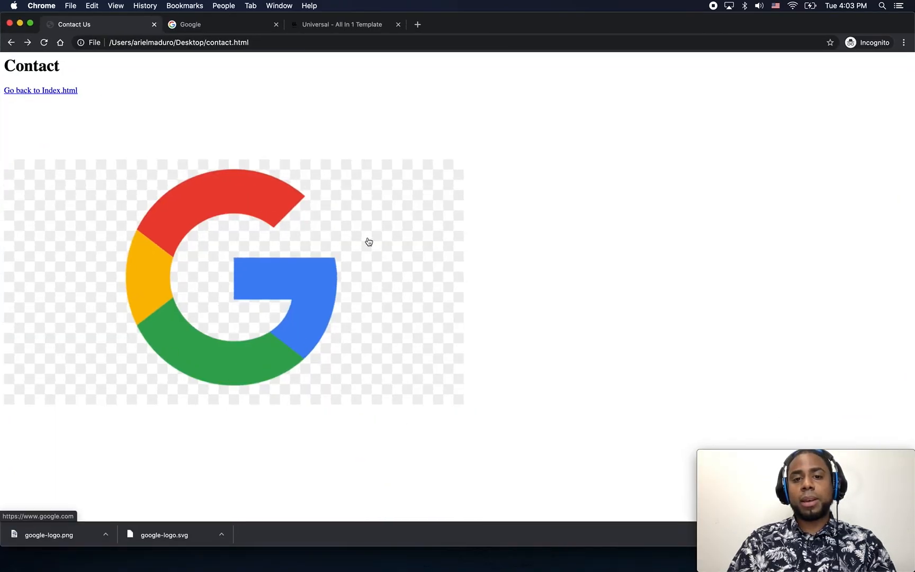
{"action": "mouse_move", "coordinate": [44, 242]}
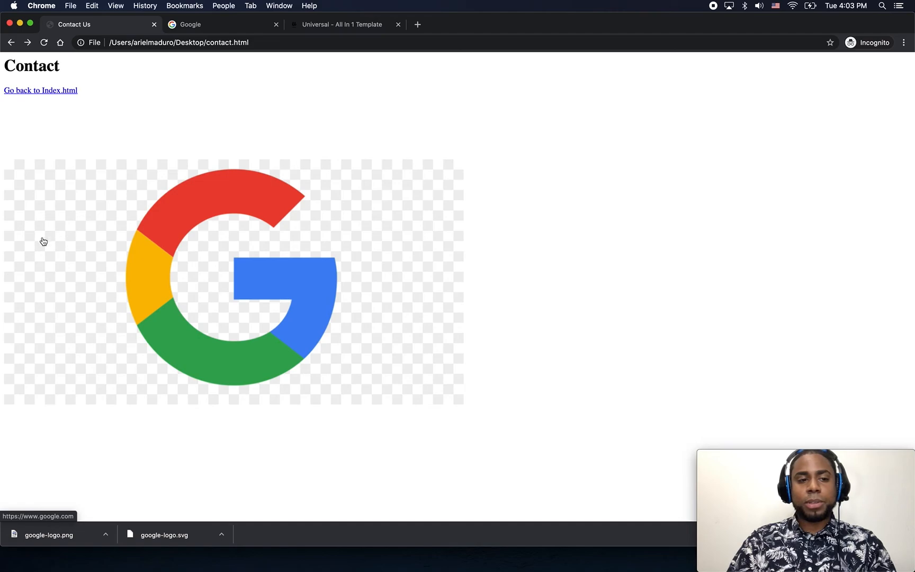
{"action": "mouse_move", "coordinate": [101, 263]}
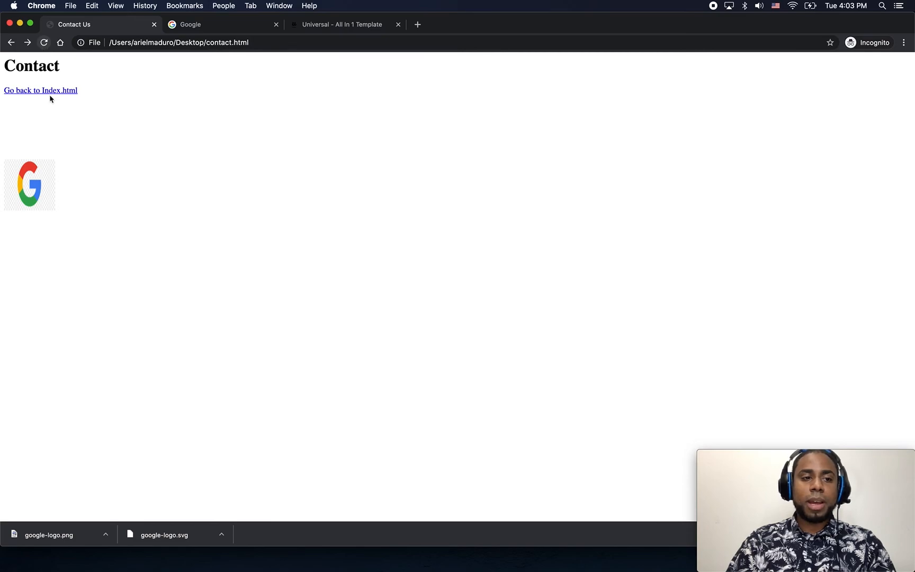
{"action": "mouse_move", "coordinate": [76, 223]}
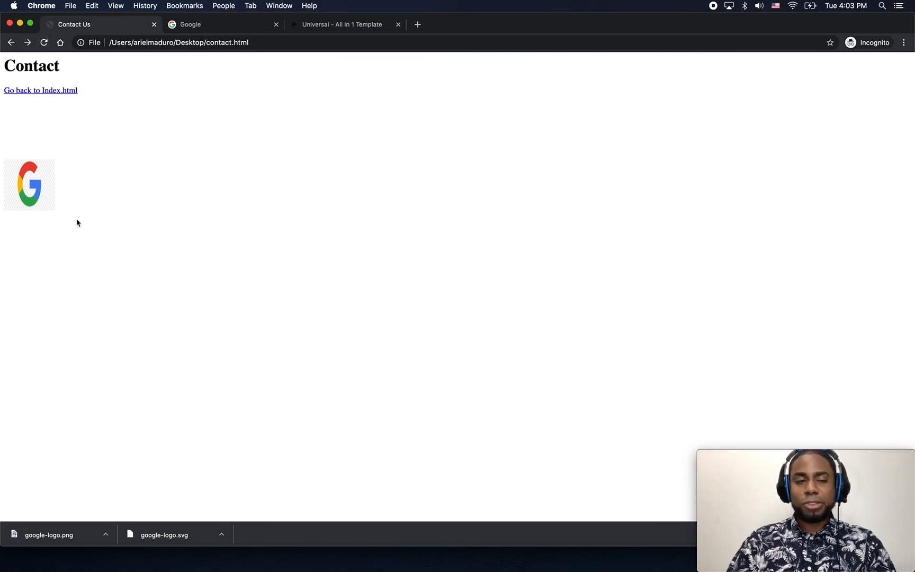
{"action": "mouse_move", "coordinate": [42, 216]}
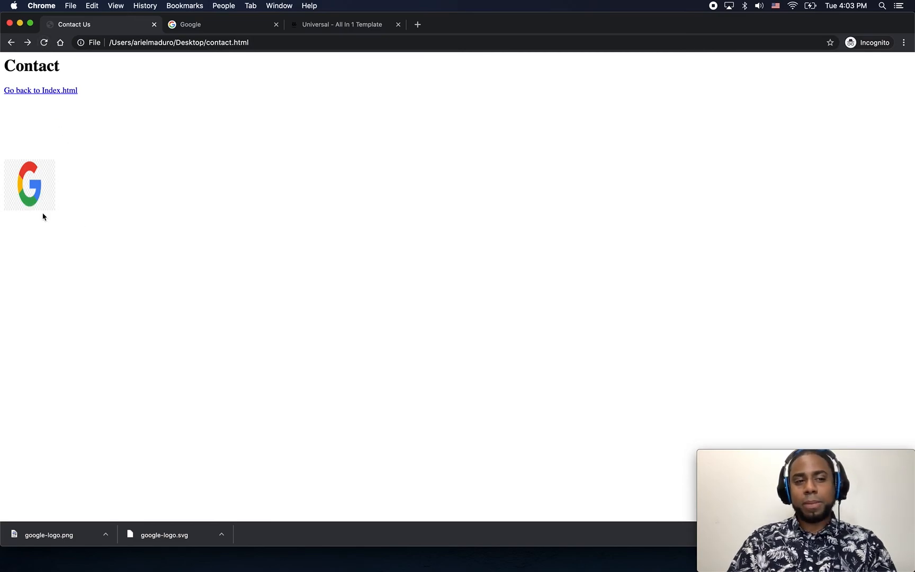
{"action": "mouse_move", "coordinate": [44, 220]}
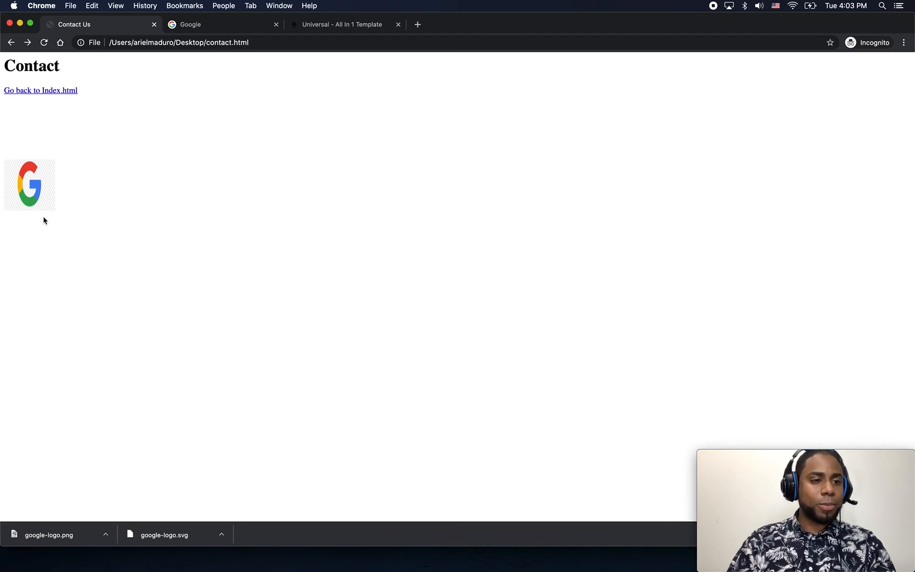
{"action": "mouse_move", "coordinate": [477, 508]}
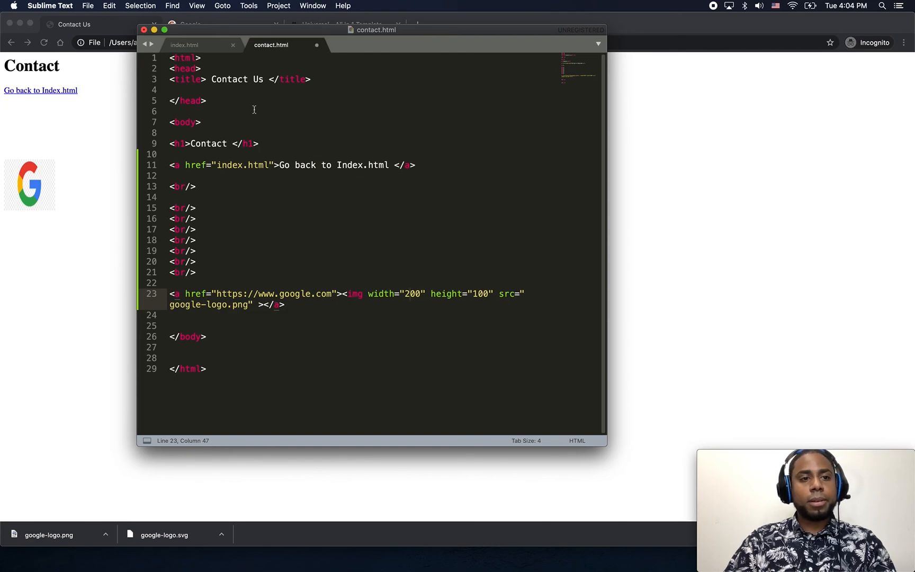
Save contact.html and edit the logo's width to 200, keeping height at 100
{"action": "left_click", "coordinate": [87, 6]}
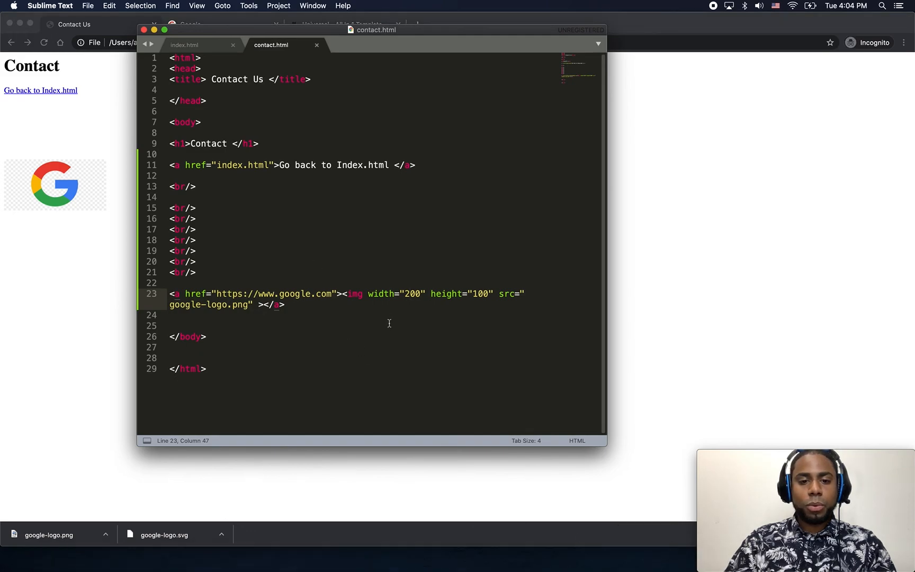
{"action": "left_click", "coordinate": [430, 293]}
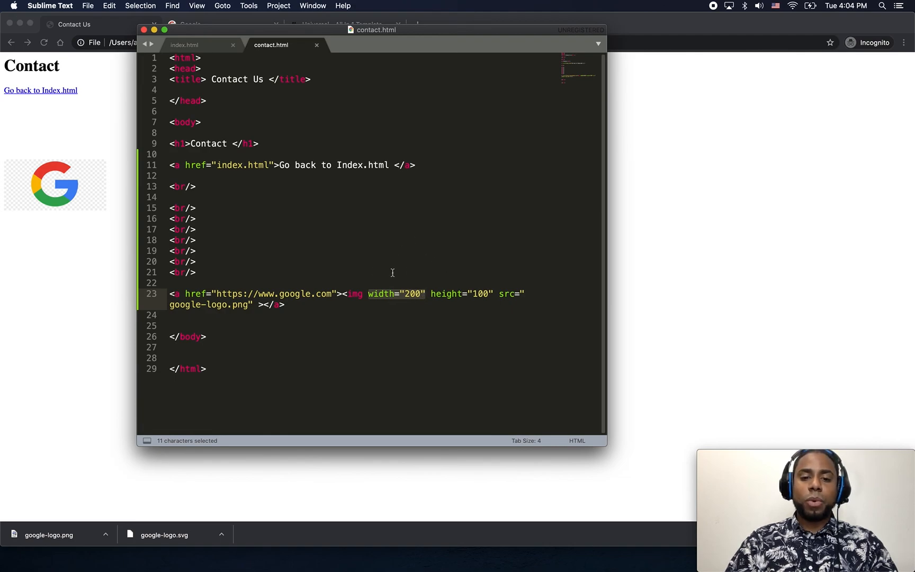
{"action": "mouse_move", "coordinate": [469, 400]}
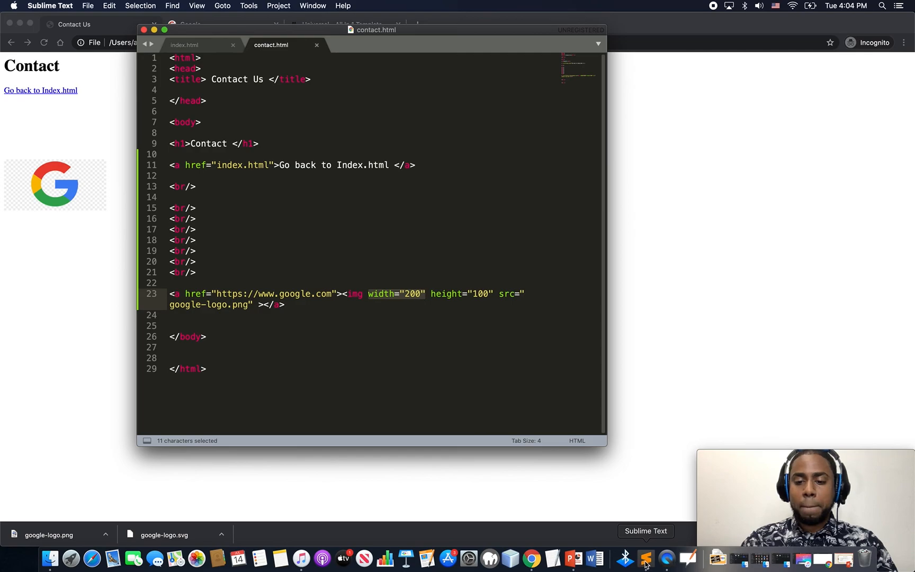
{"action": "mouse_move", "coordinate": [575, 559]}
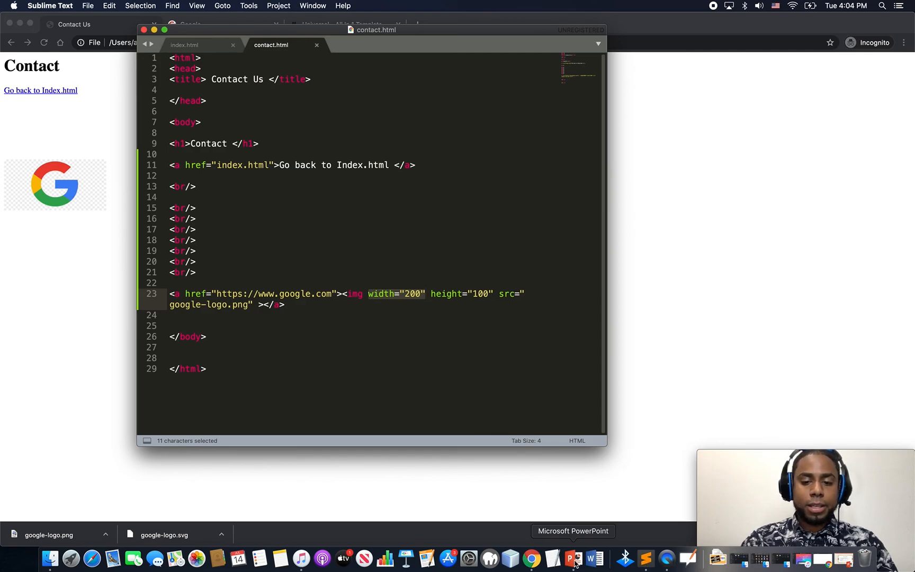
Return to PowerPoint and go to the Organizing your folders/files slide
{"action": "left_click", "coordinate": [574, 559]}
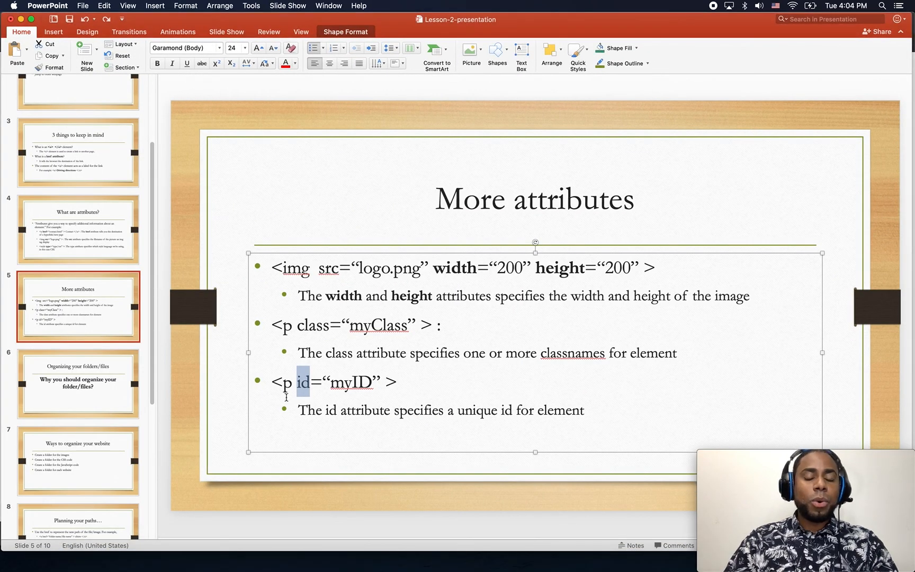
{"action": "scroll", "scroll_direction": "down", "scroll_amount": 3}
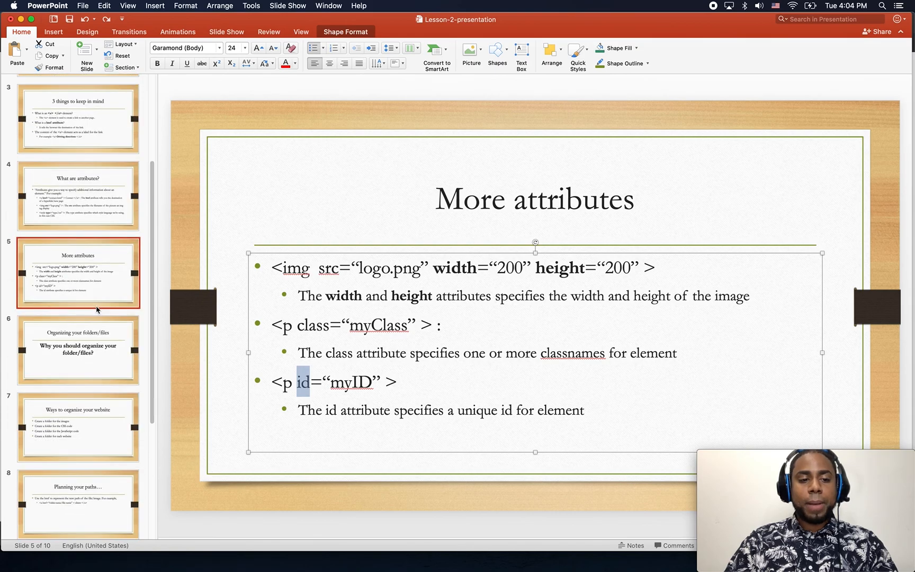
{"action": "left_click", "coordinate": [78, 349]}
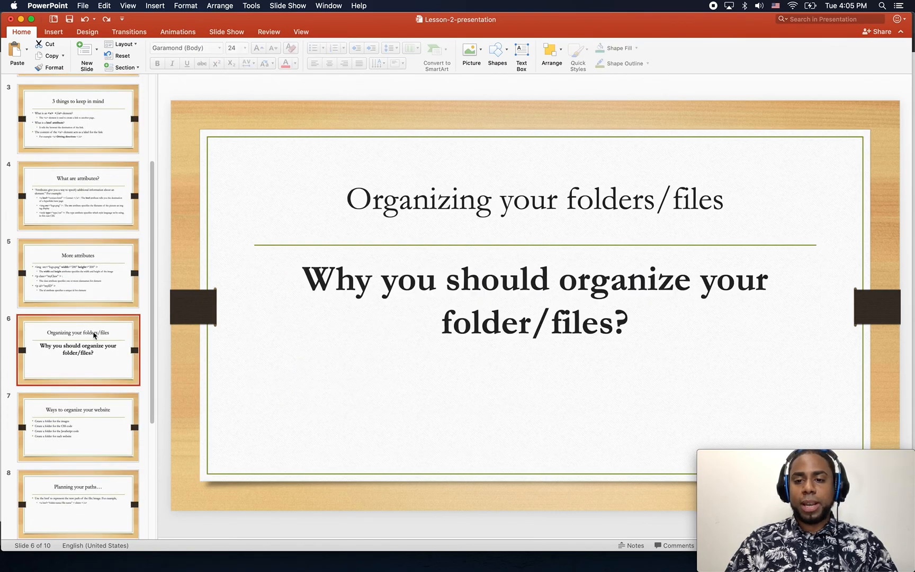